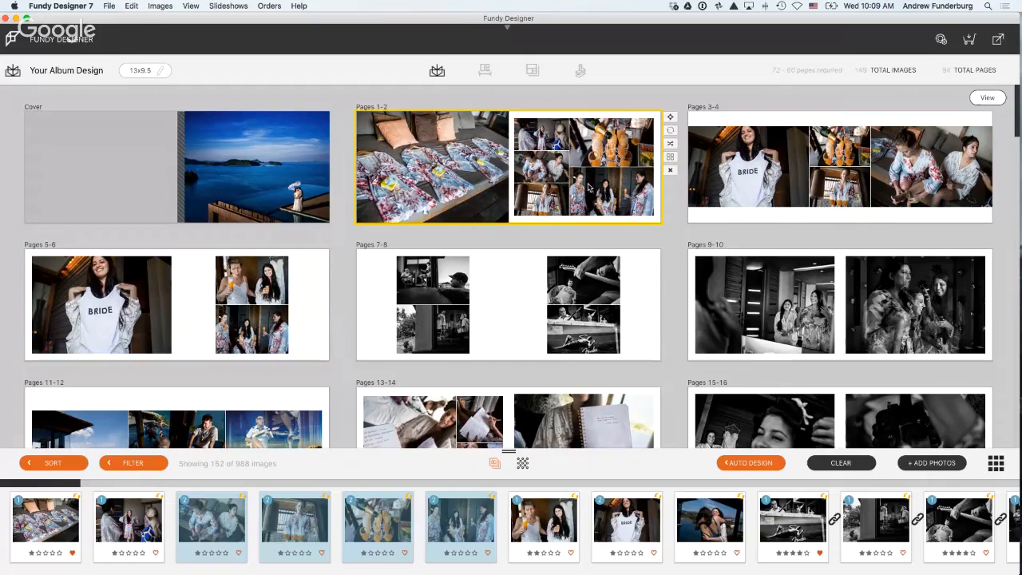
# - Scroll below the album spreads and request clearing the whole album design
pyautogui.scroll(-3)
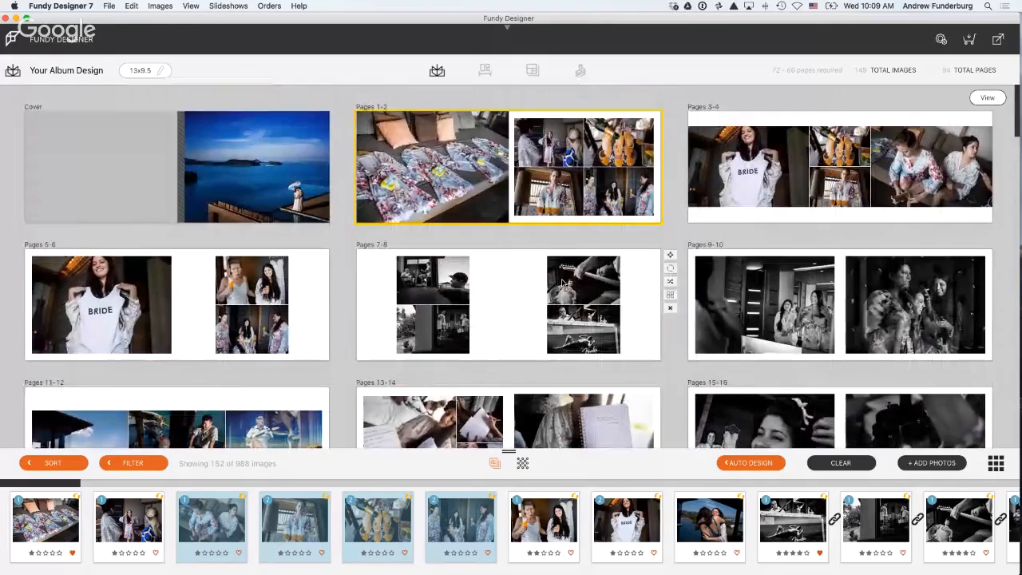
pyautogui.click(840, 463)
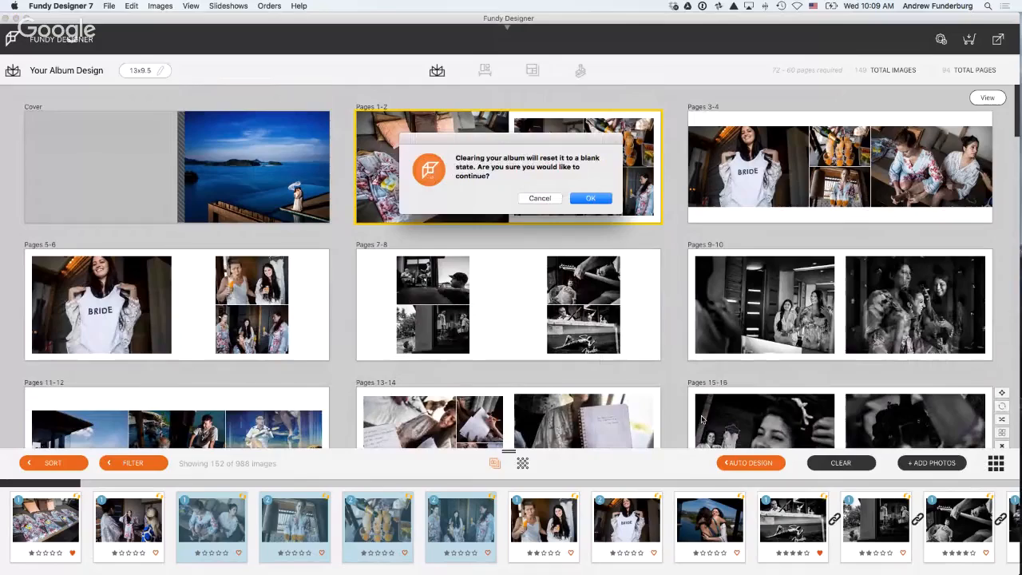
# - Confirm the reset, leaving an empty cover, one empty spread and zero images
pyautogui.click(590, 197)
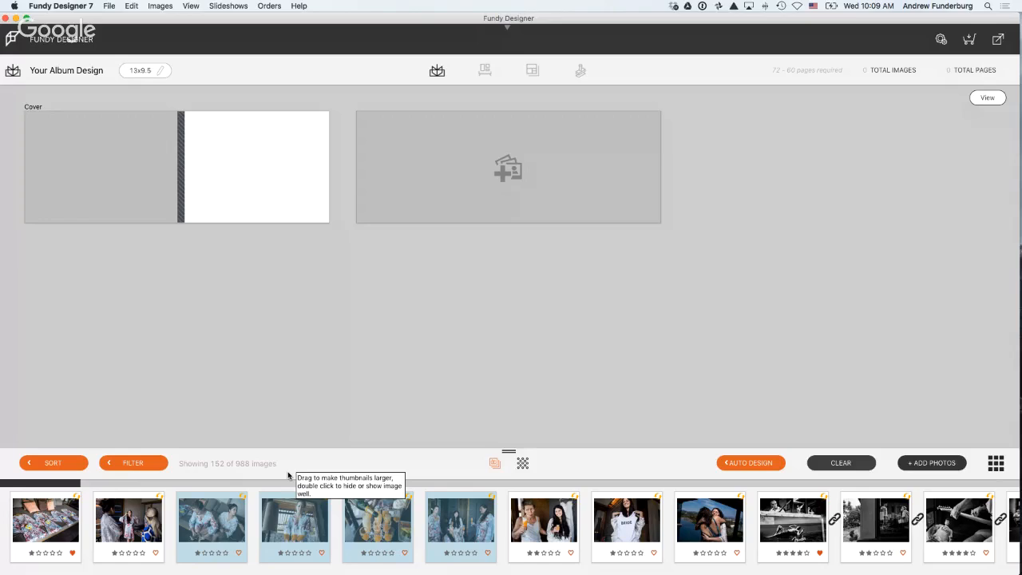
pyautogui.moveTo(242, 465)
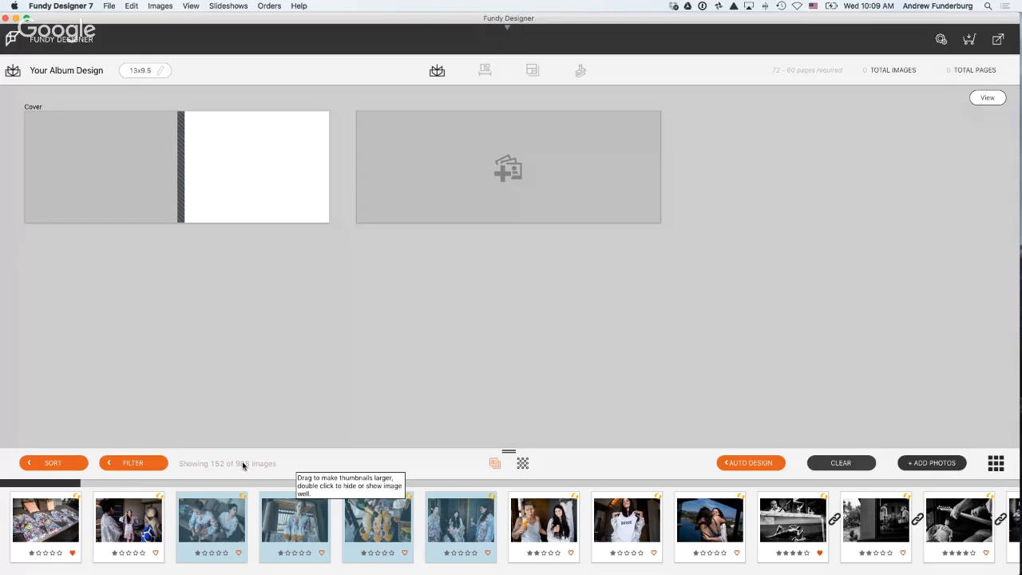
pyautogui.moveTo(145, 474)
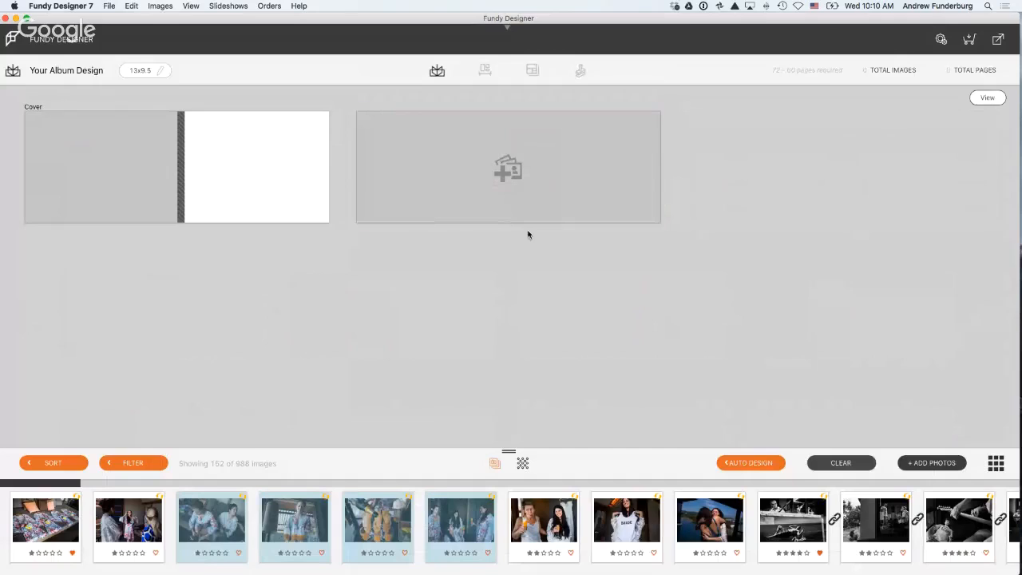
# - Filter to Wedding > Album Selects (152 images) and auto-design a 100-page album
pyautogui.click(133, 462)
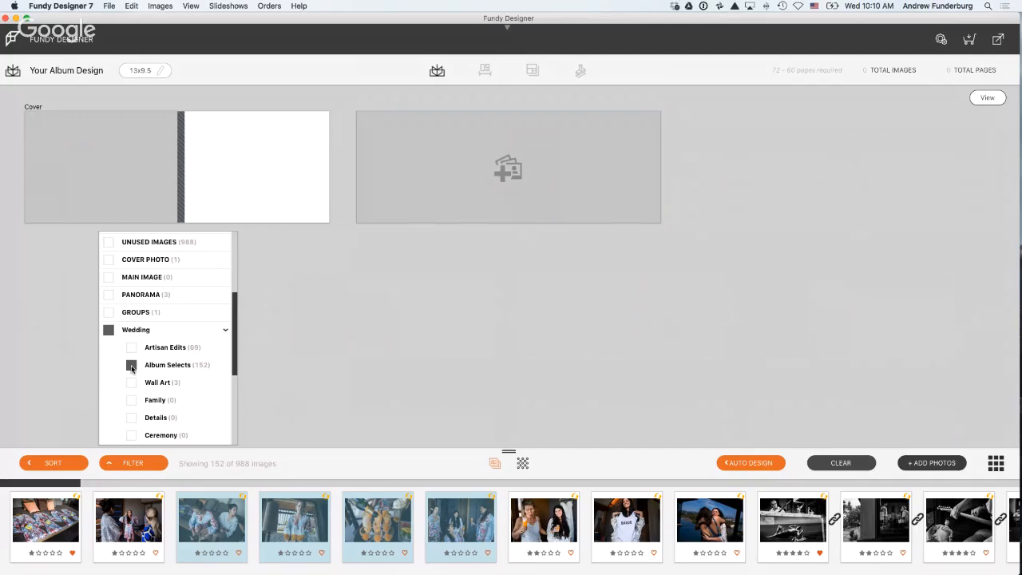
pyautogui.click(131, 365)
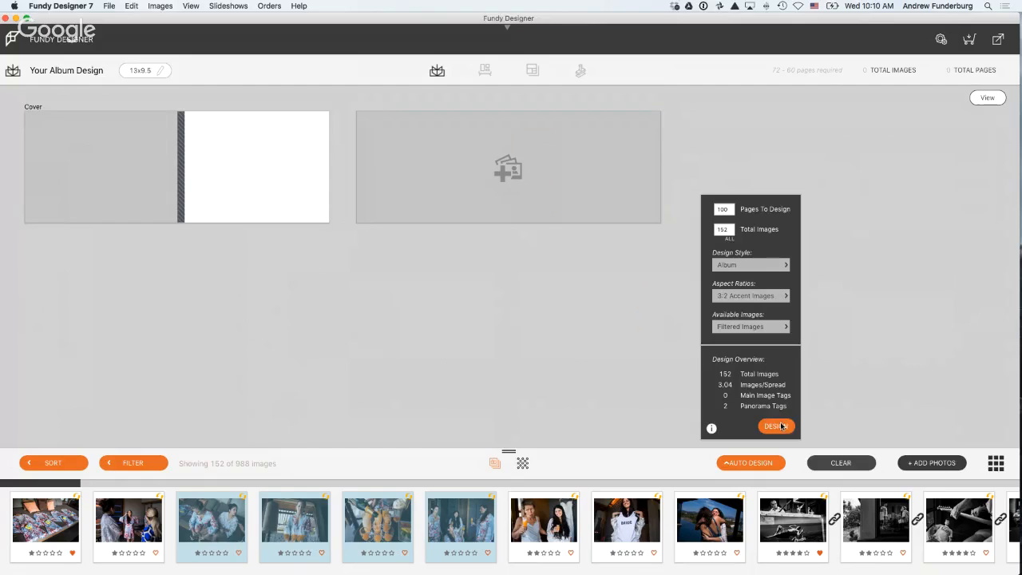
pyautogui.click(775, 425)
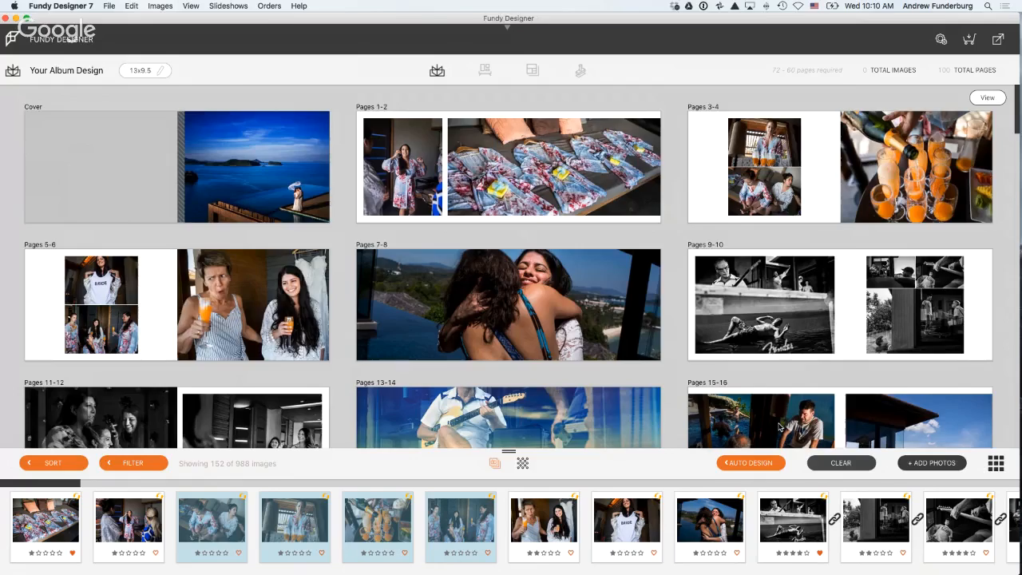
# - Scroll through the generated spreads to pages 99–100, then show the saved galleries list
pyautogui.scroll(-3)
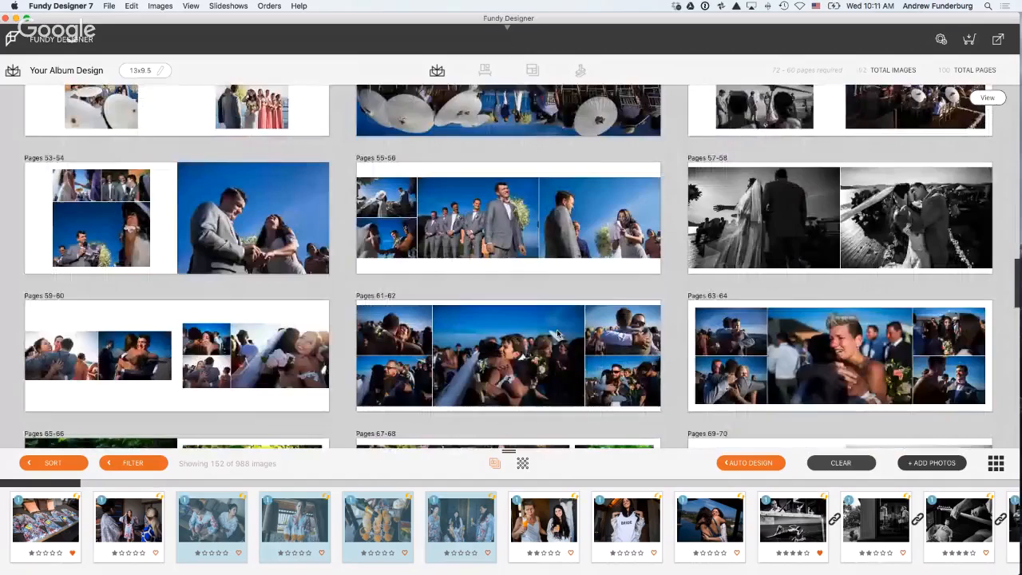
pyautogui.scroll(-3)
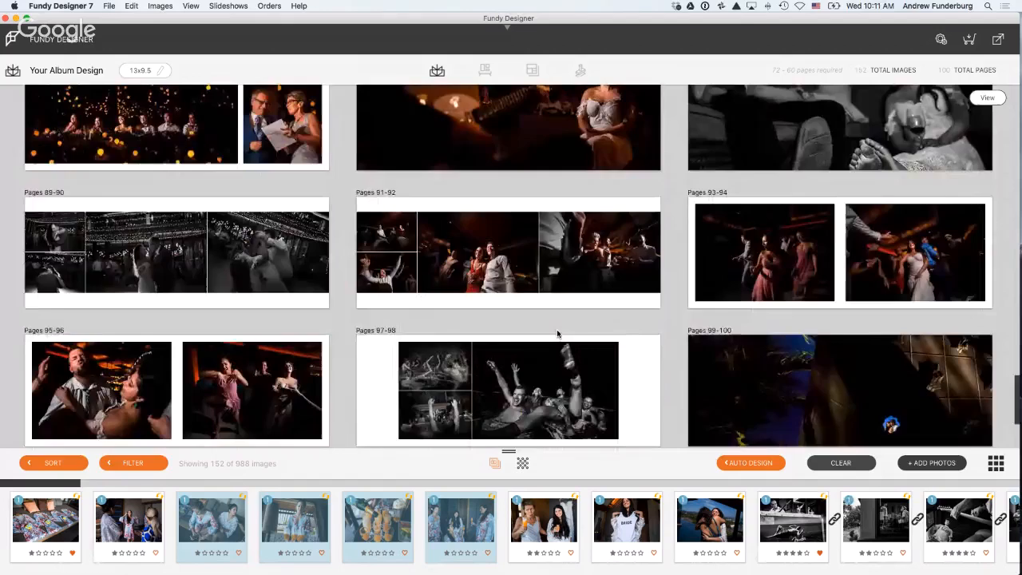
pyautogui.click(485, 70)
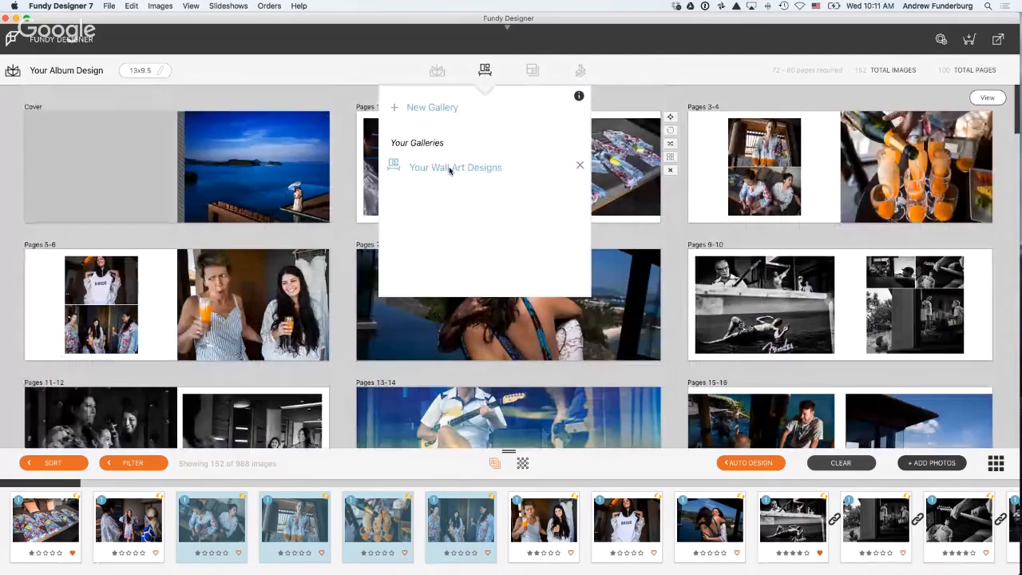
# - Open Your Wall Art Designs and move to Room 2's three-print black-and-white grouping
pyautogui.click(455, 167)
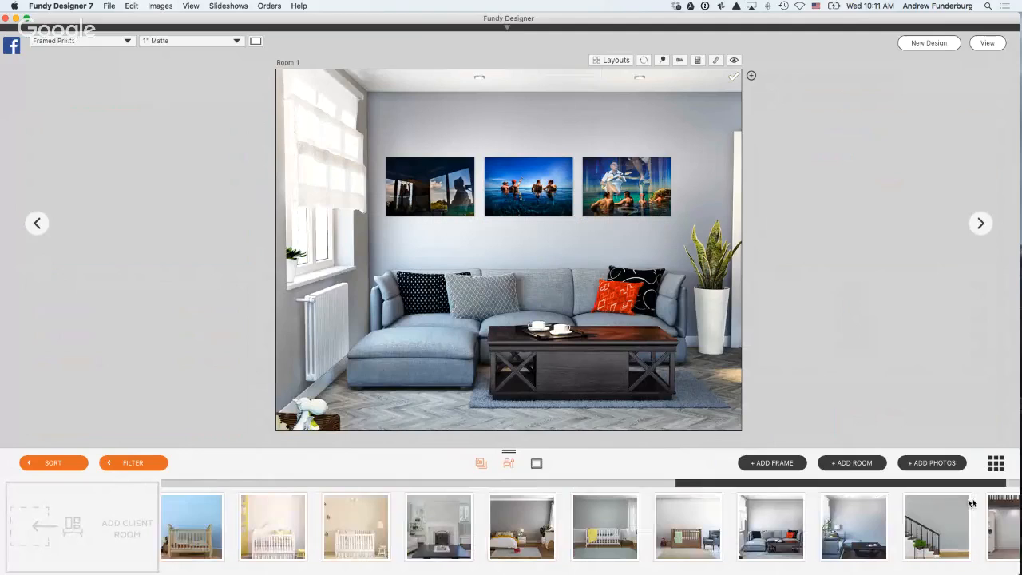
pyautogui.click(981, 223)
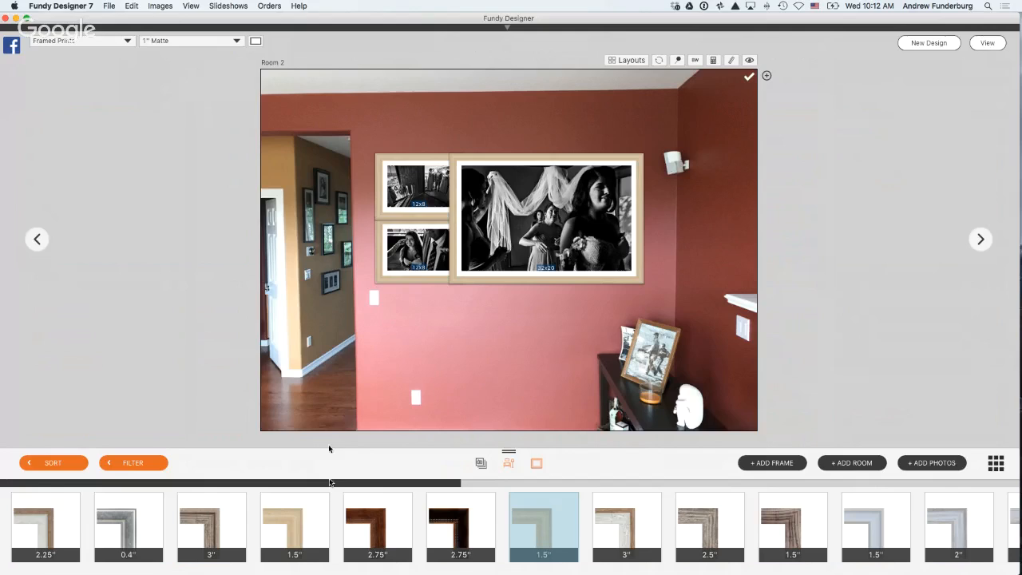
# - Set the prints to No Matte in grey 1.5-inch frames
pyautogui.click(189, 40)
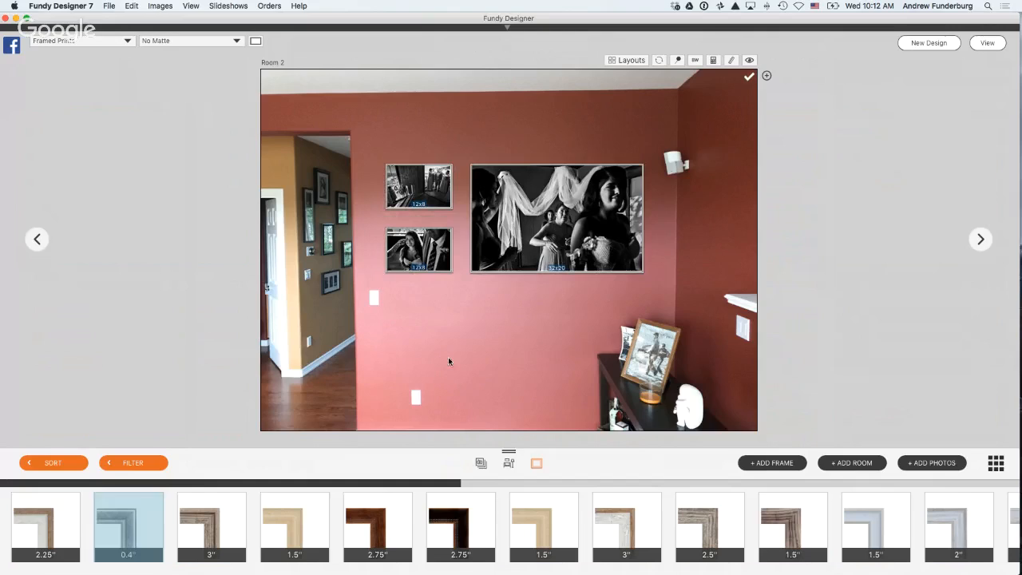
pyautogui.click(875, 527)
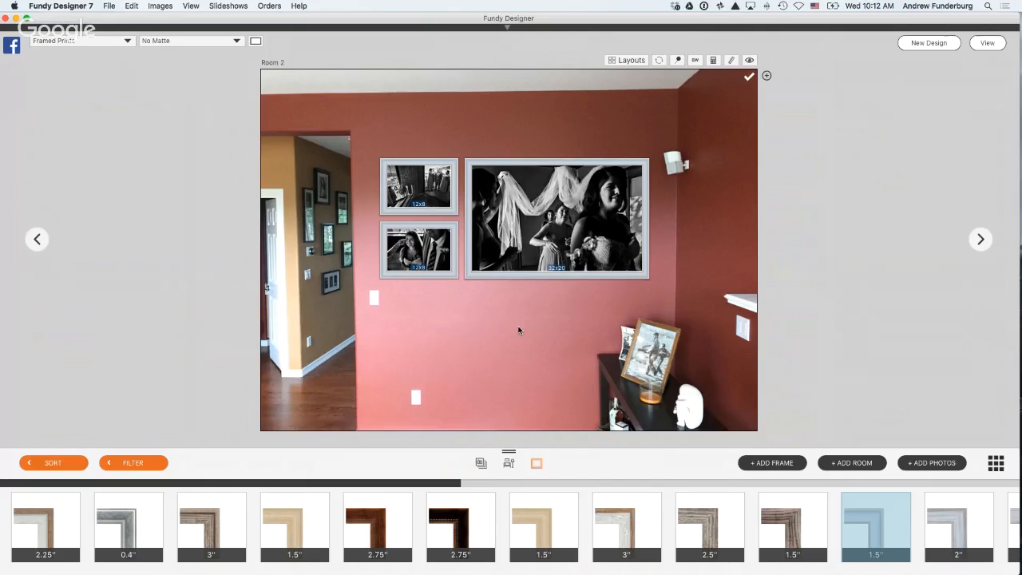
pyautogui.moveTo(515, 349)
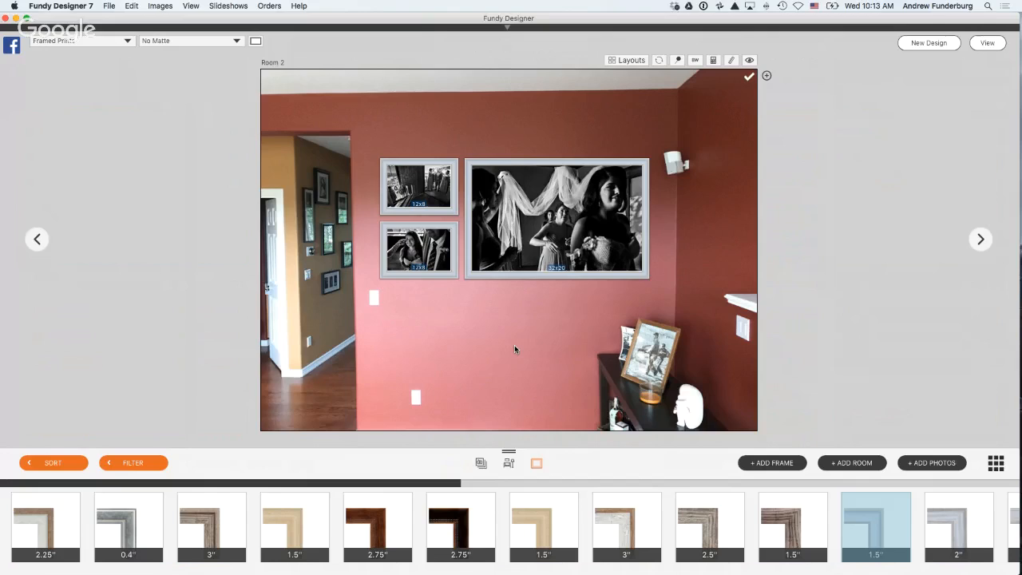
pyautogui.moveTo(505, 333)
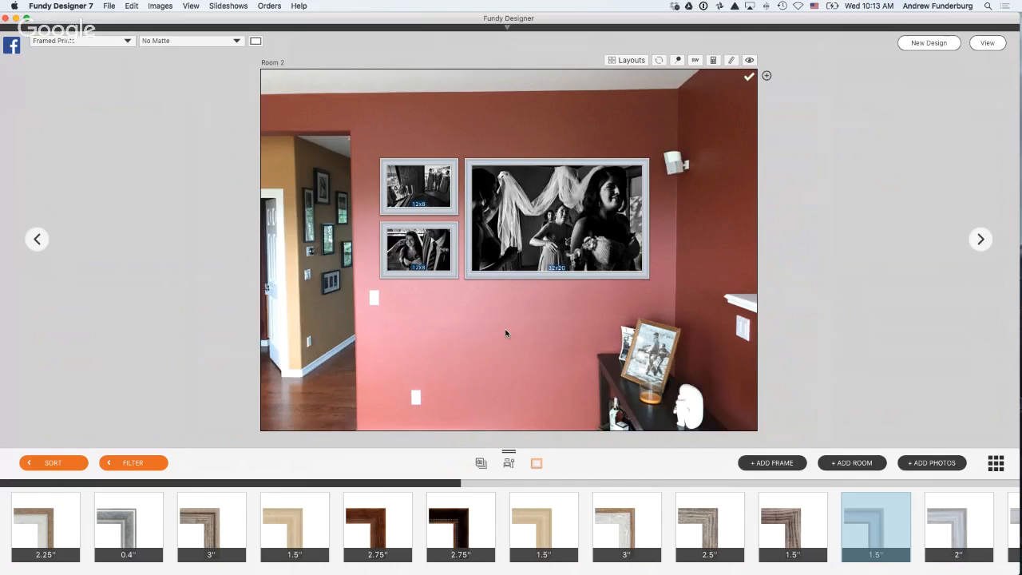
pyautogui.moveTo(546, 7)
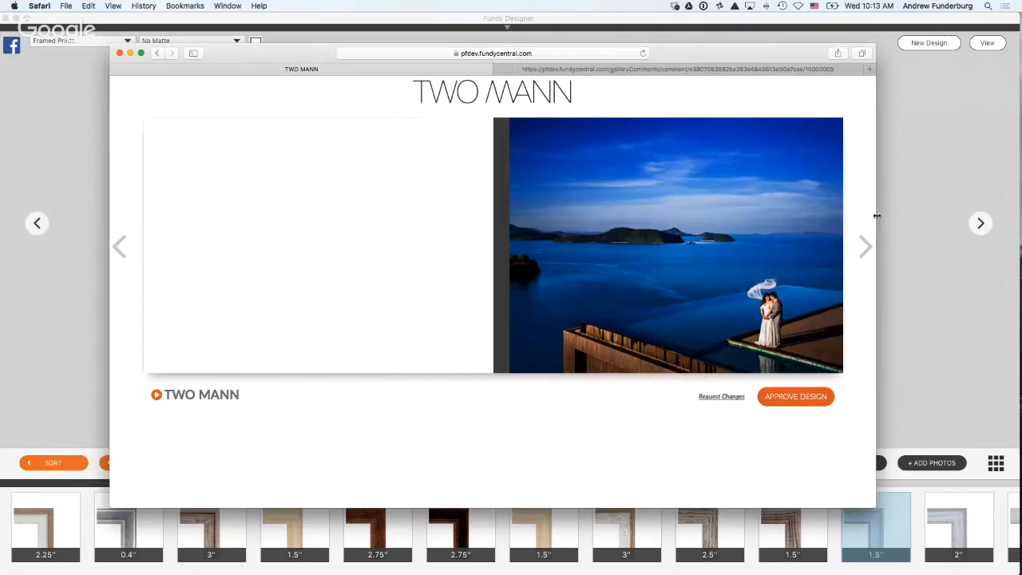
# - Flip to the next proof spread, approve the design and accept the album agreement
pyautogui.click(980, 223)
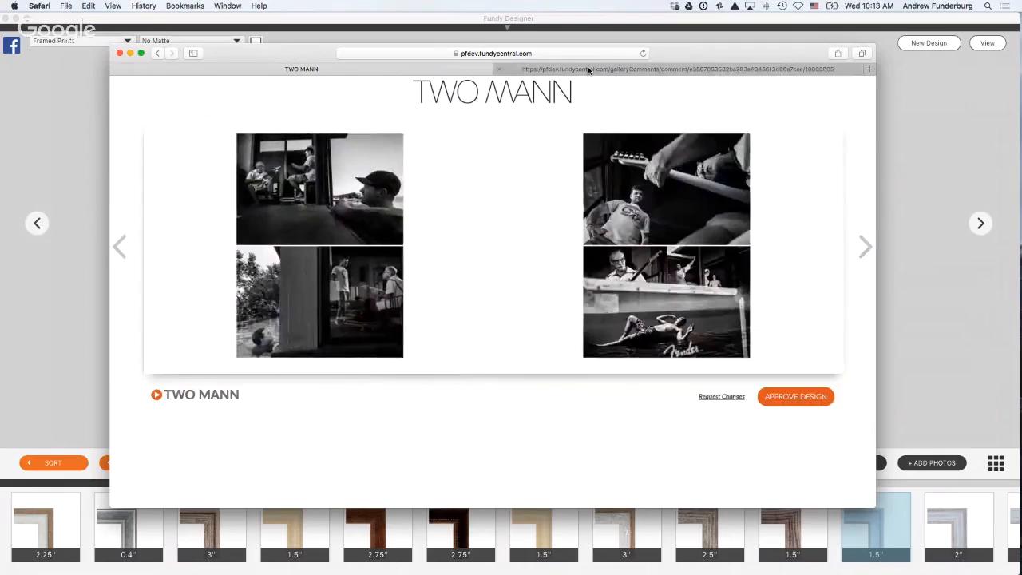
pyautogui.click(795, 396)
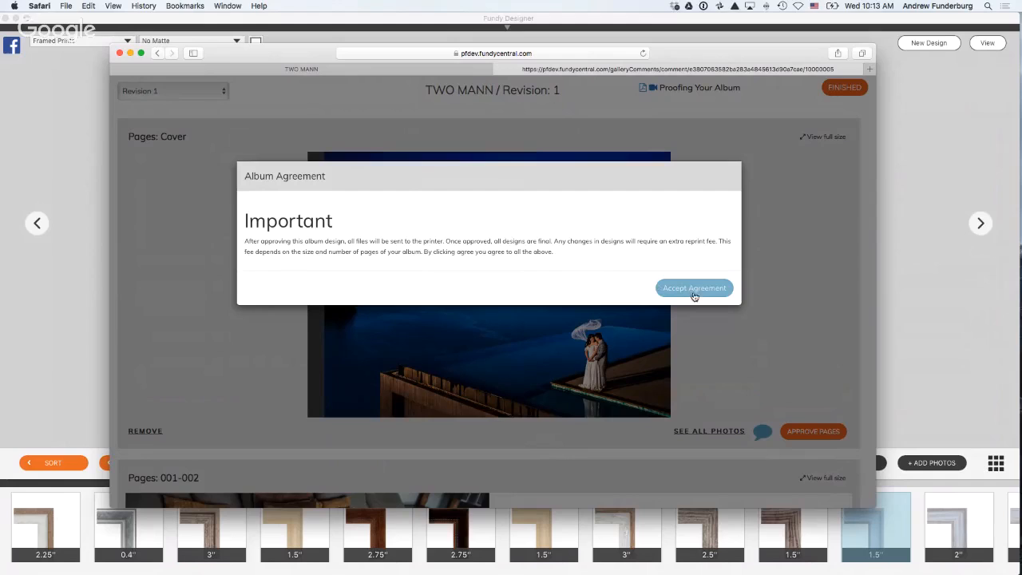
pyautogui.click(694, 287)
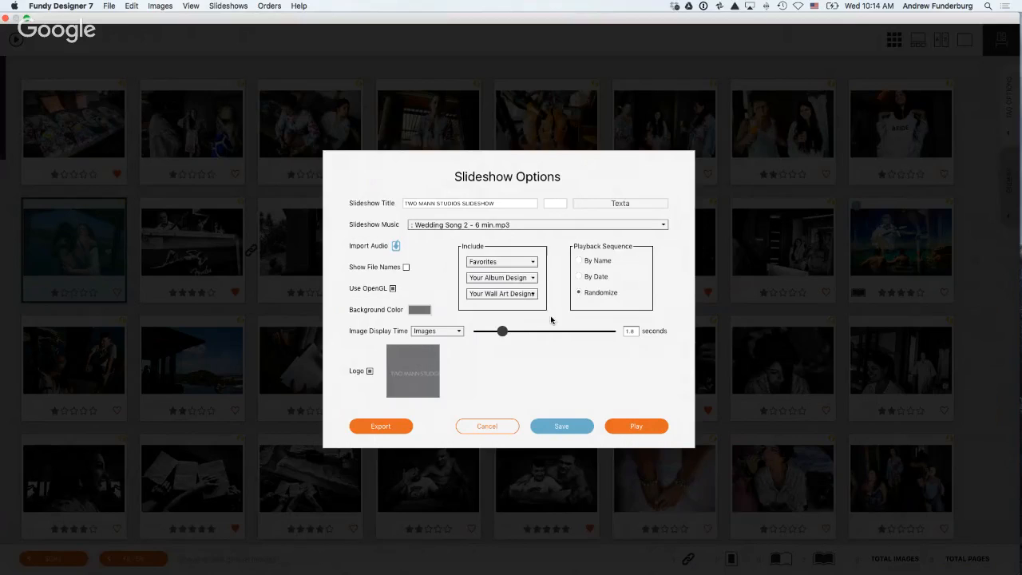
pyautogui.moveTo(581, 393)
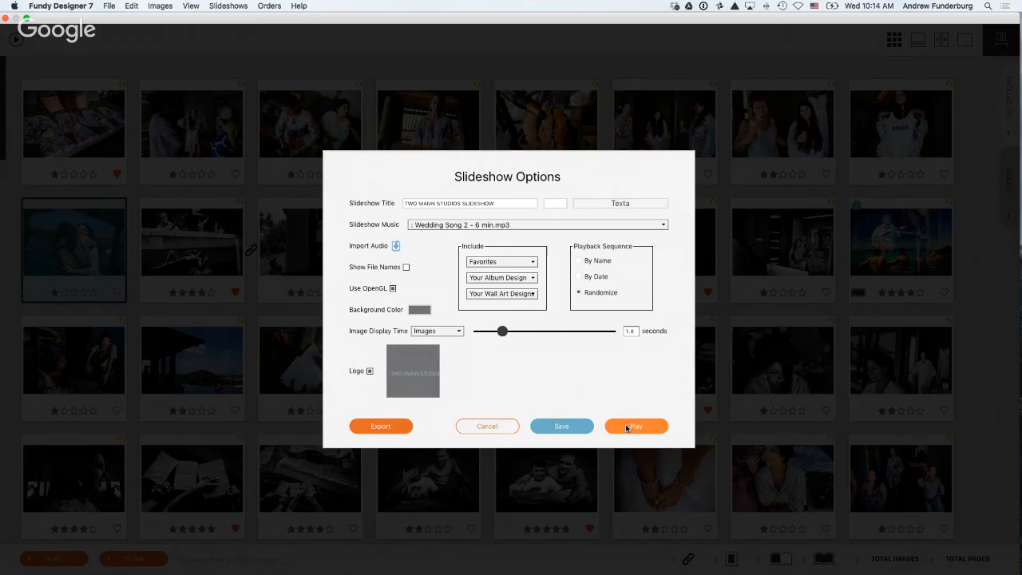
# - Play the randomized slideshow of favorites, album design and wall art with wedding music
pyautogui.click(635, 425)
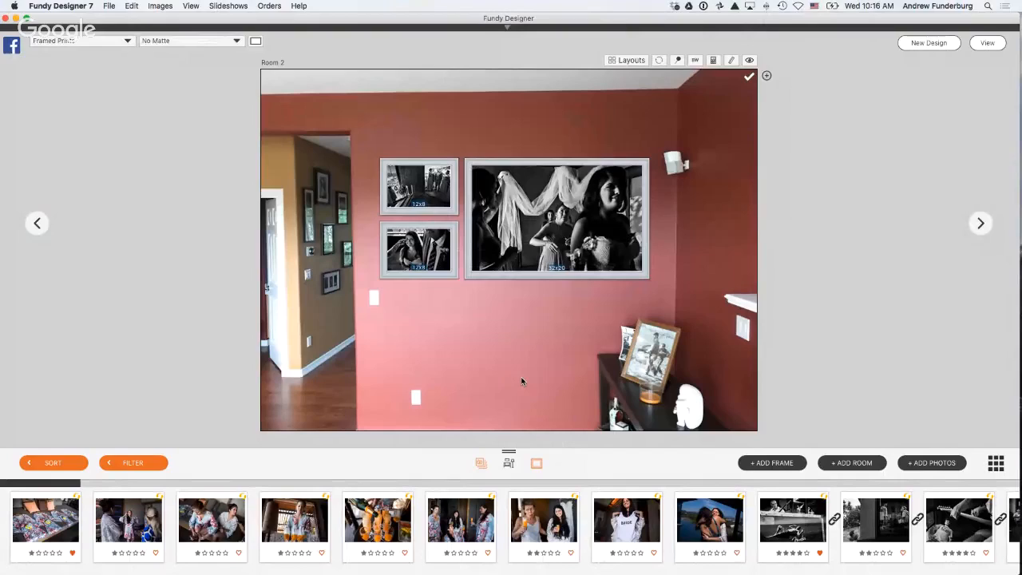
# - Arrange the three framed black-and-white prints on the Room 2 wall photo
pyautogui.click(994, 463)
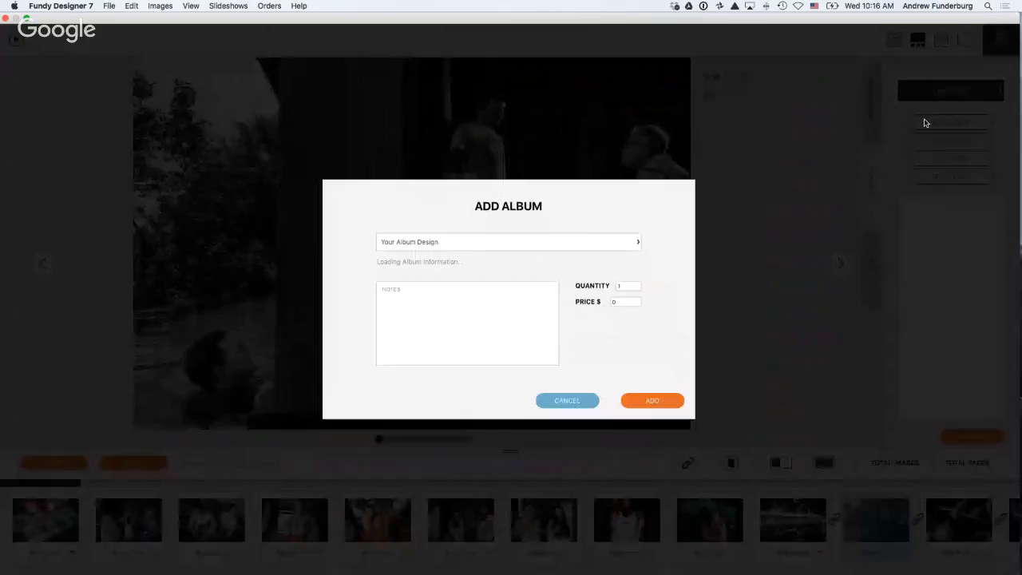
# - Add Your Album Design to the client order at a price of $2,000
pyautogui.click(566, 400)
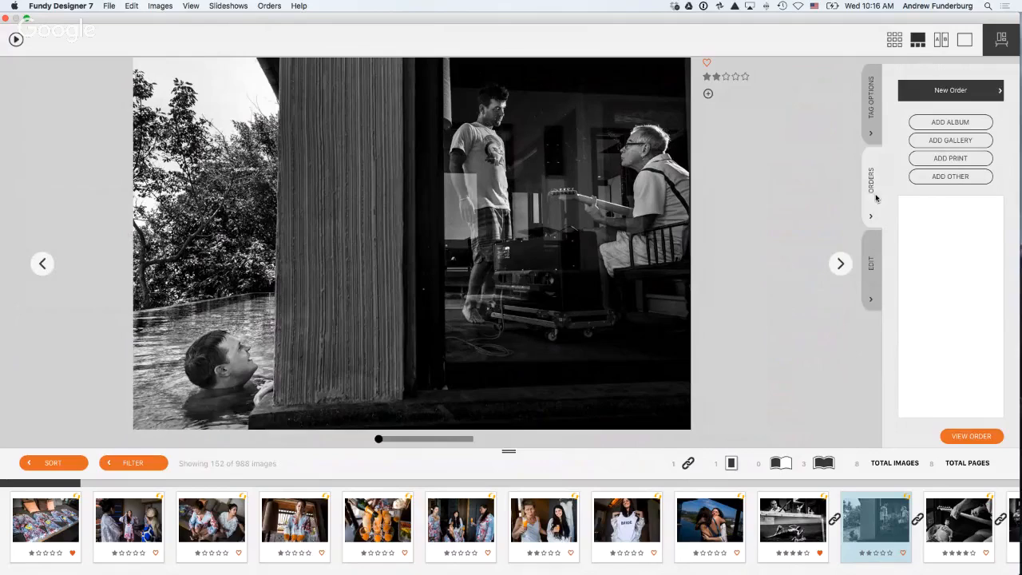
pyautogui.click(950, 122)
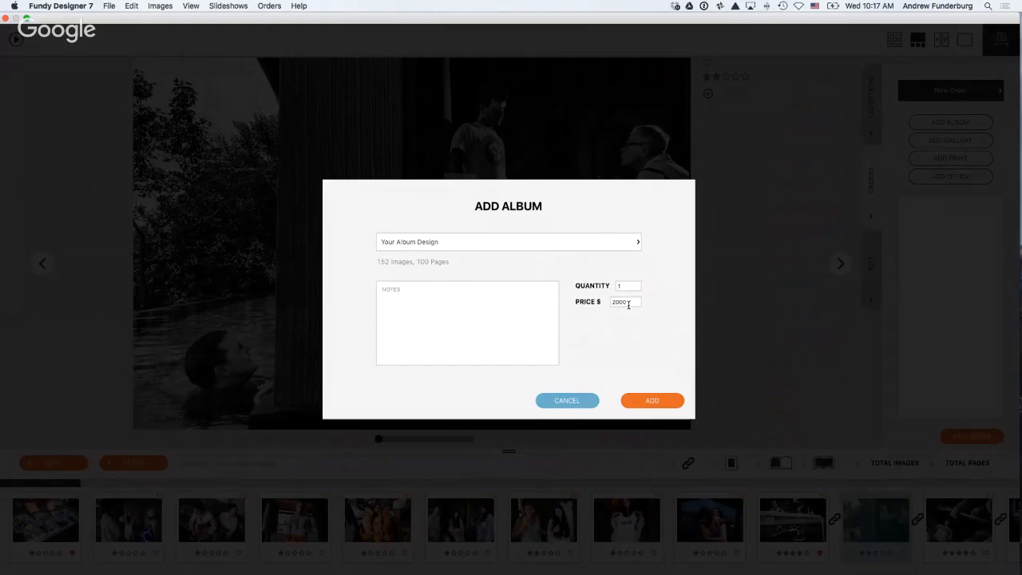
pyautogui.click(950, 139)
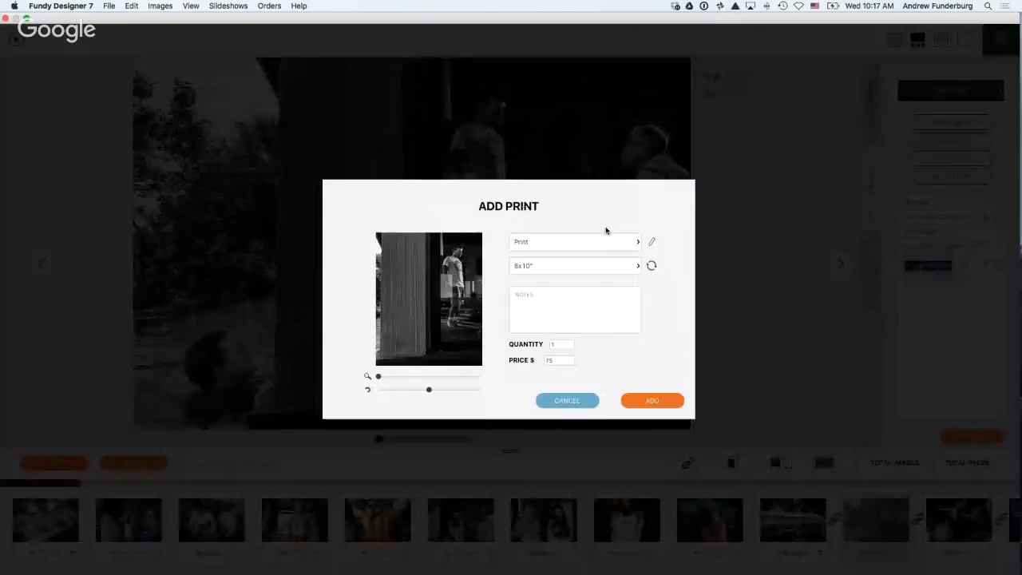
# - Add a 10x8" print of the photo to the client order
pyautogui.click(567, 400)
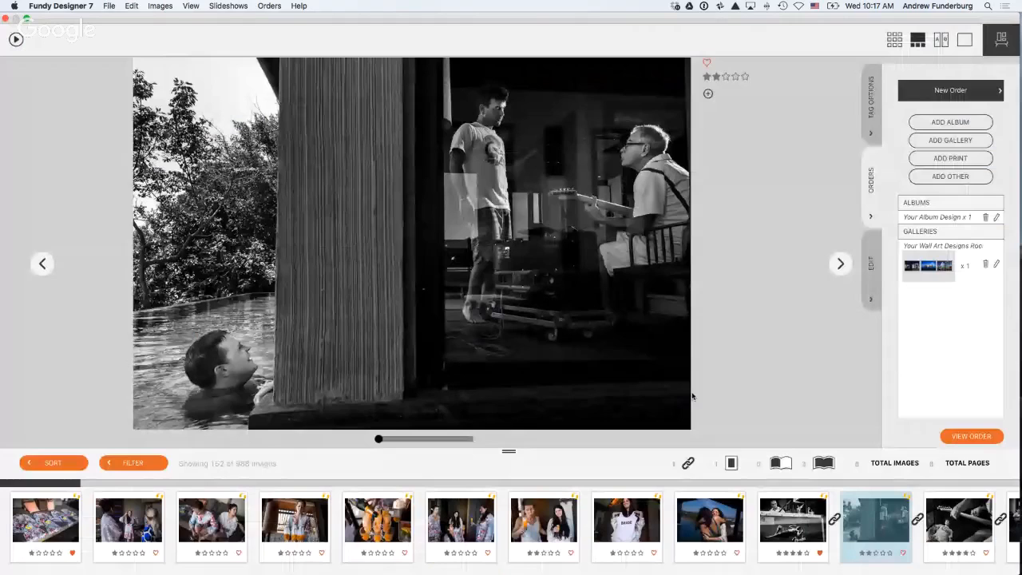
pyautogui.click(950, 157)
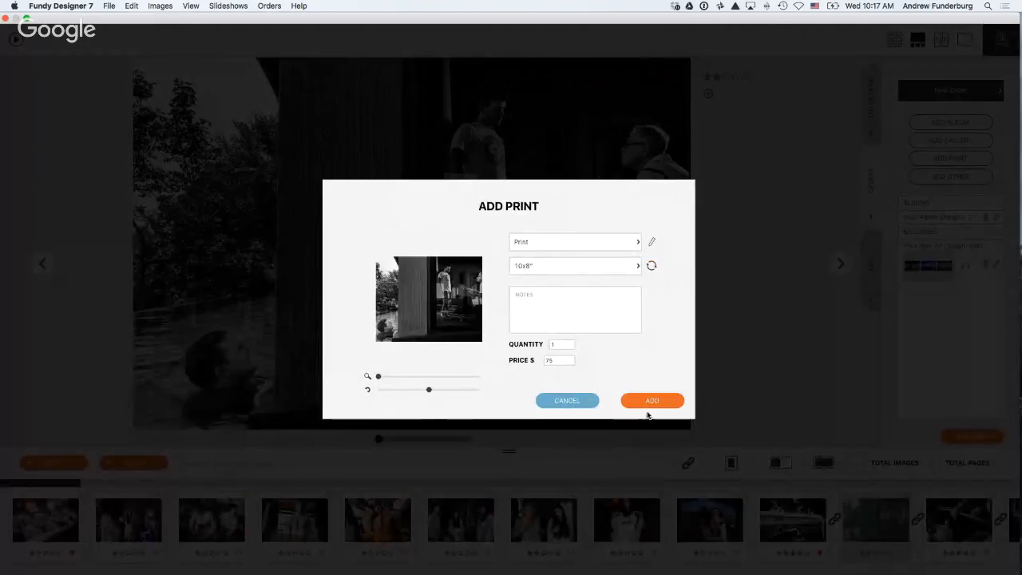
pyautogui.click(652, 400)
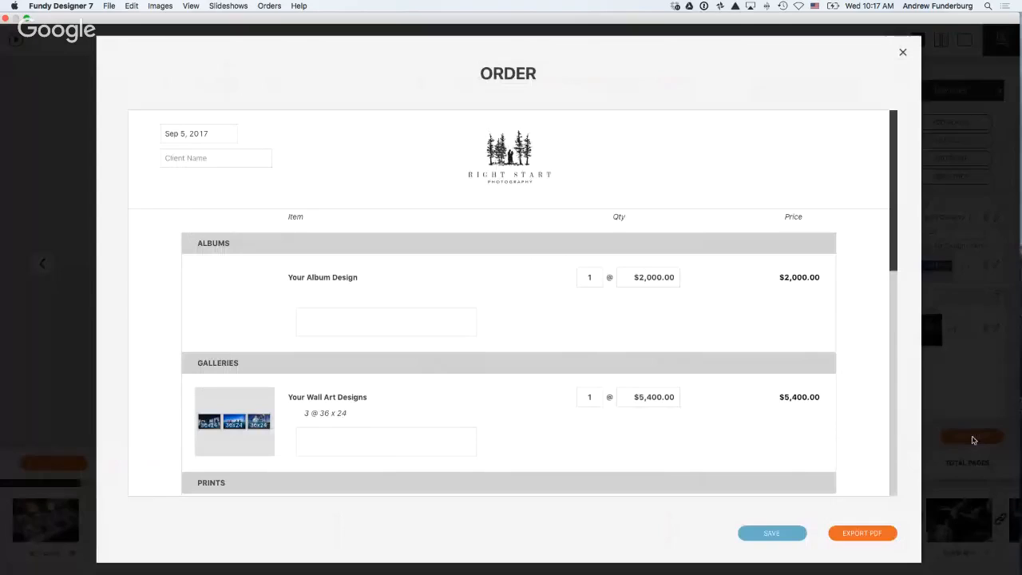
# - Replace the order form logo with the Two Mann logo from the to organize folder
pyautogui.scroll(-3)
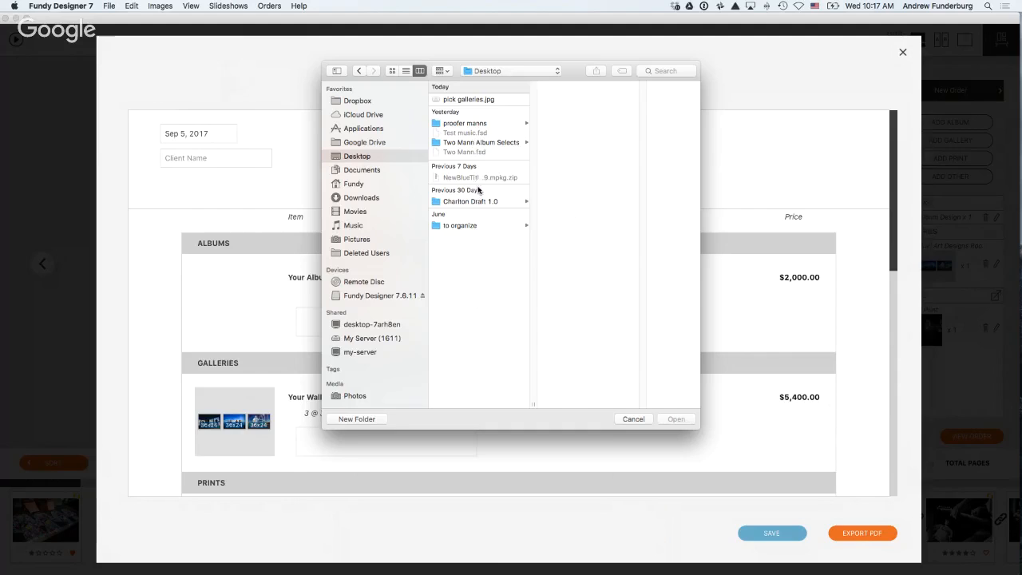
pyautogui.click(460, 225)
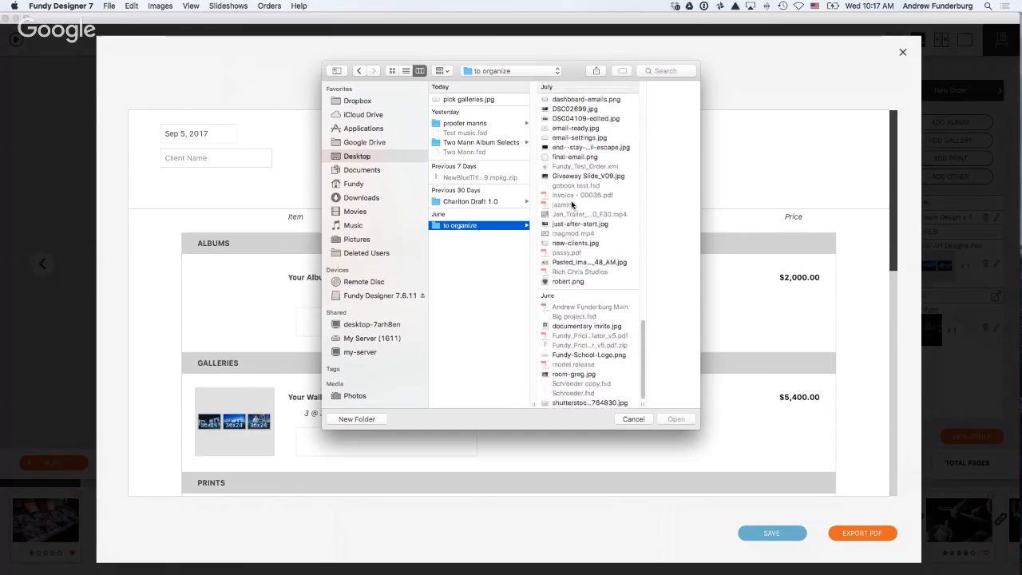
pyautogui.write('two')
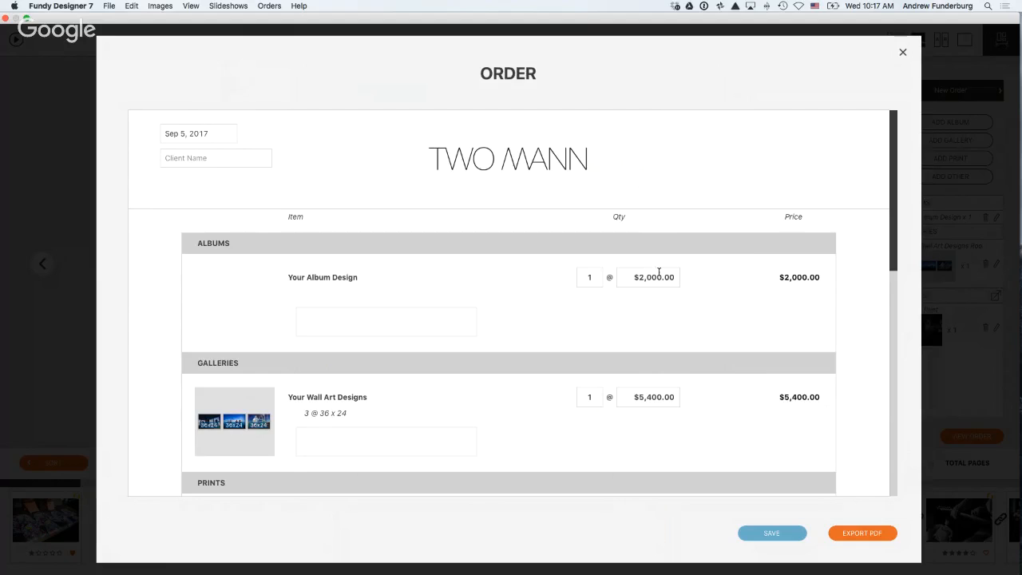
pyautogui.scroll(-3)
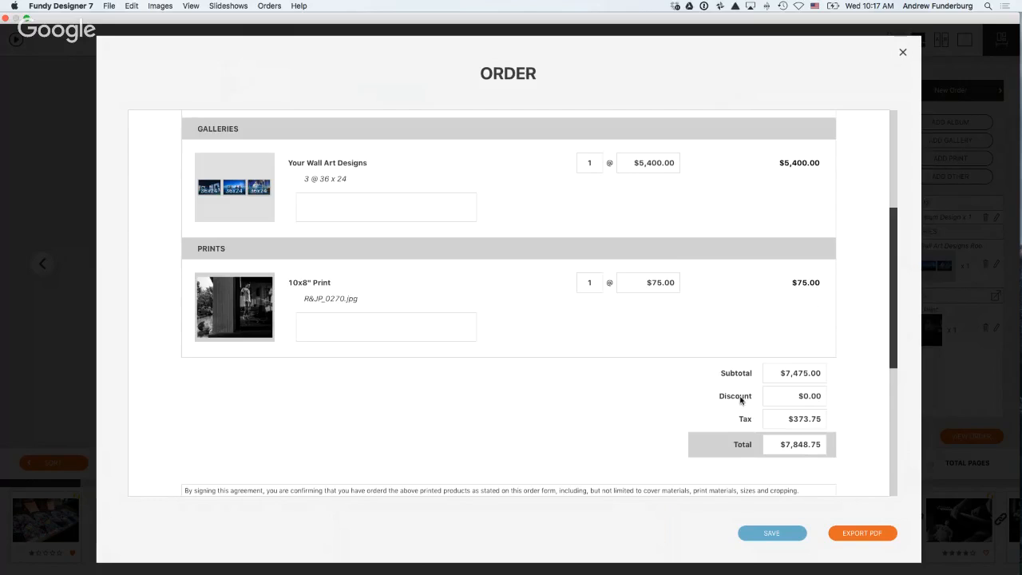
pyautogui.click(903, 52)
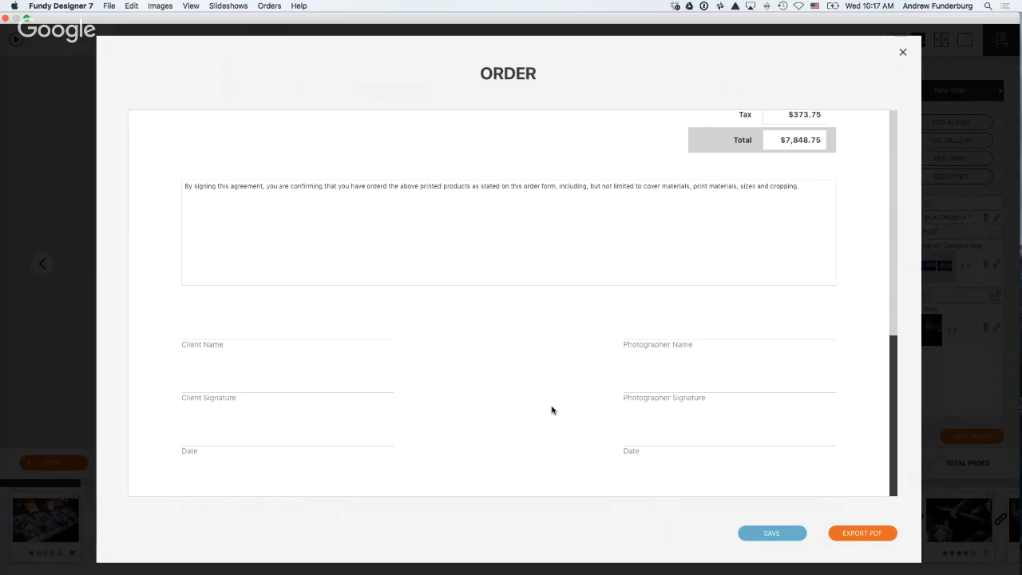
pyautogui.click(903, 52)
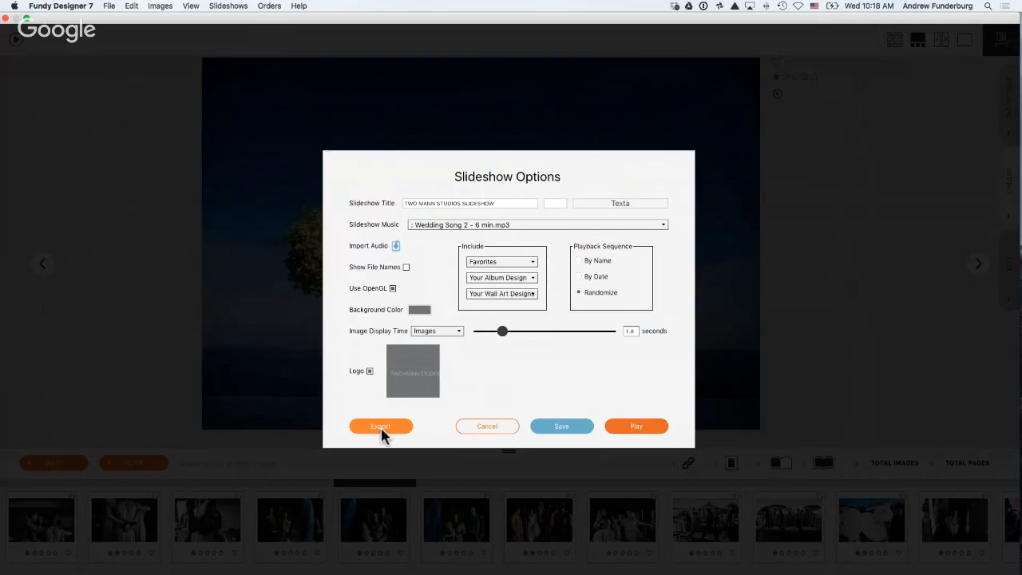
# - Export the Two Mann Studios slideshow as a video from Slideshow Options
pyautogui.click(381, 426)
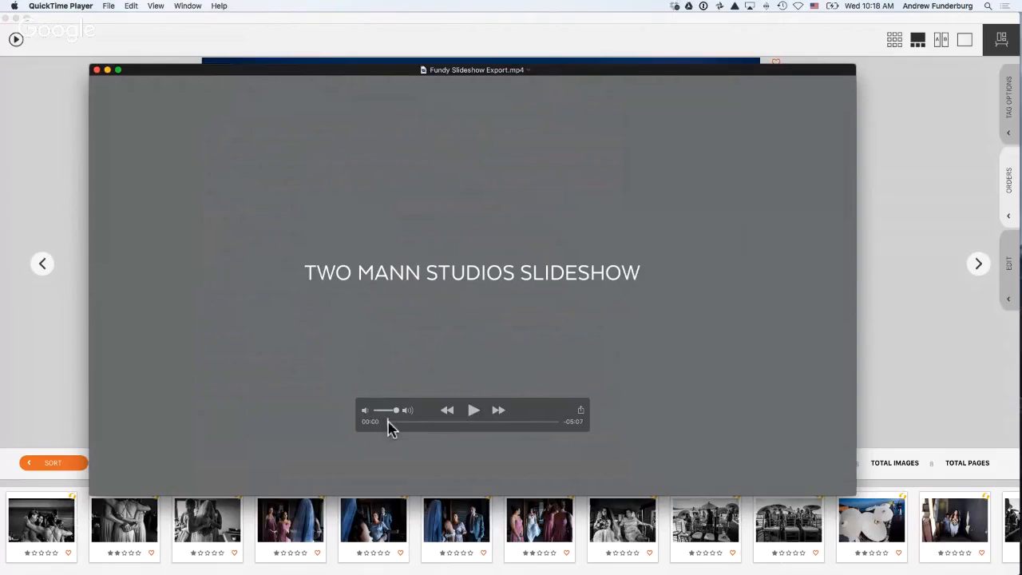
# - Play the exported video in QuickTime, pausing and resuming, stopping at 00:22
pyautogui.click(487, 416)
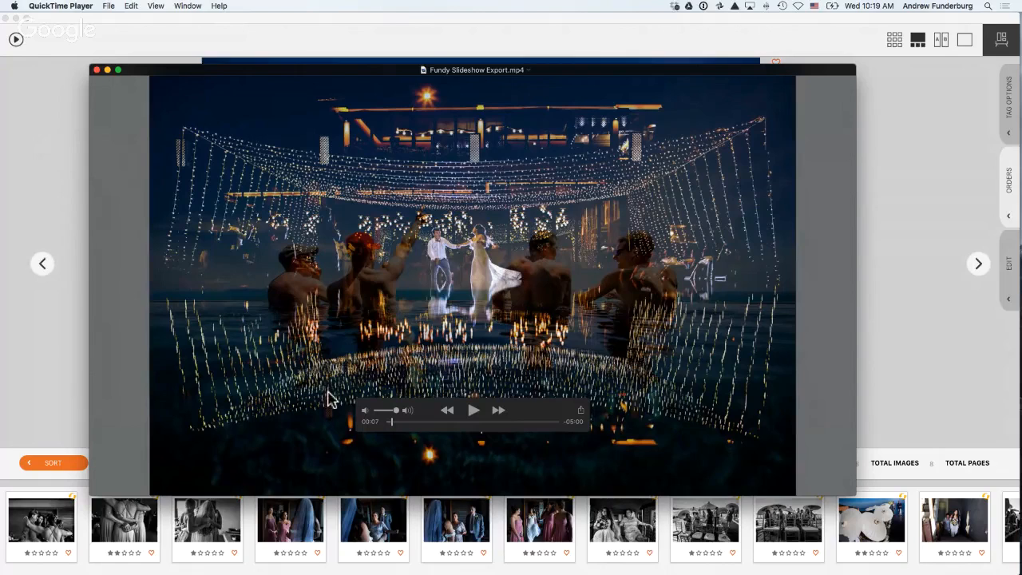
pyautogui.click(473, 410)
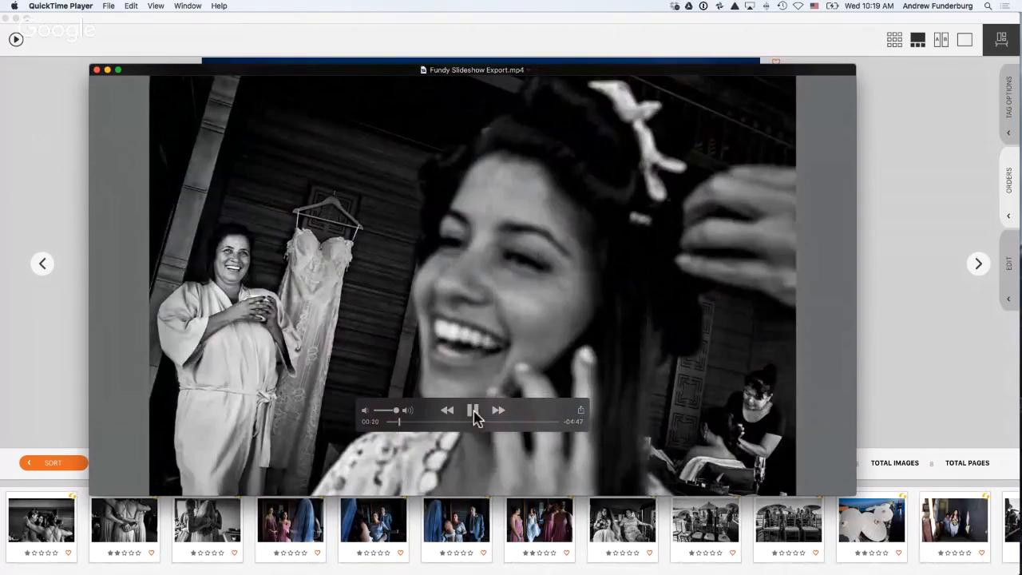
pyautogui.click(473, 410)
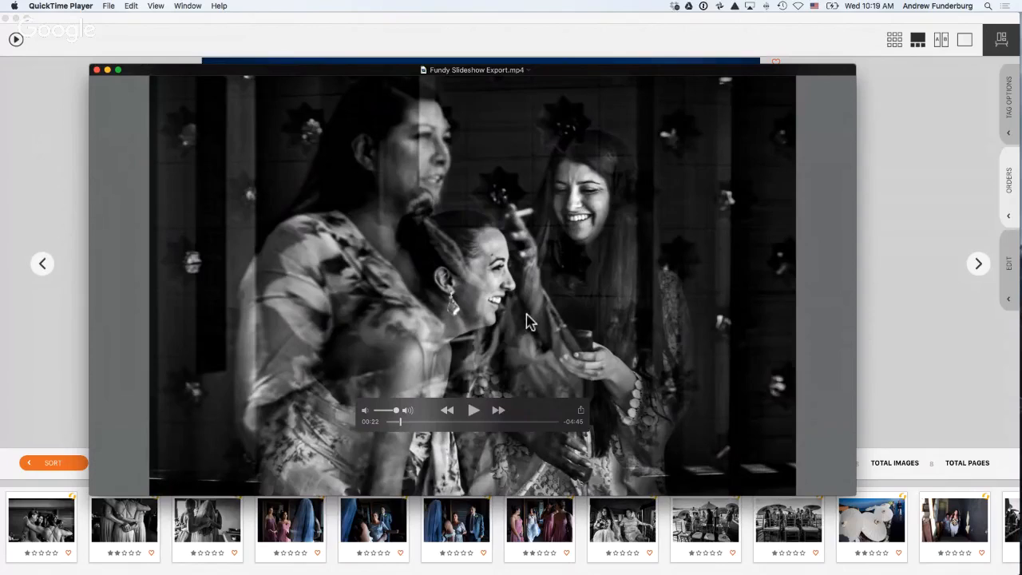
pyautogui.moveTo(335, 76)
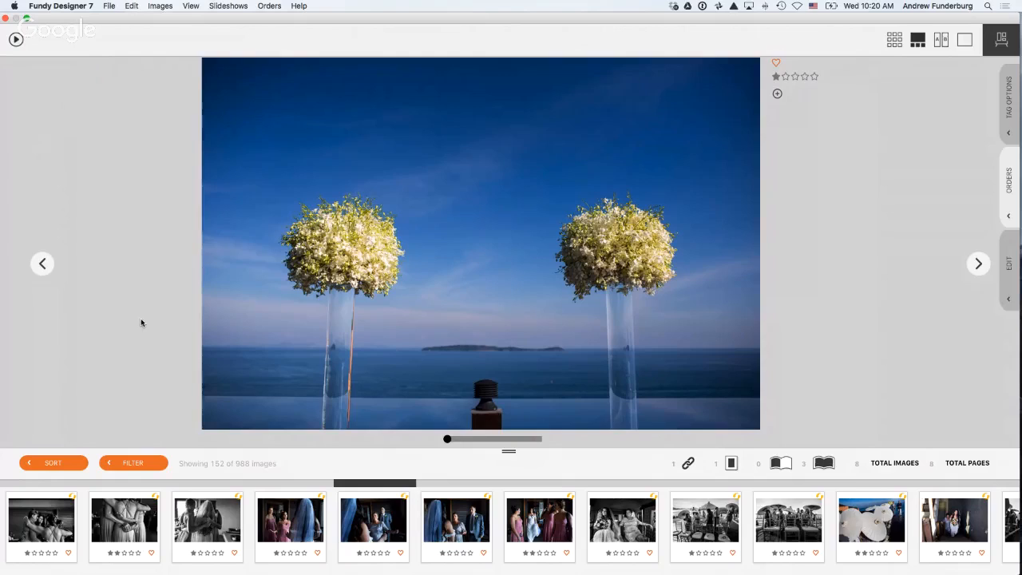
pyautogui.moveTo(152, 320)
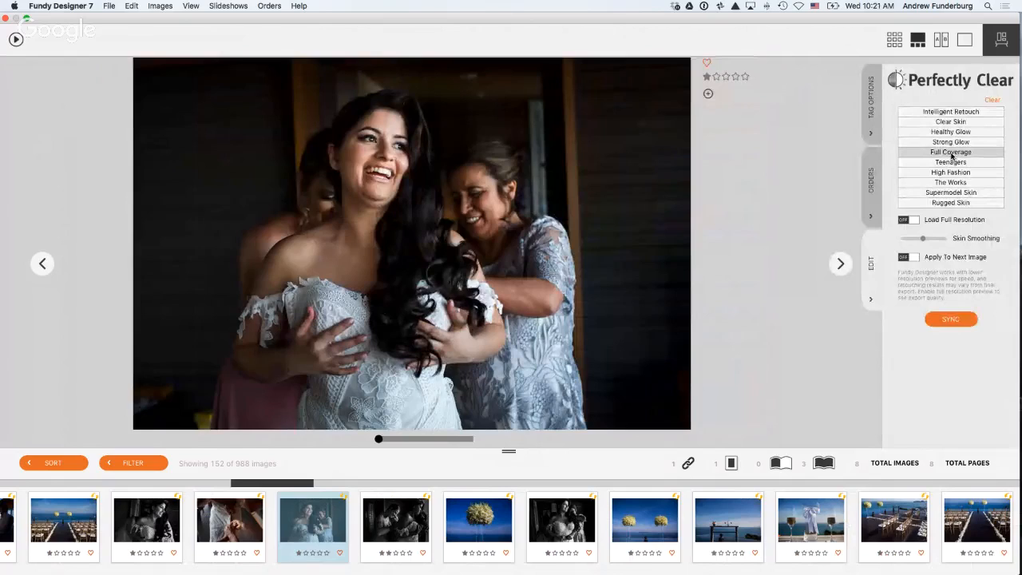
# - Apply the Full Coverage retouch to the bride photo and sync it to three photos
pyautogui.click(950, 152)
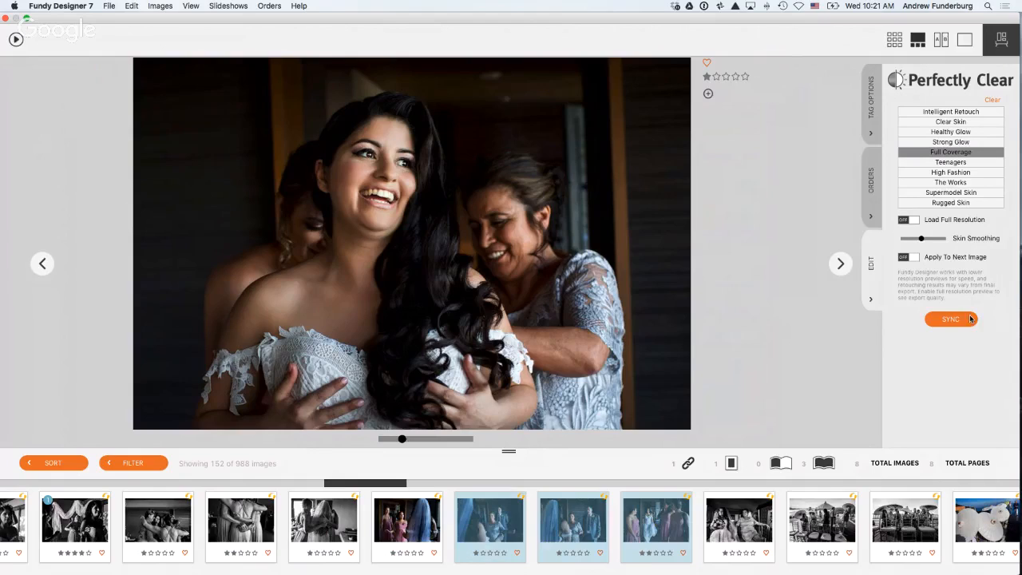
pyautogui.click(950, 319)
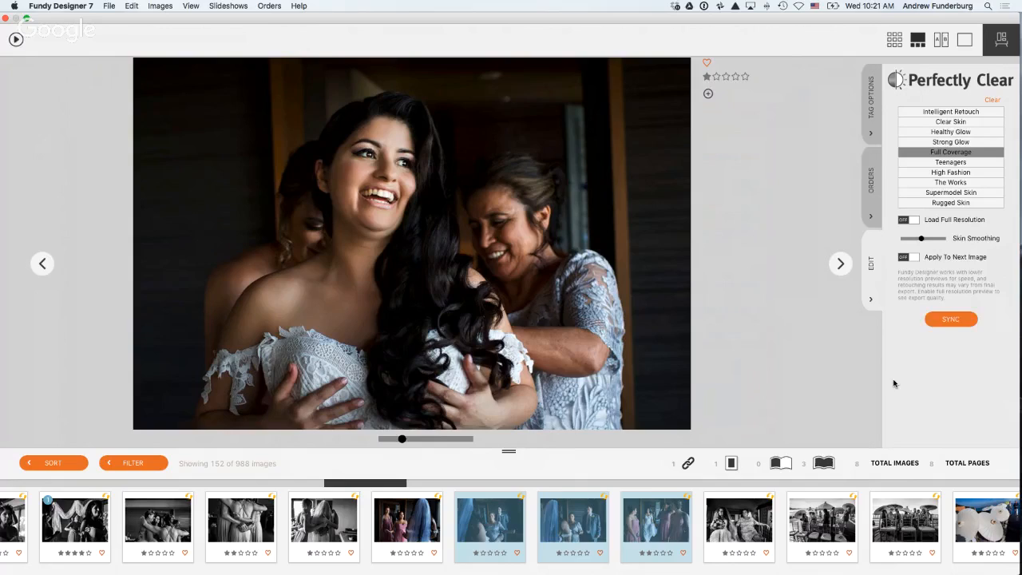
pyautogui.click(951, 151)
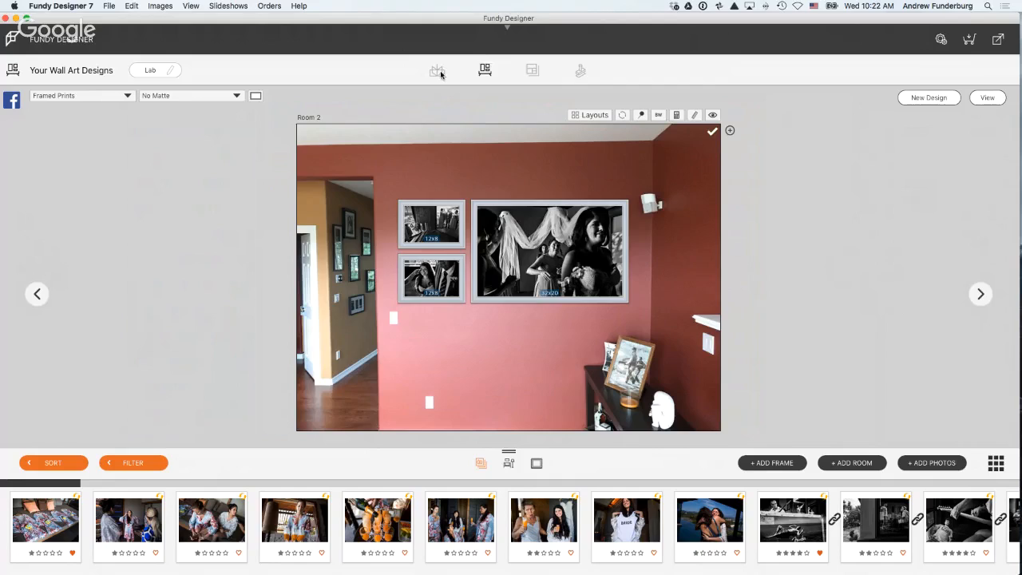
# - Leave the Room 2 wall design for the 100-page album design overview
pyautogui.click(437, 70)
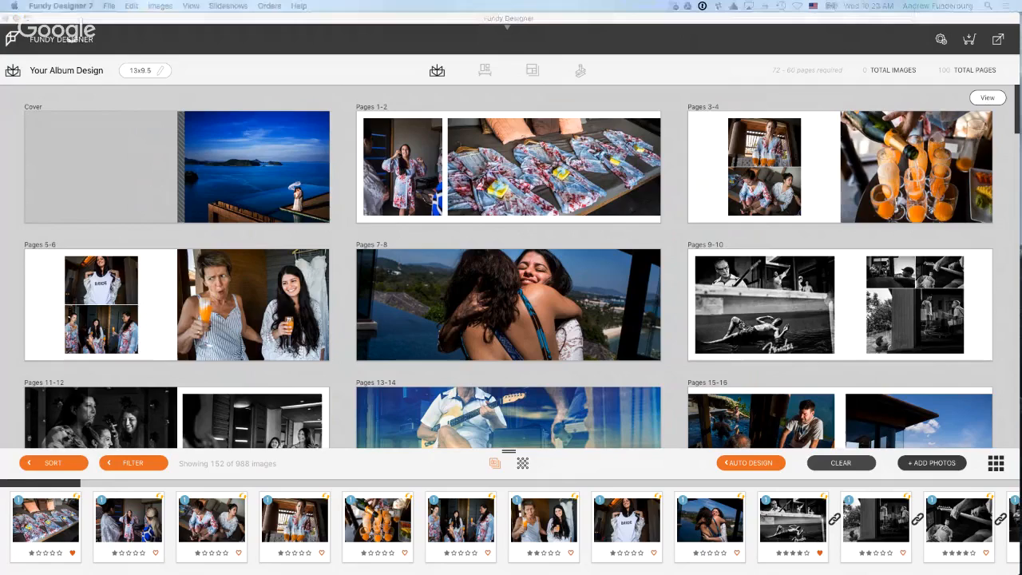
pyautogui.moveTo(12, 193)
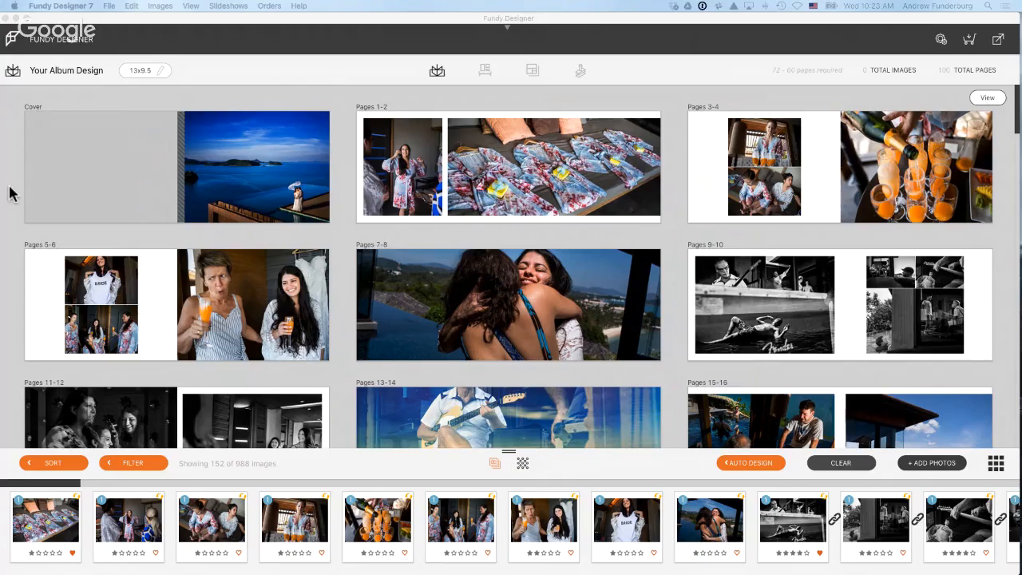
pyautogui.moveTo(333, 100)
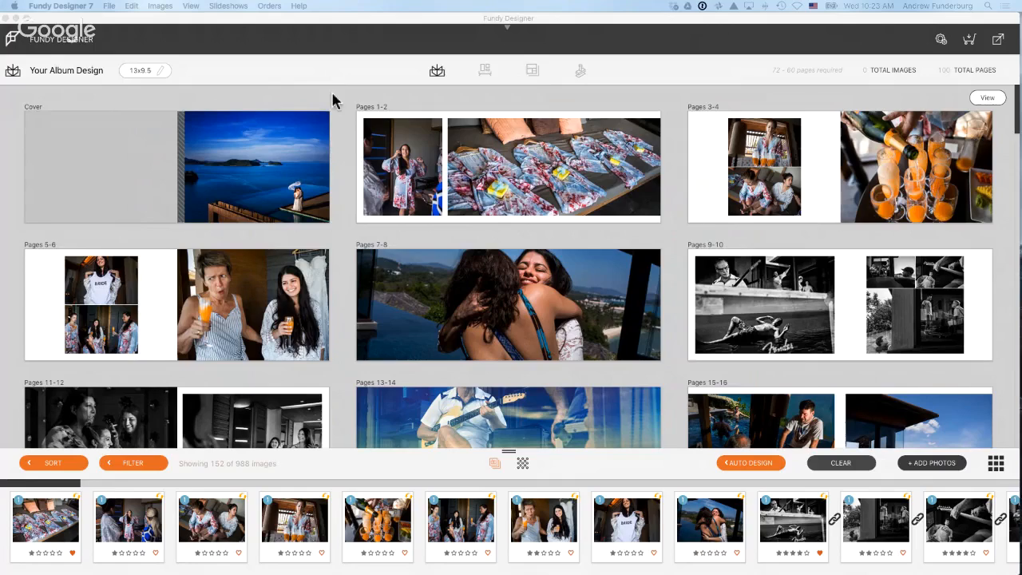
pyautogui.moveTo(466, 111)
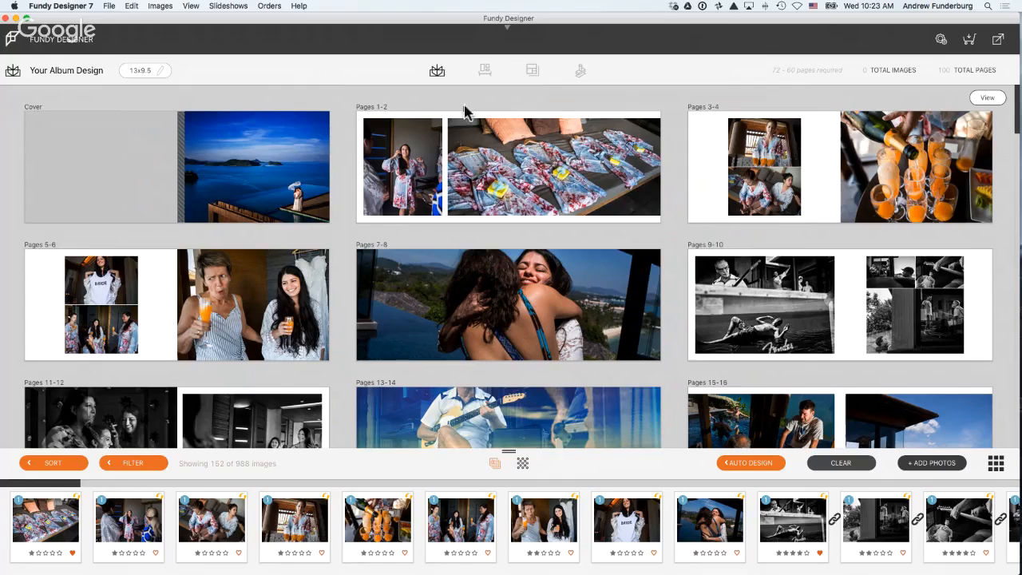
pyautogui.moveTo(108, 108)
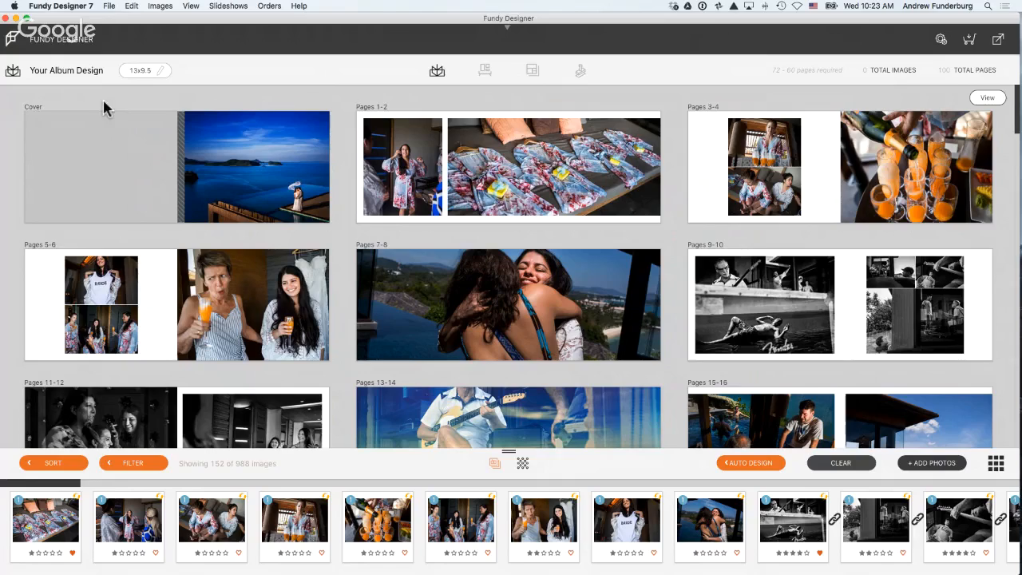
# - Clear all spreads from the album, then browse and close Album Layouts
pyautogui.click(840, 463)
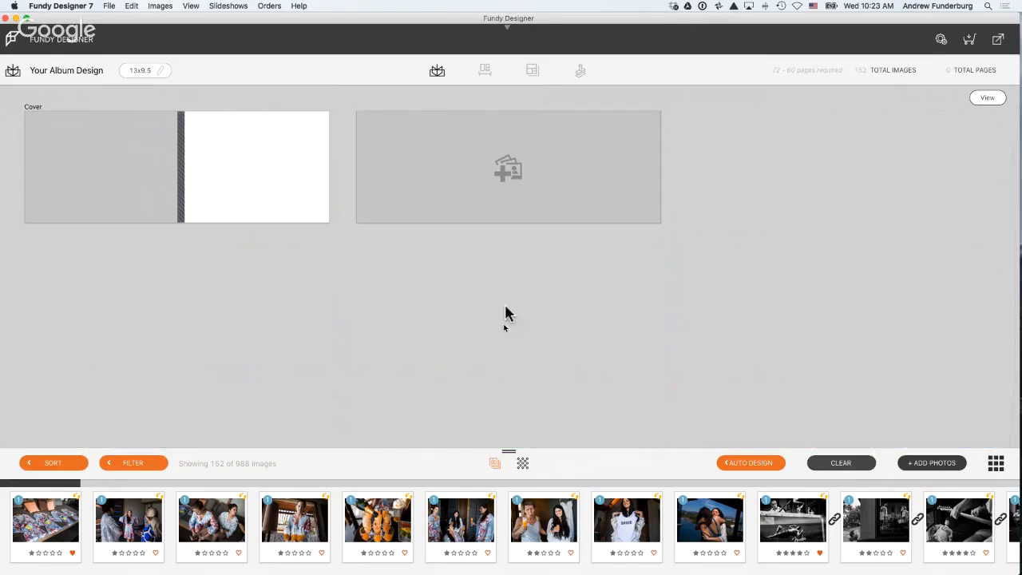
pyautogui.click(295, 527)
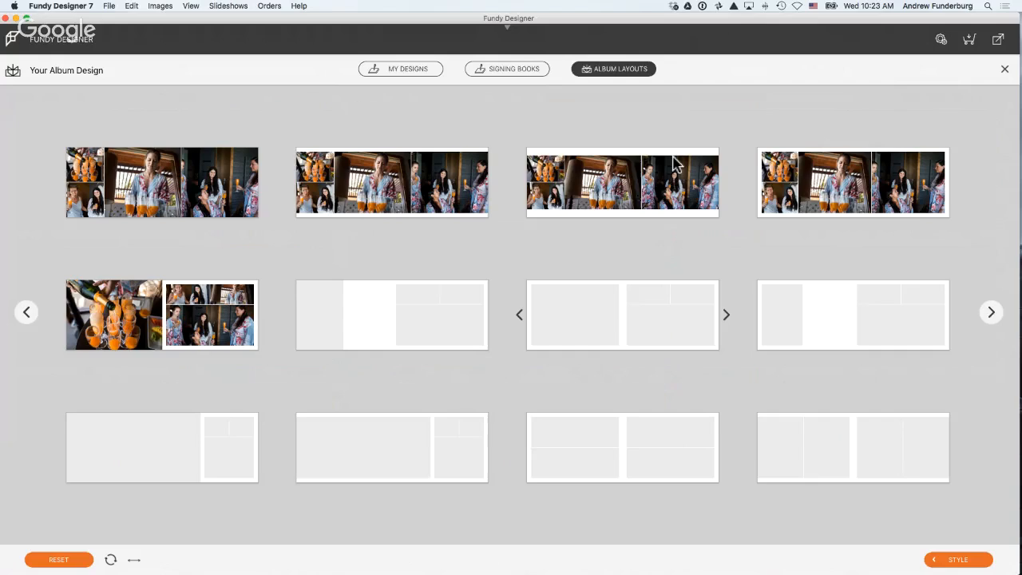
pyautogui.click(991, 311)
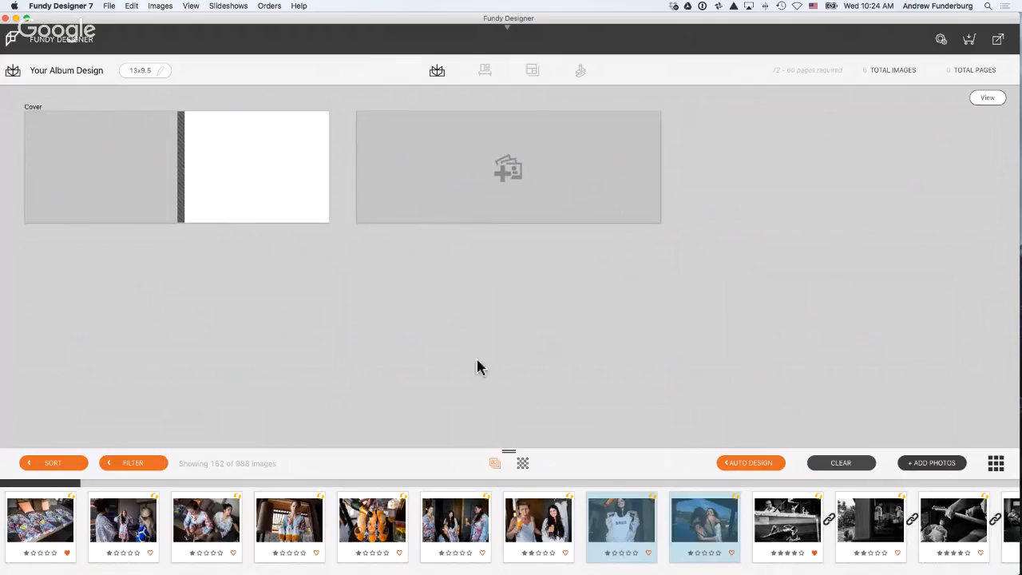
pyautogui.moveTo(423, 387)
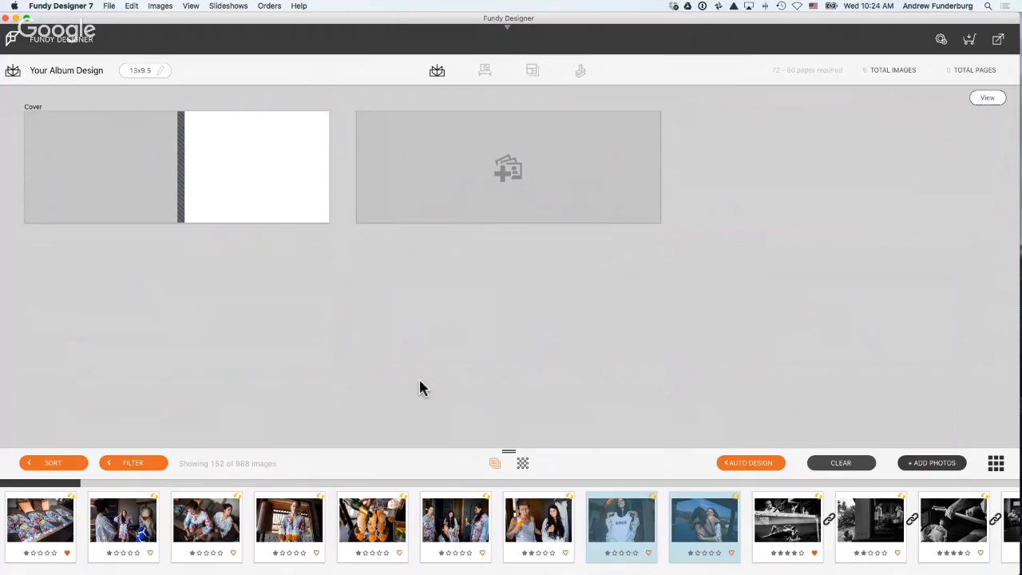
# - Sort the photo grid by rating and tag the five-star seaside photo as cover
pyautogui.doubleClick(40, 527)
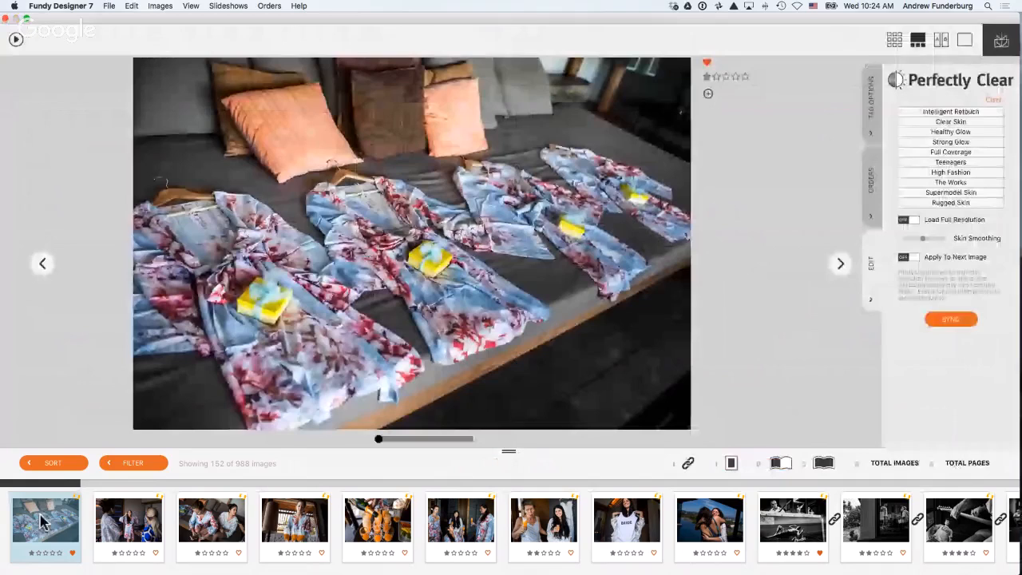
pyautogui.click(894, 40)
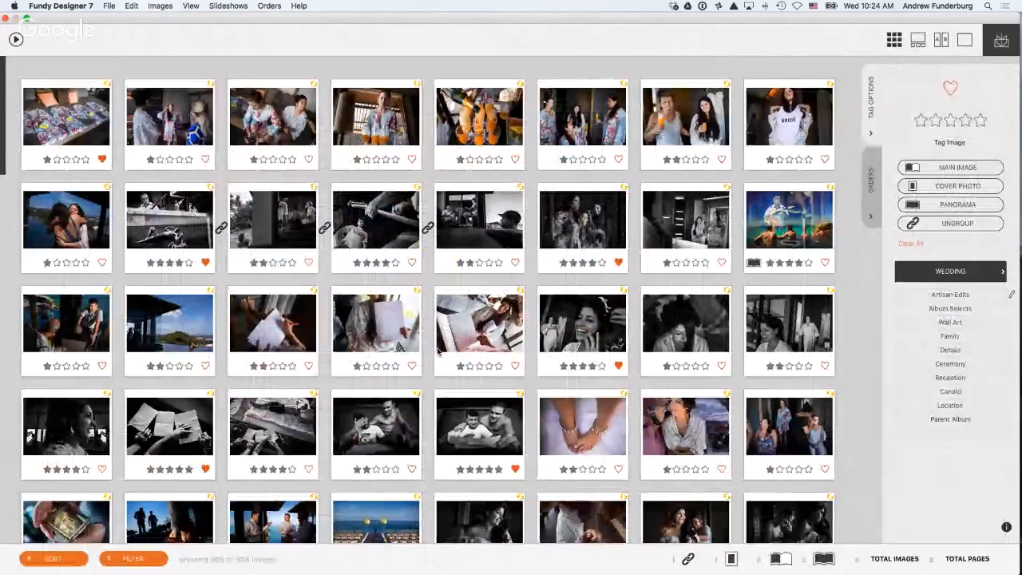
pyautogui.click(52, 558)
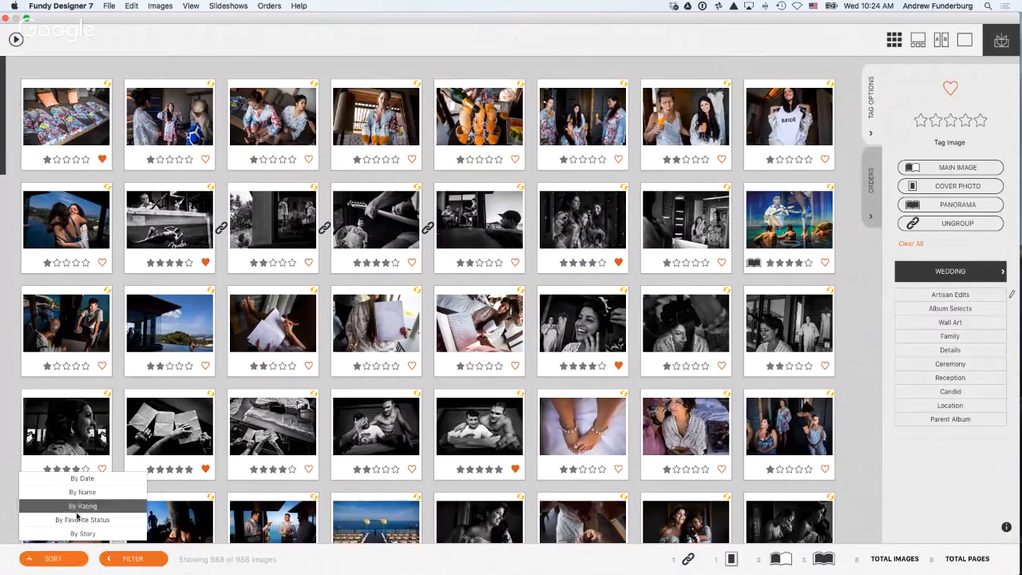
pyautogui.click(83, 506)
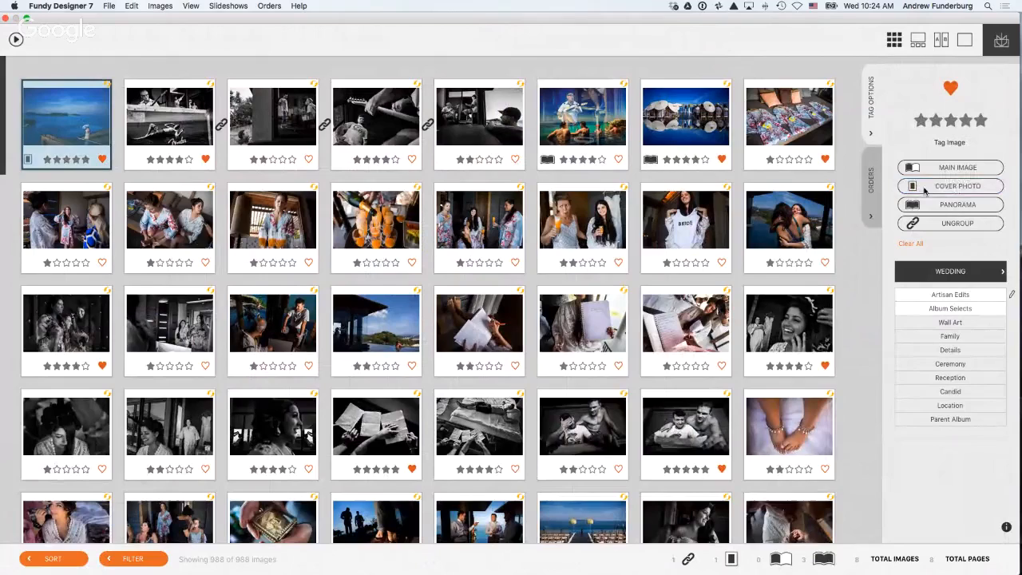
pyautogui.click(949, 186)
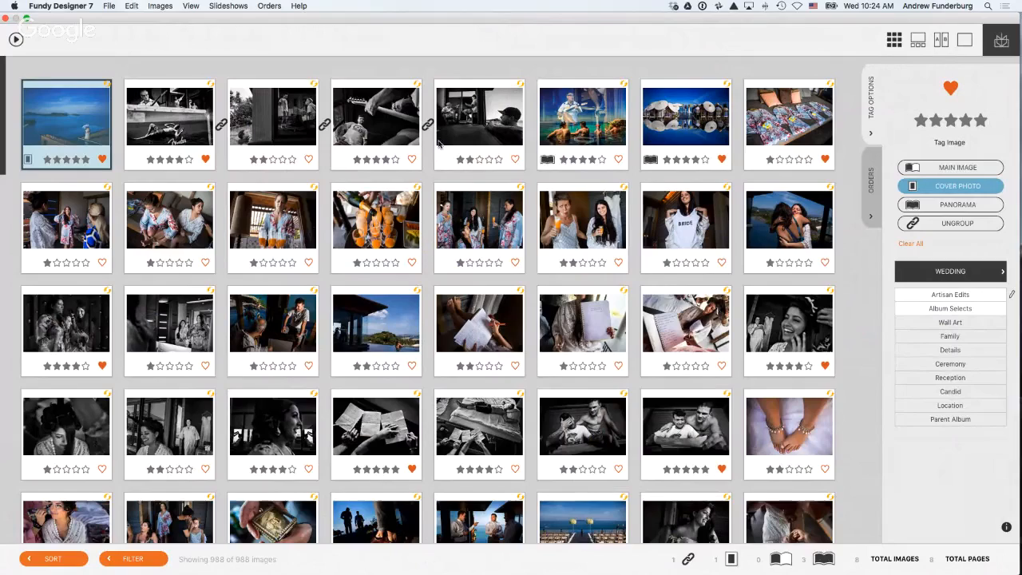
pyautogui.click(375, 124)
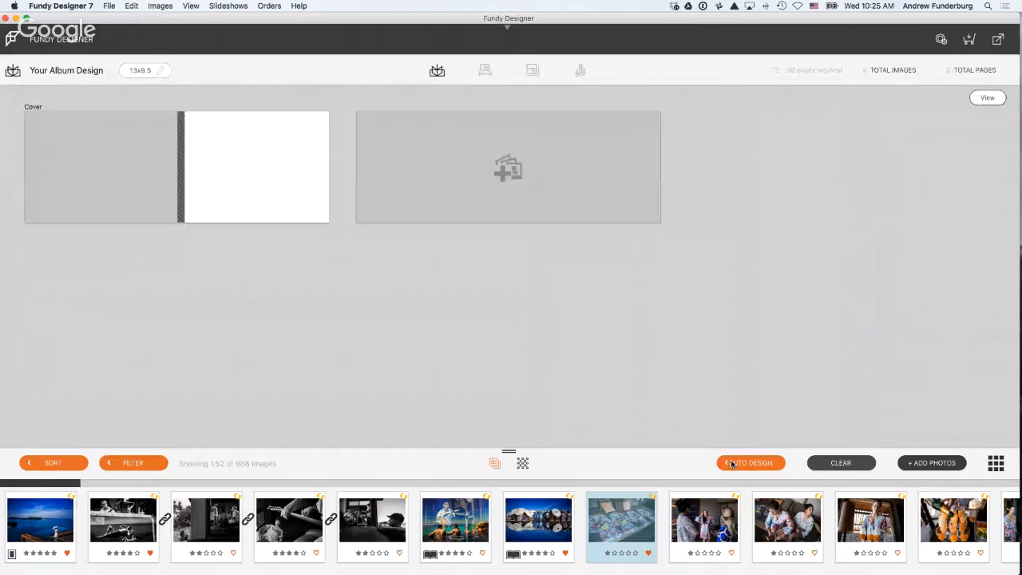
# - Run Auto Design on the 152 images to rebuild the 100-page album
pyautogui.click(749, 462)
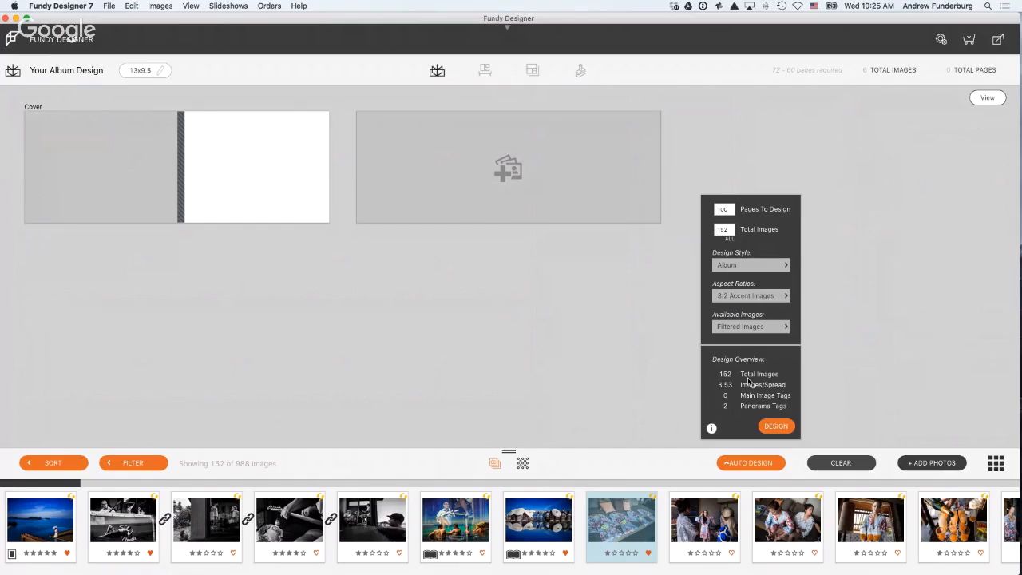
pyautogui.click(776, 425)
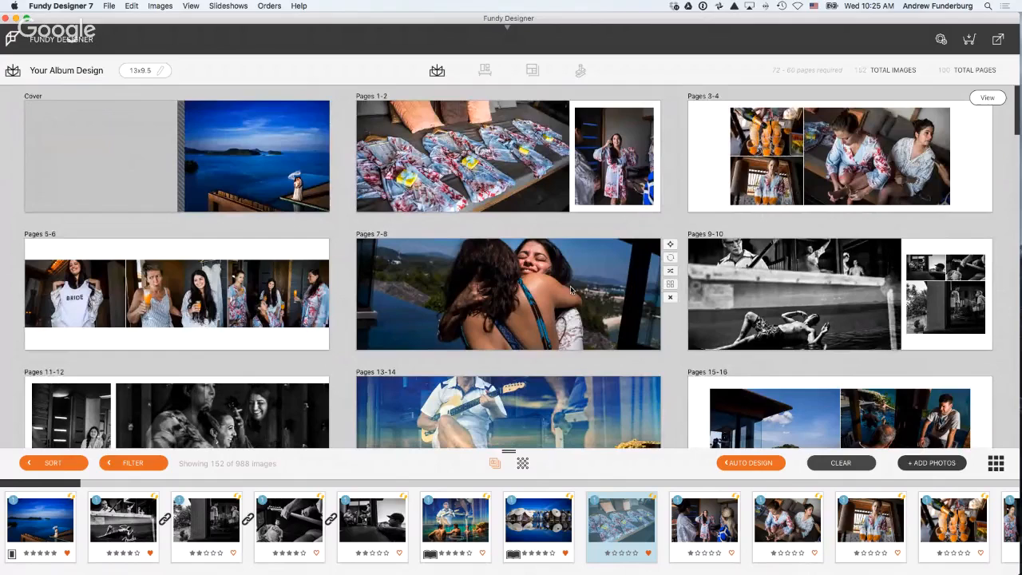
pyautogui.scroll(-3)
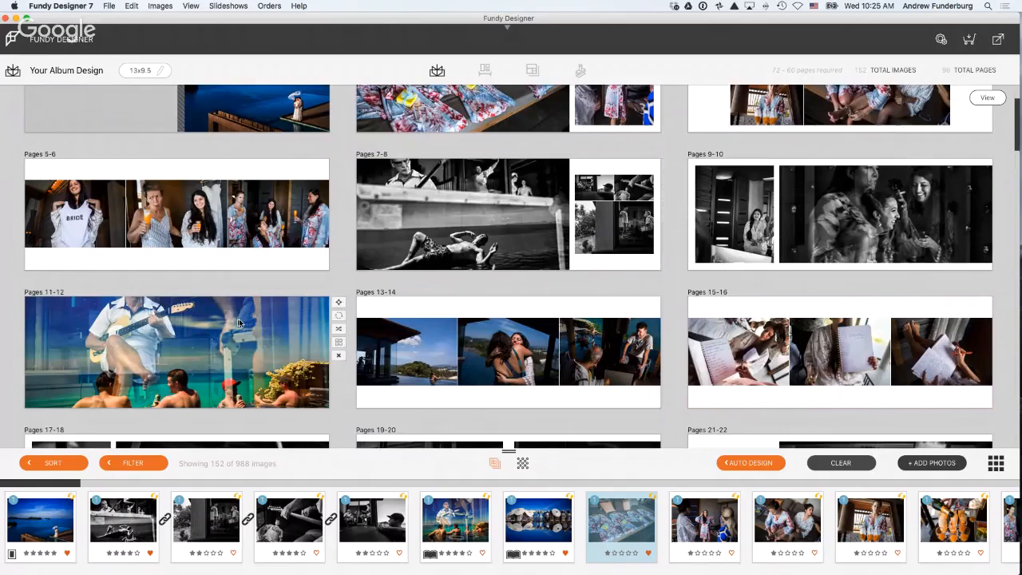
pyautogui.doubleClick(176, 351)
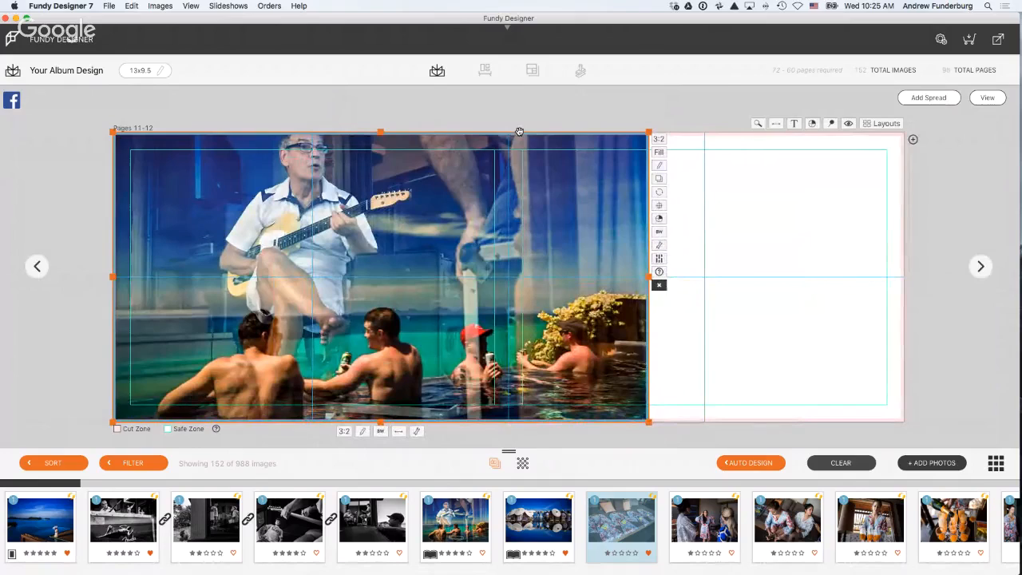
pyautogui.click(987, 97)
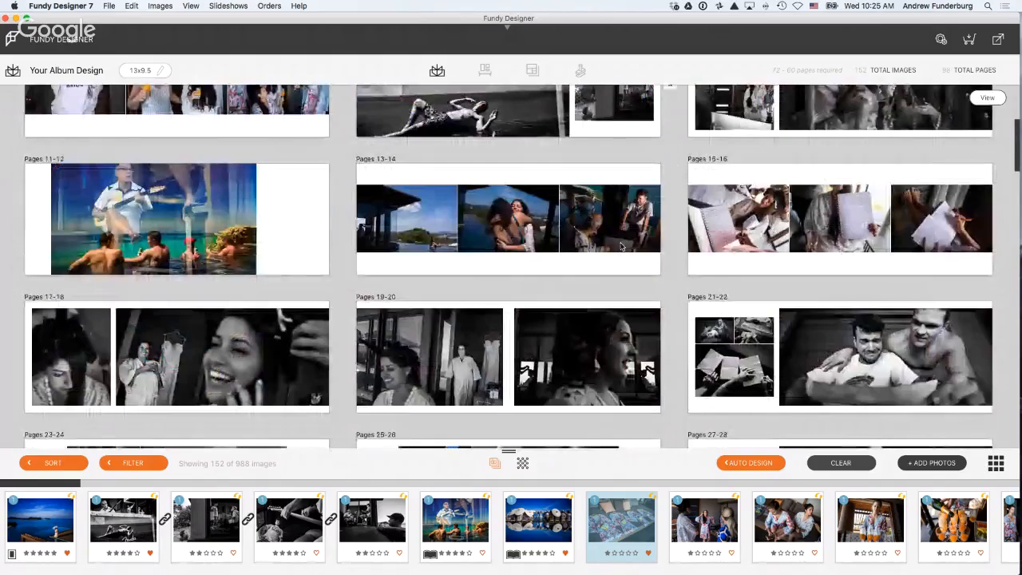
pyautogui.scroll(-3)
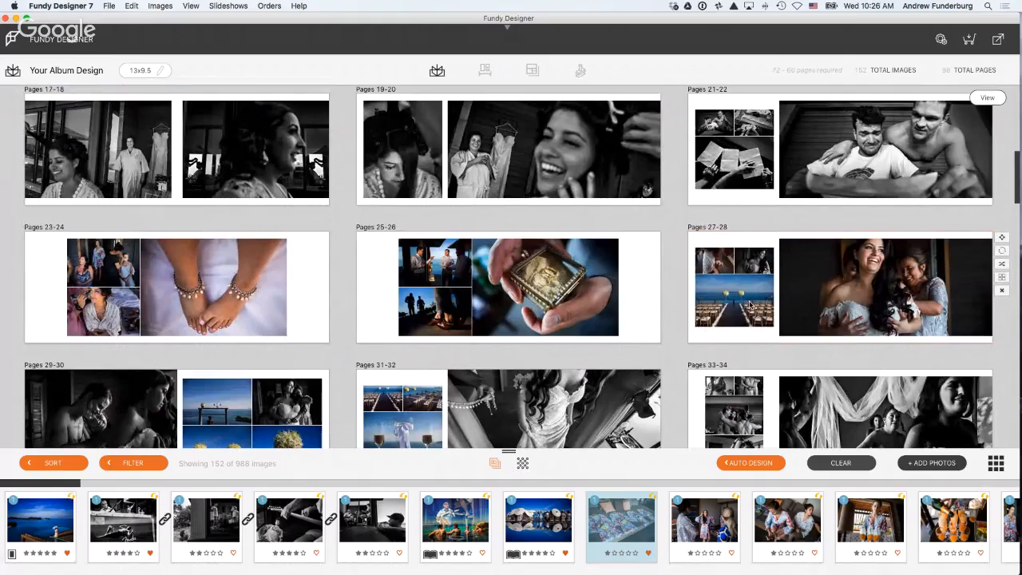
pyautogui.scroll(-3)
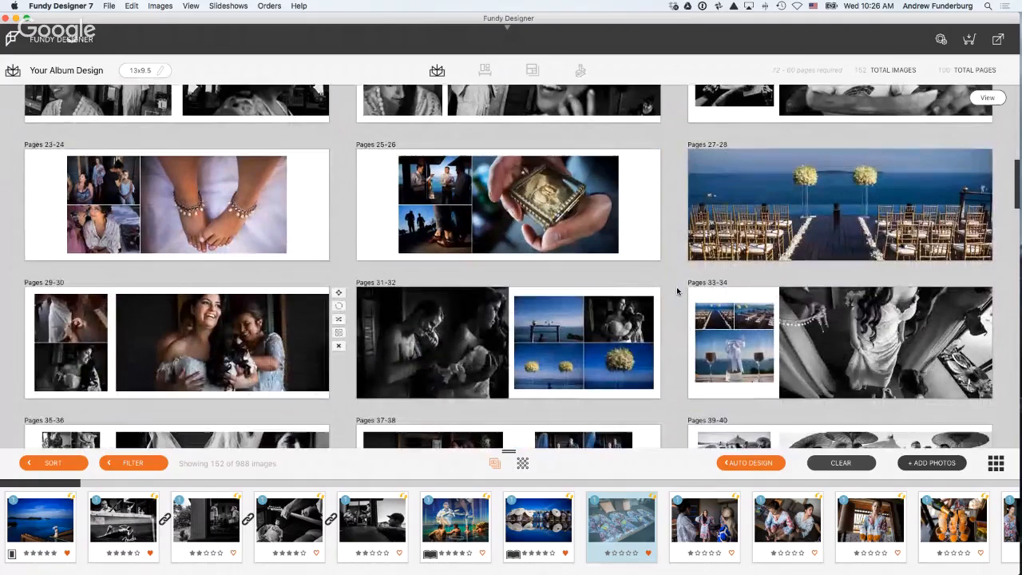
pyautogui.scroll(-3)
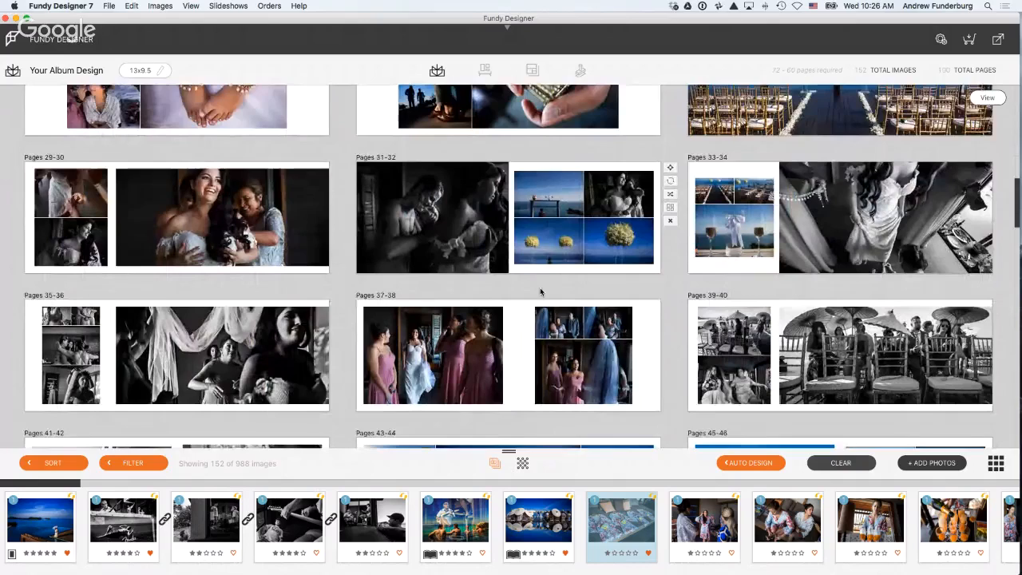
pyautogui.scroll(-3)
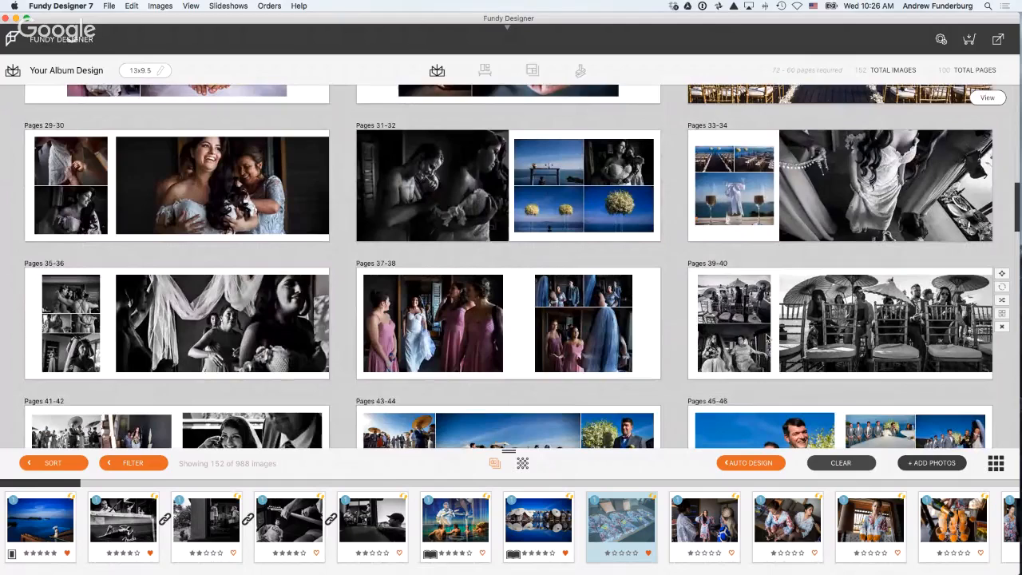
pyautogui.scroll(-3)
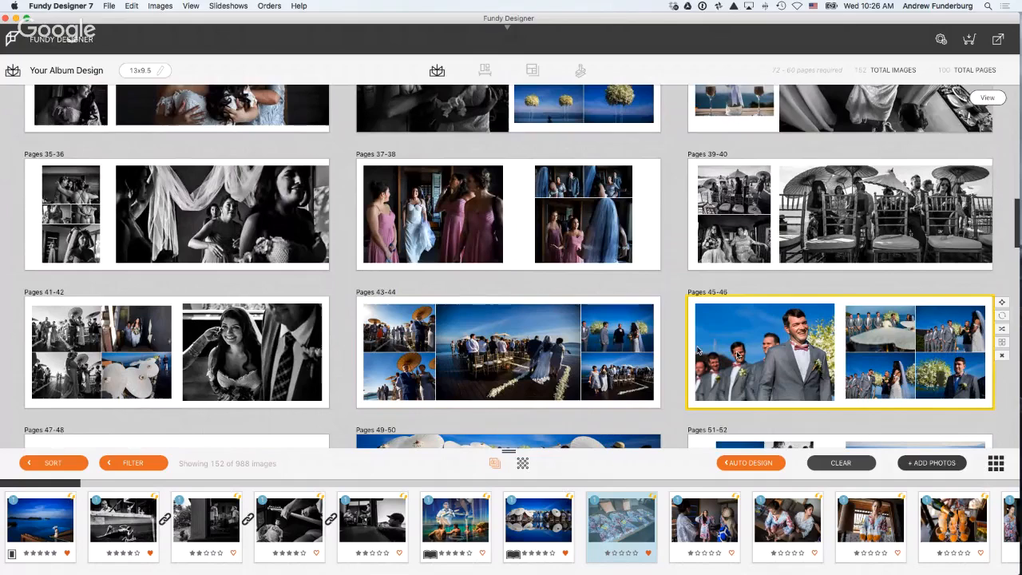
pyautogui.scroll(-3)
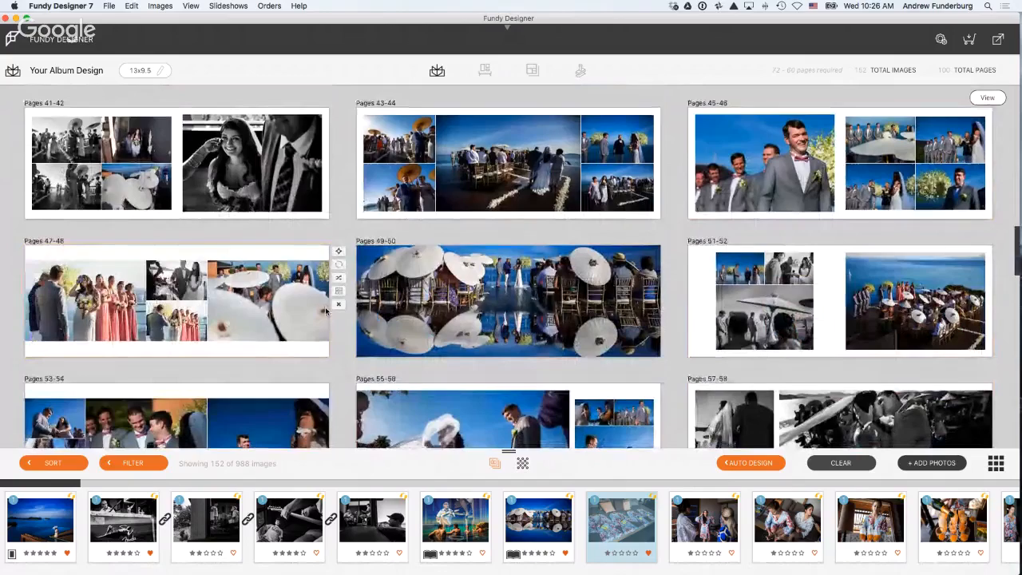
pyautogui.scroll(-3)
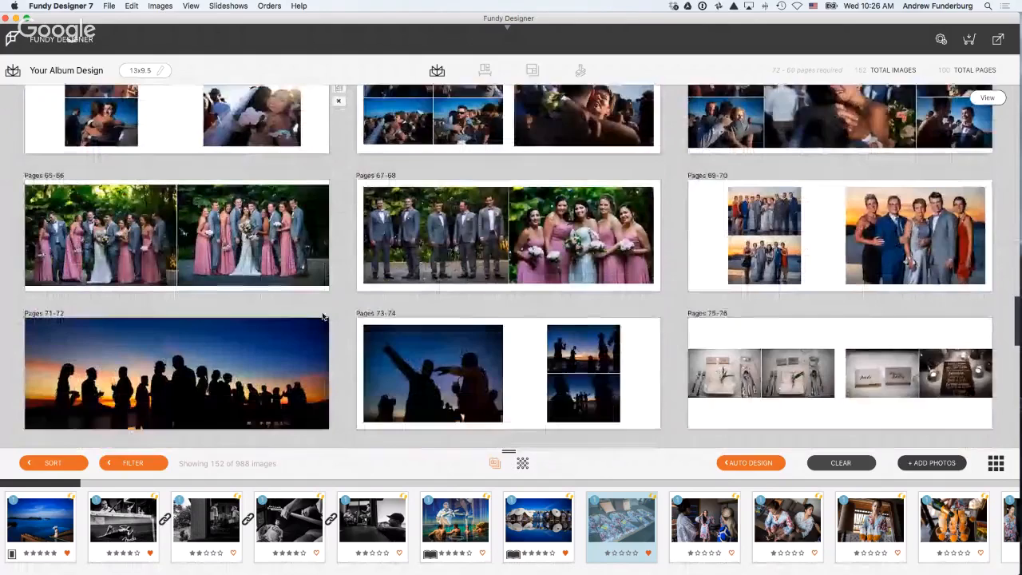
pyautogui.scroll(-3)
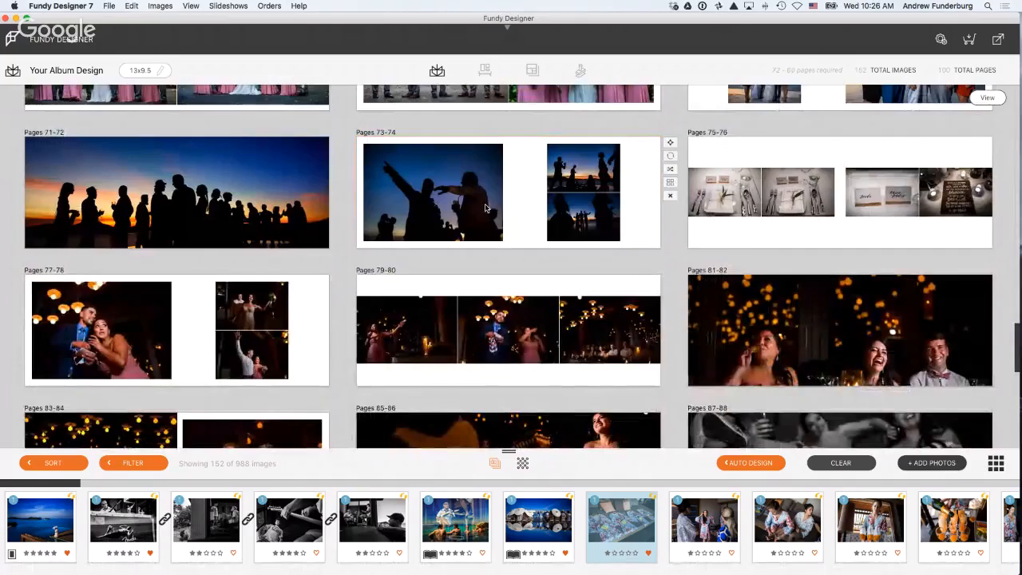
pyautogui.doubleClick(433, 192)
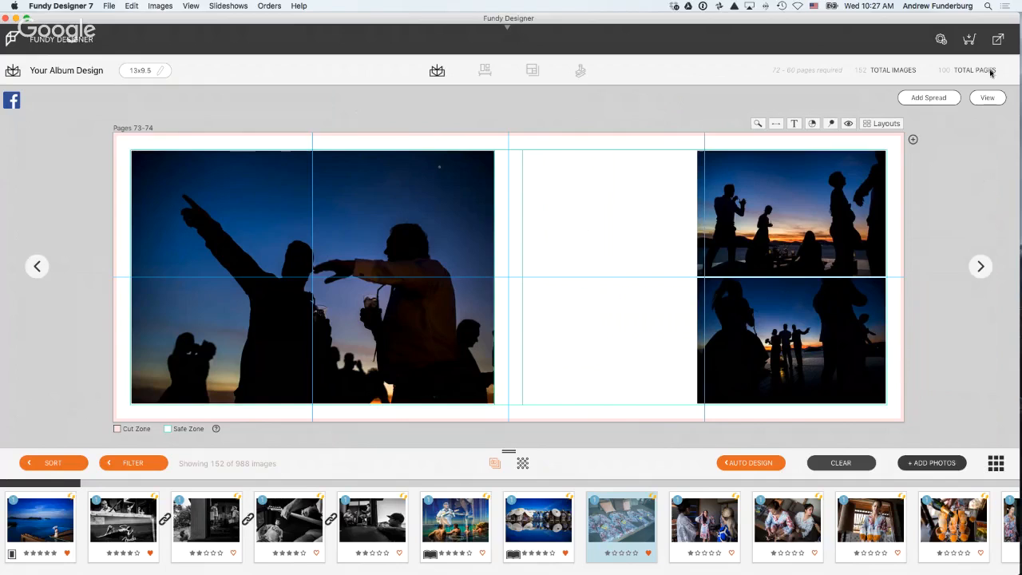
pyautogui.scroll(-3)
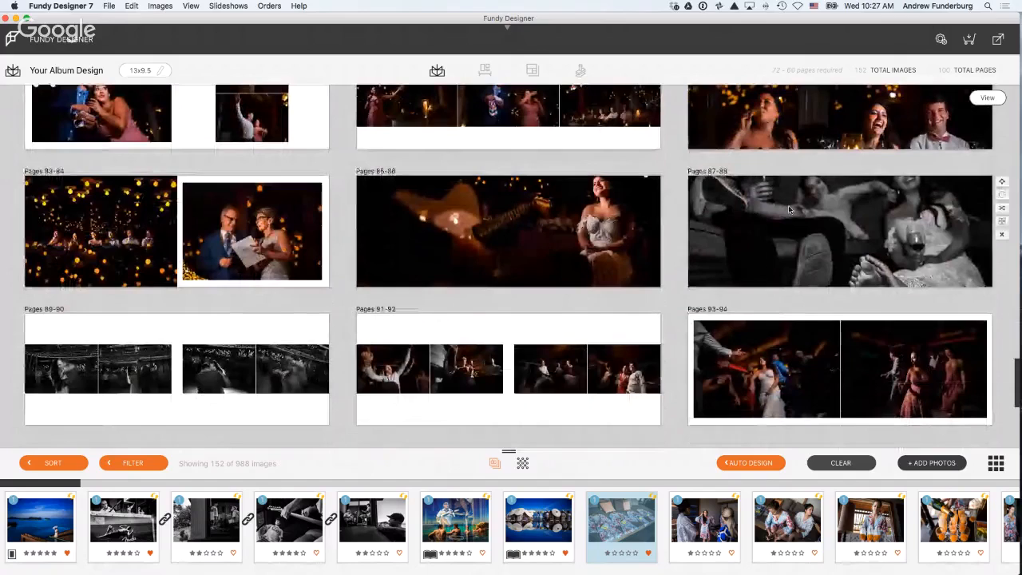
# - Scroll the rebuilt album overview and select the Pages 25–26 spread
pyautogui.scroll(-3)
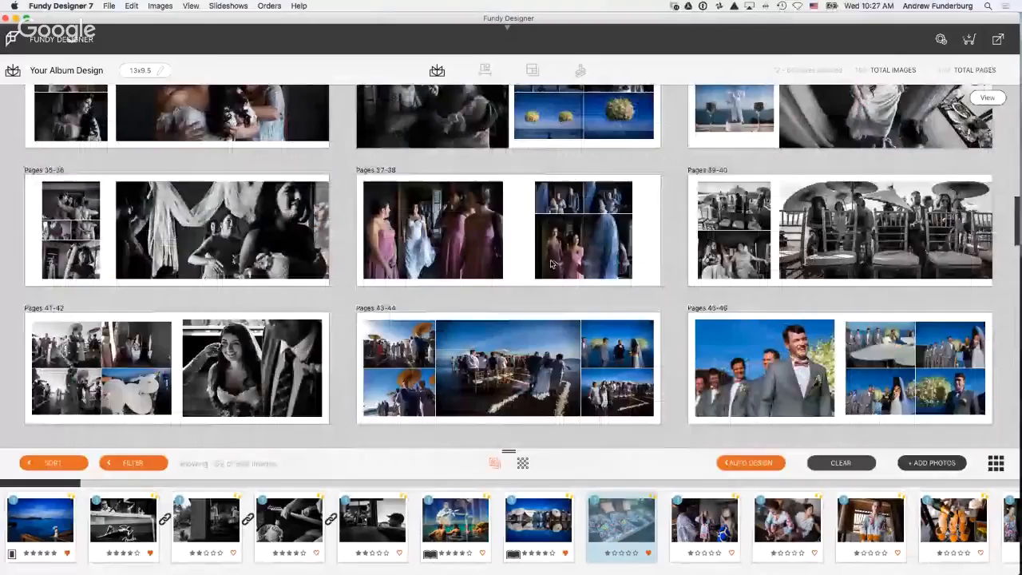
pyautogui.scroll(3)
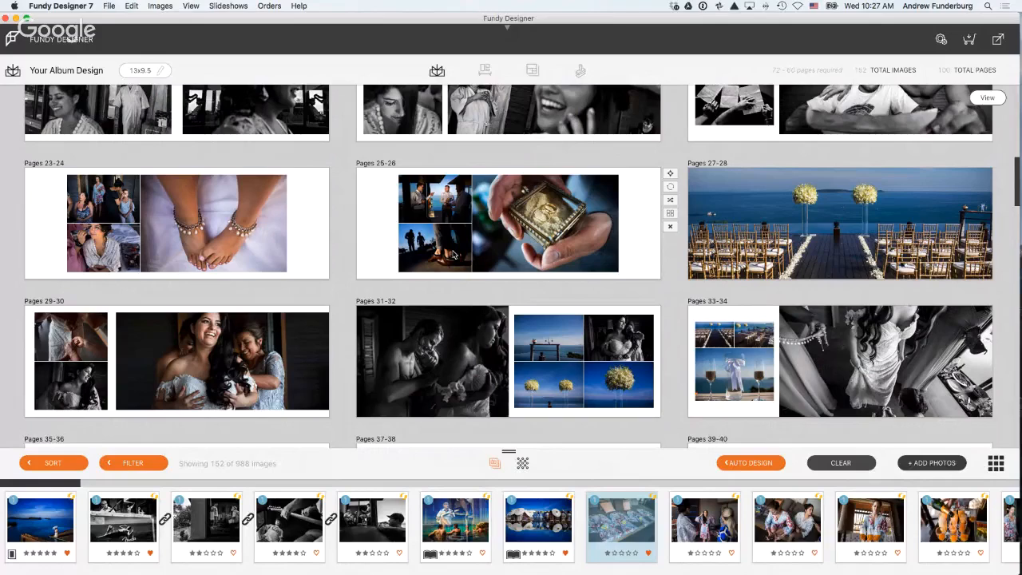
pyautogui.click(507, 224)
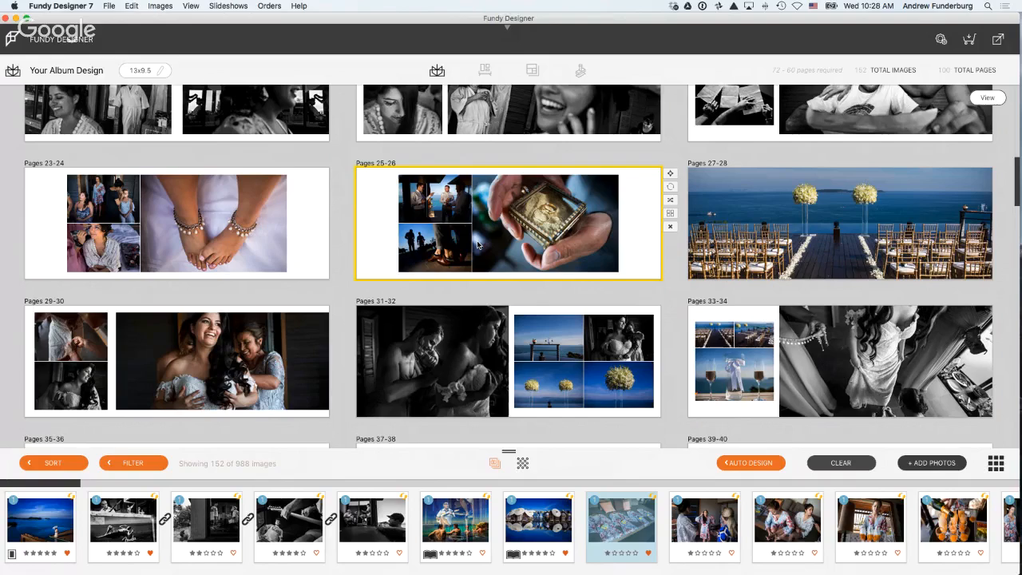
pyautogui.scroll(-3)
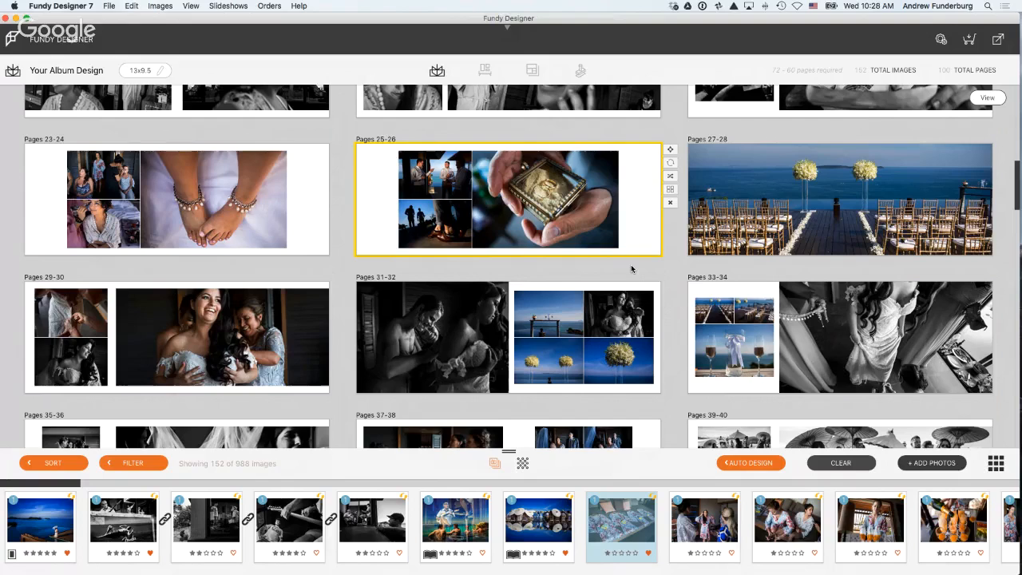
pyautogui.scroll(-3)
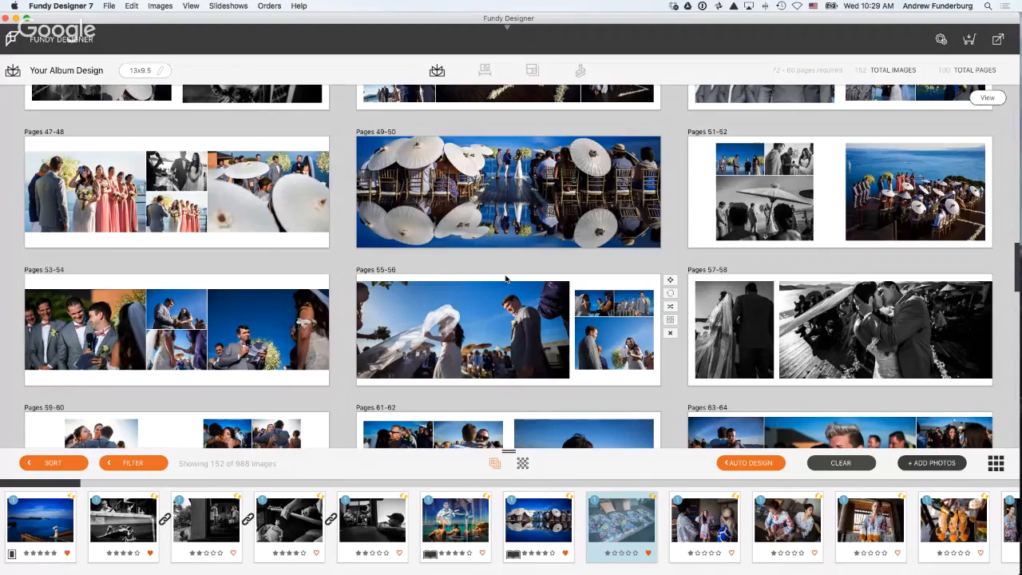
pyautogui.scroll(-3)
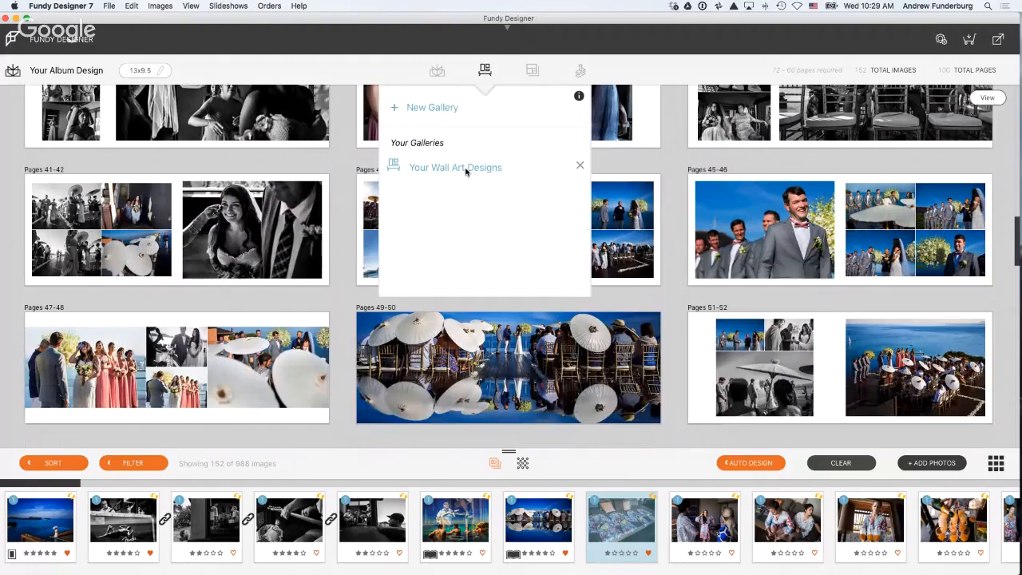
# - Open Your Wall Art Designs, showing Room 8 with three seaside prints
pyautogui.click(455, 167)
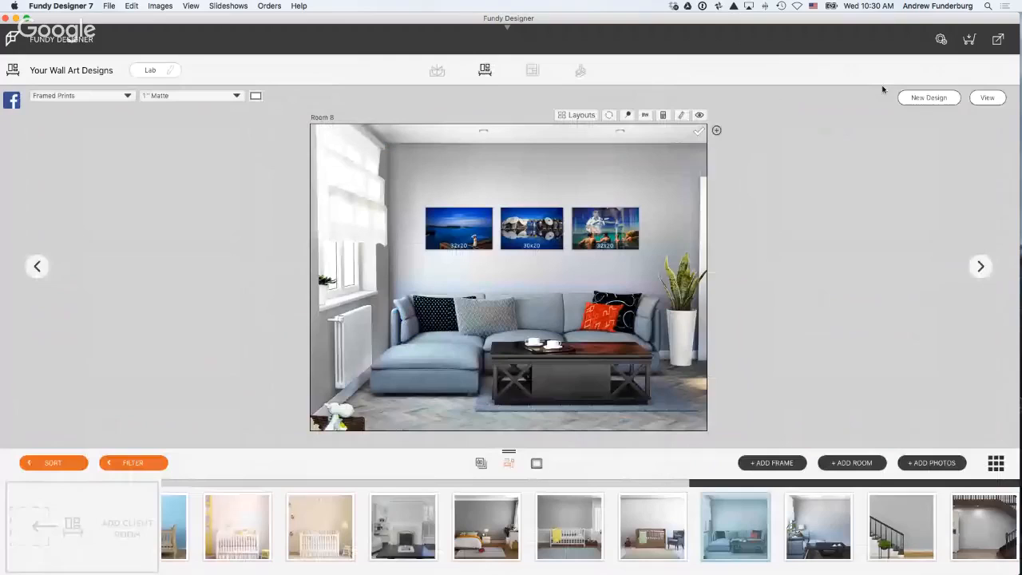
# - Switch the Room 8 wall prints to Metal Print, select the wide print, and browse collection layouts
pyautogui.click(80, 95)
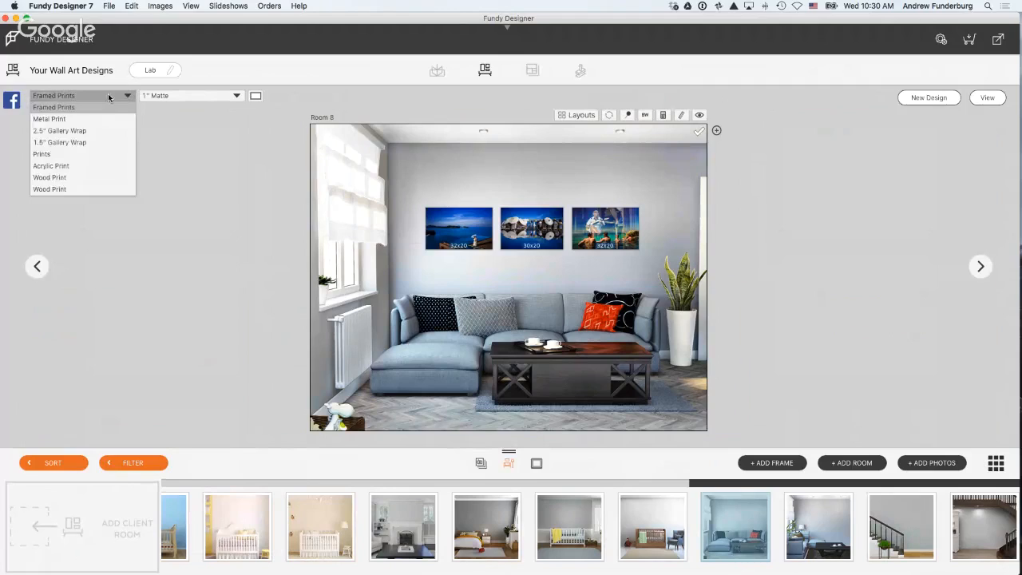
pyautogui.click(49, 118)
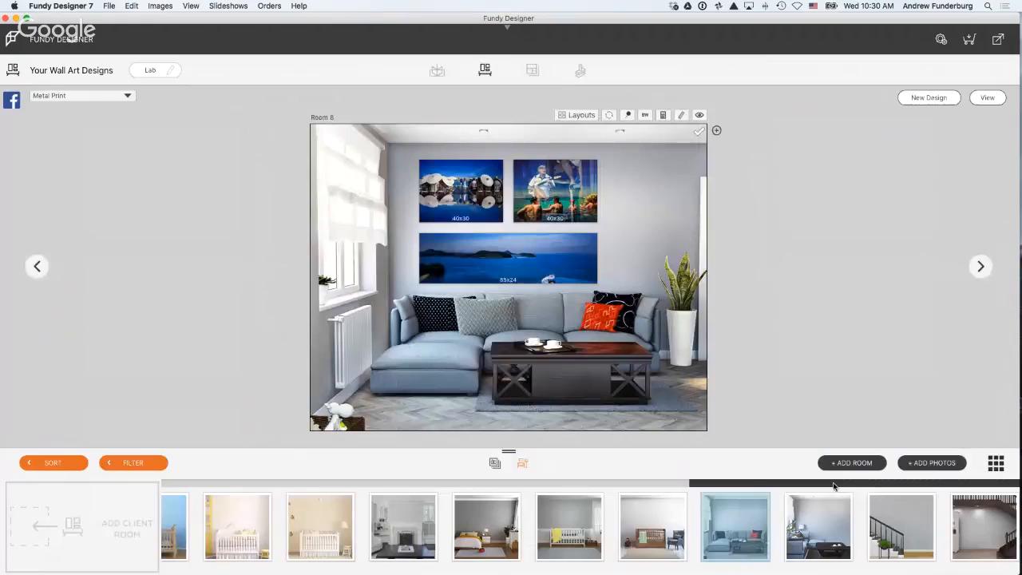
pyautogui.click(996, 463)
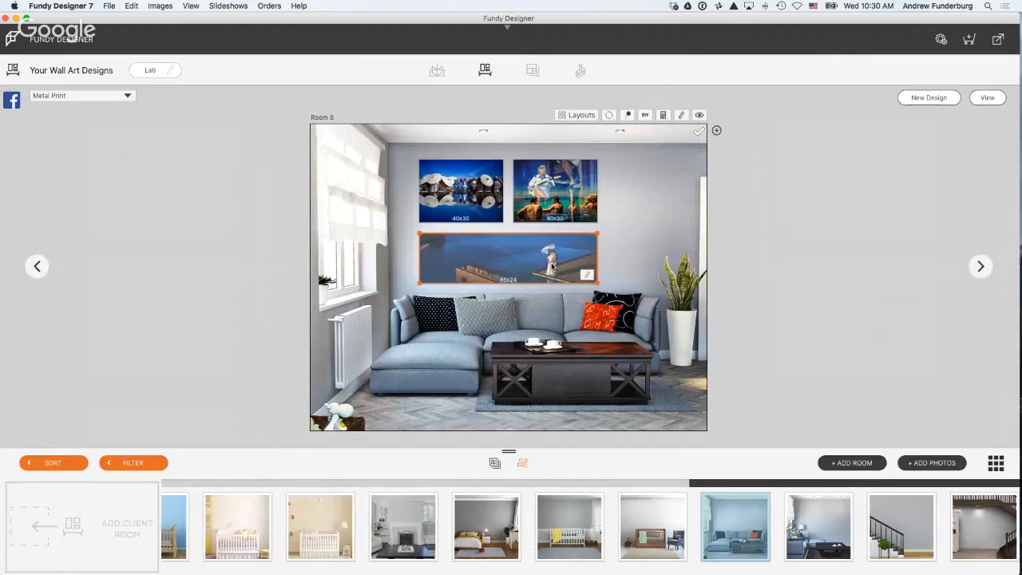
pyautogui.click(577, 114)
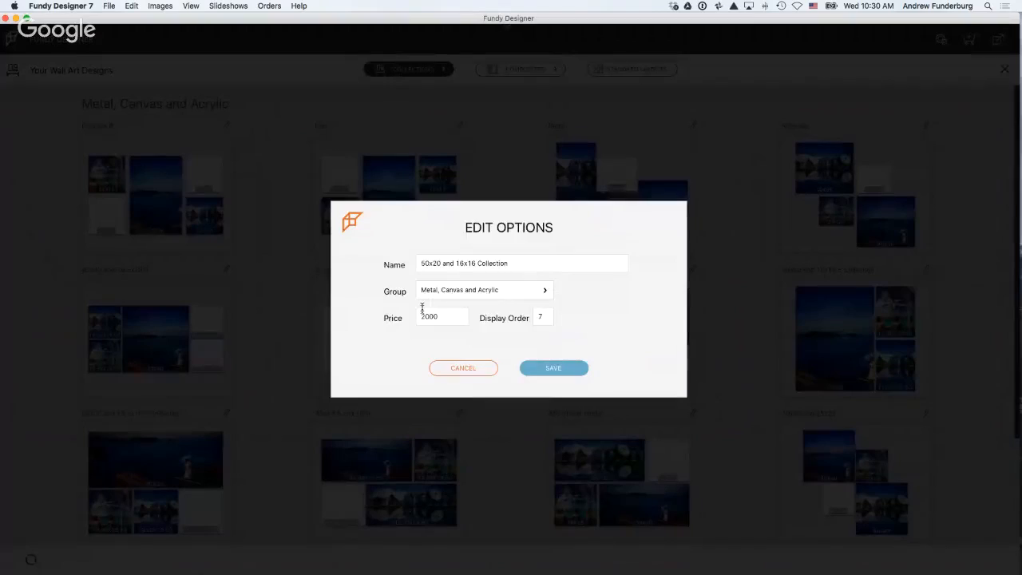
# - Add the 50x20 and 16x16 metal collection at $2,000 to the client order
pyautogui.click(553, 367)
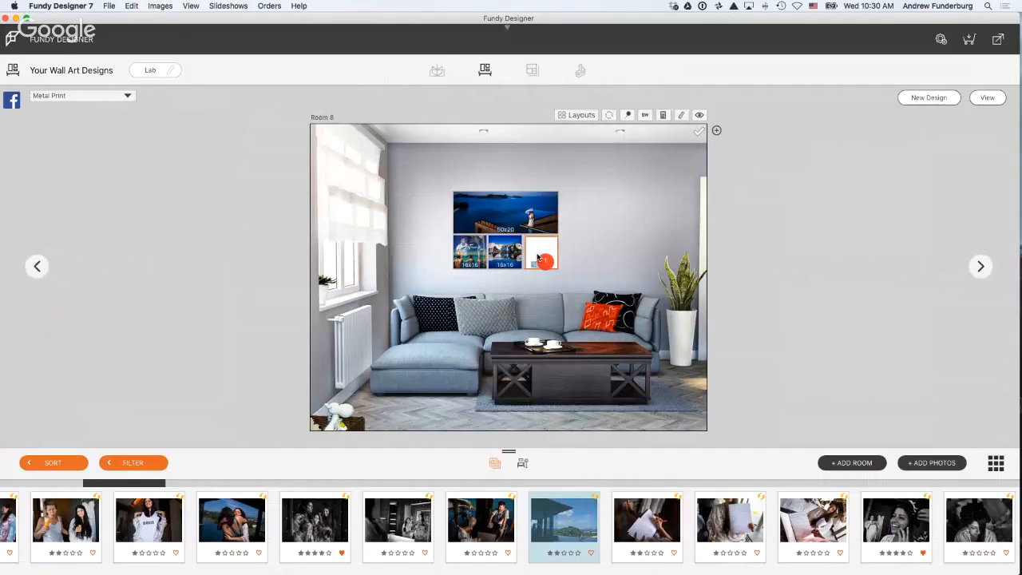
pyautogui.click(542, 252)
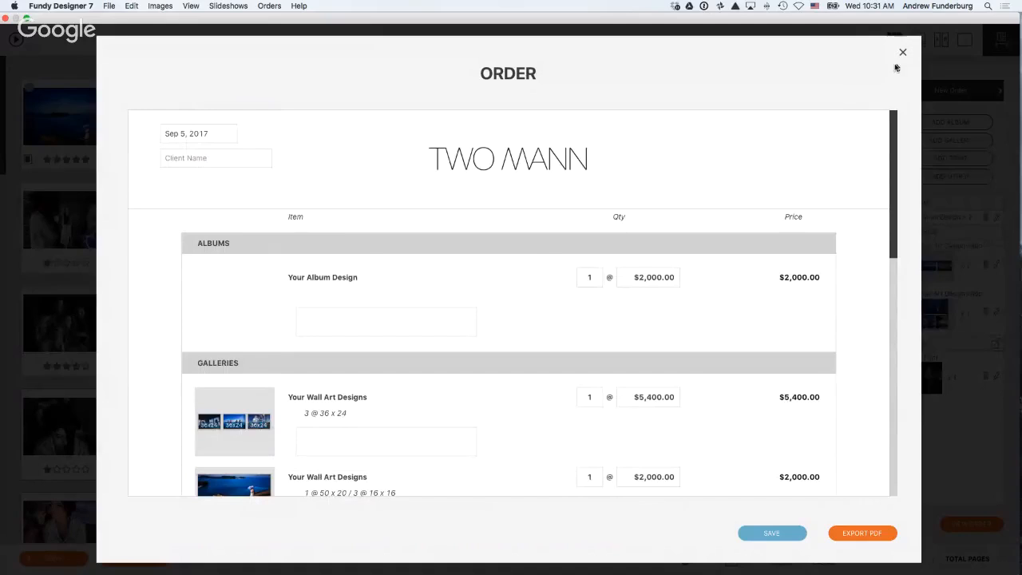
# - Close the order summary and panel, then check where the black-and-white pool-deck photo is used
pyautogui.click(903, 52)
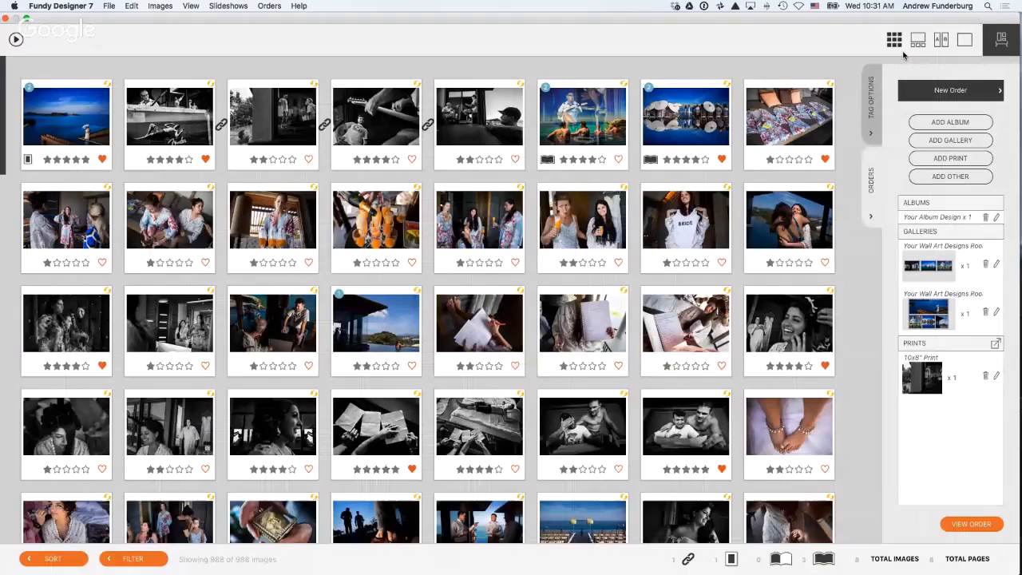
pyautogui.click(1001, 39)
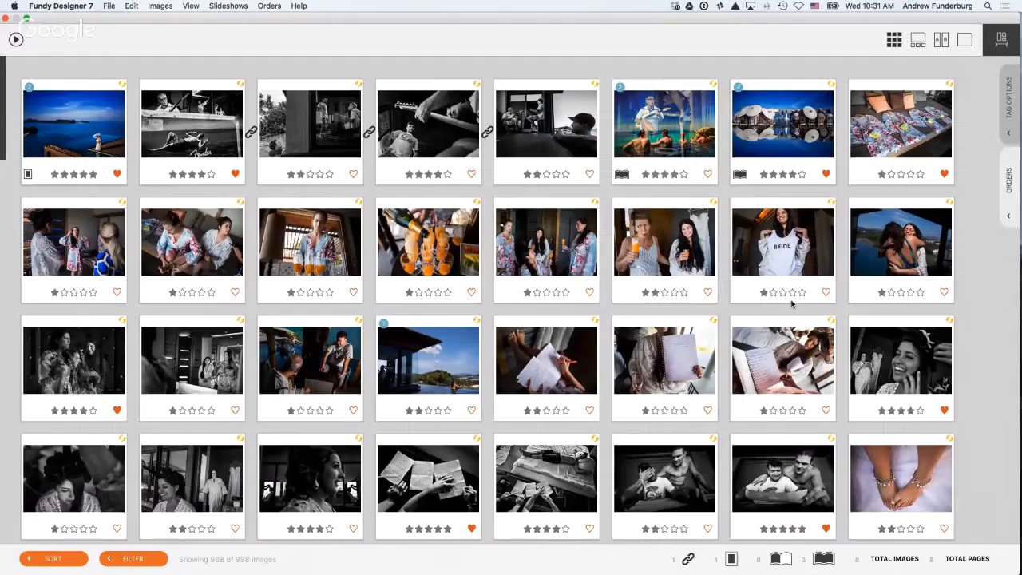
pyautogui.moveTo(342, 181)
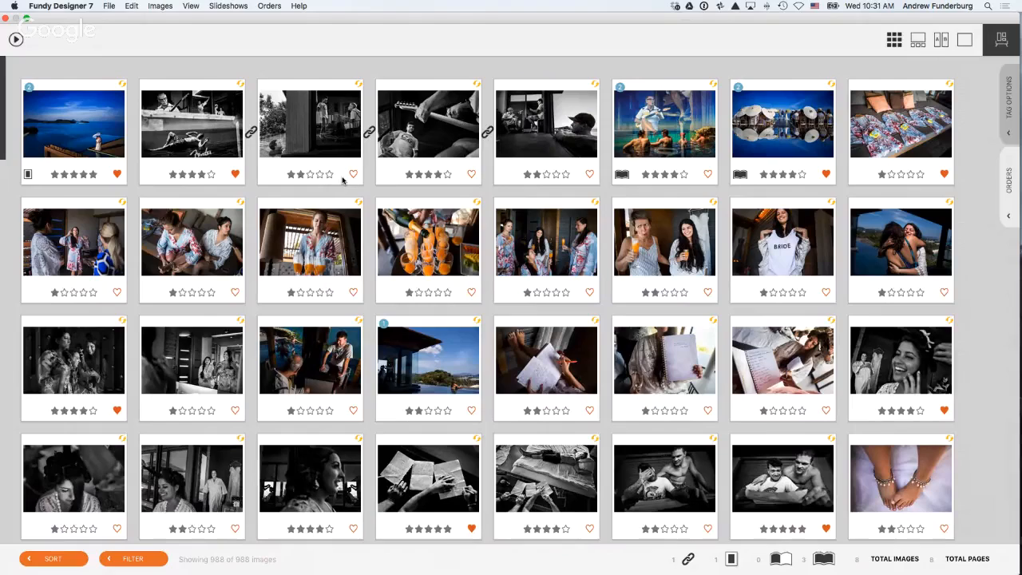
pyautogui.moveTo(343, 180)
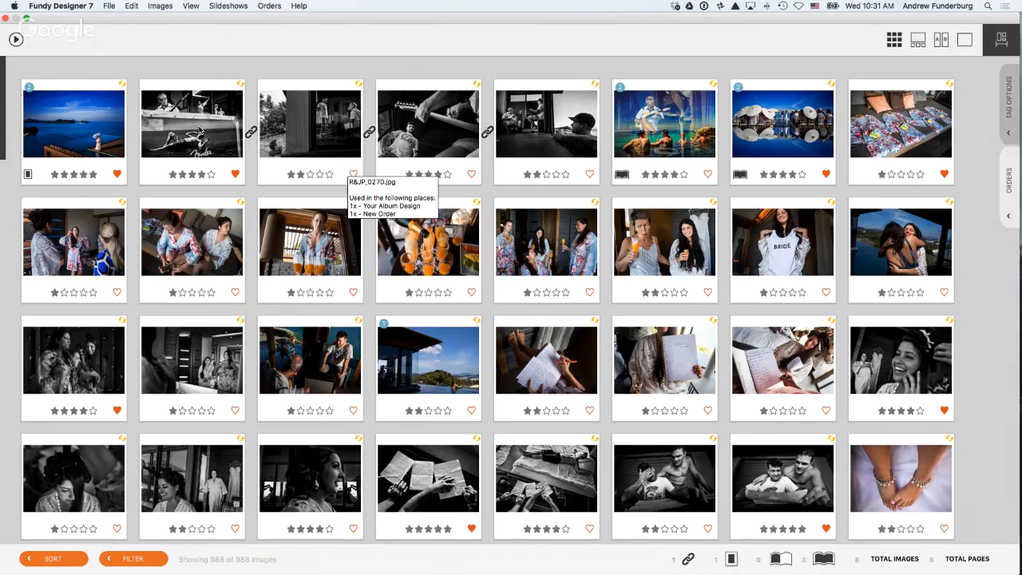
pyautogui.moveTo(192, 120)
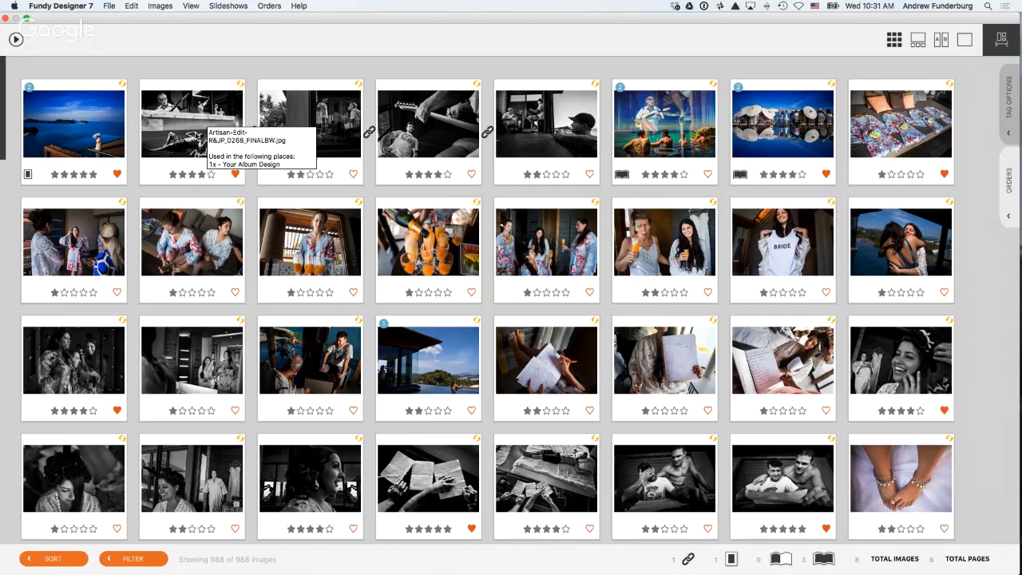
pyautogui.click(192, 128)
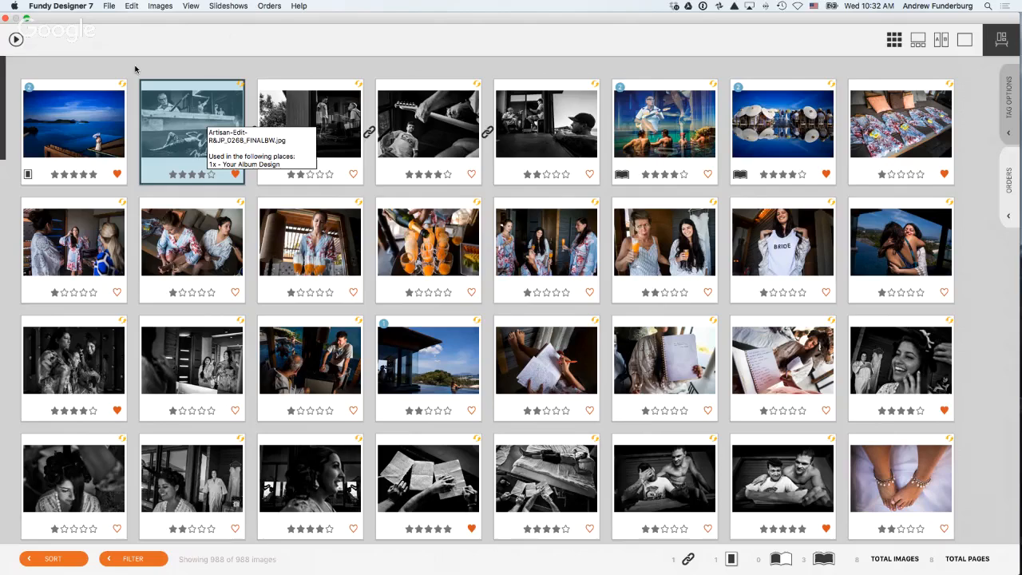
pyautogui.moveTo(90, 16)
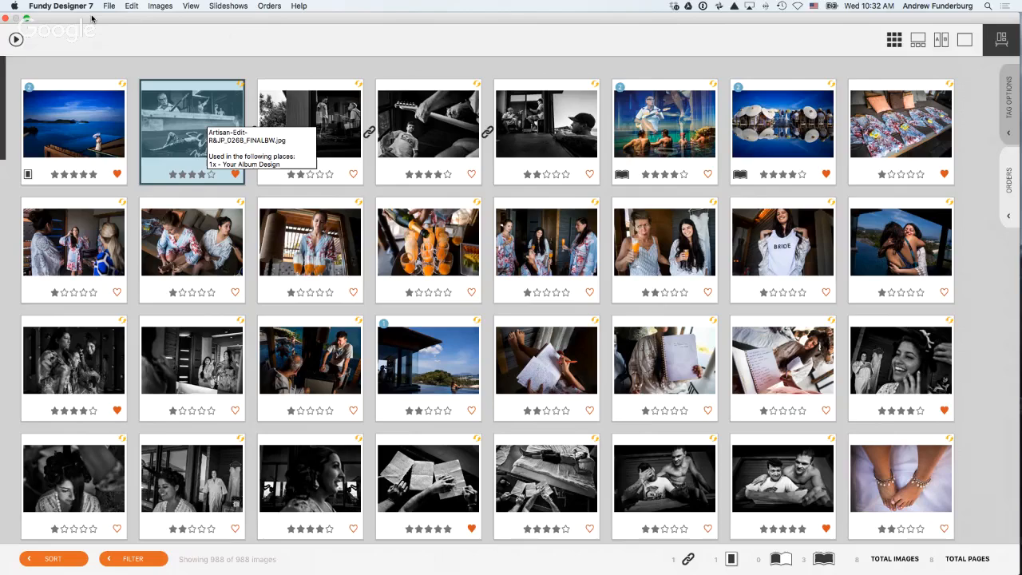
pyautogui.moveTo(574, 149)
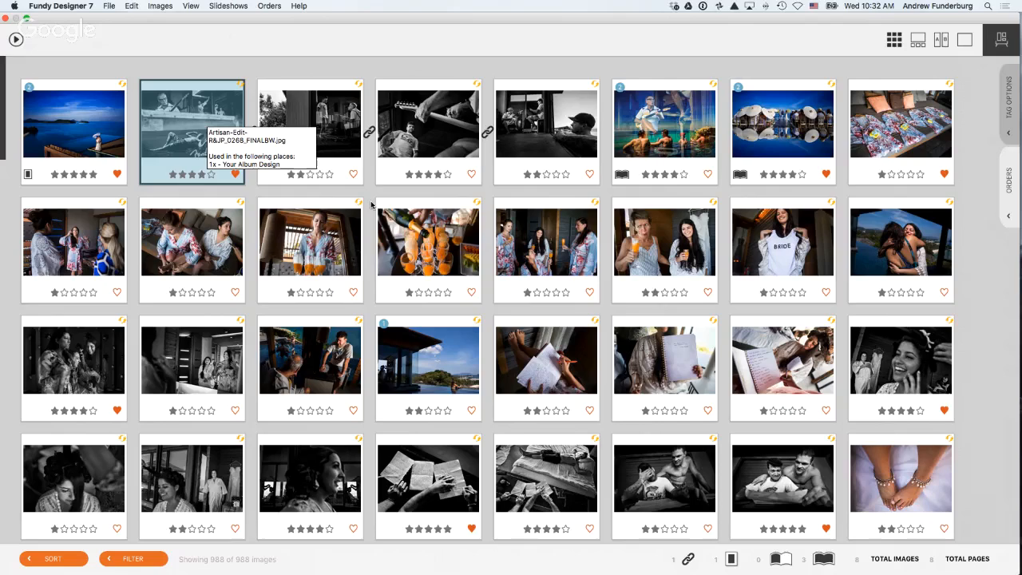
pyautogui.moveTo(75, 94)
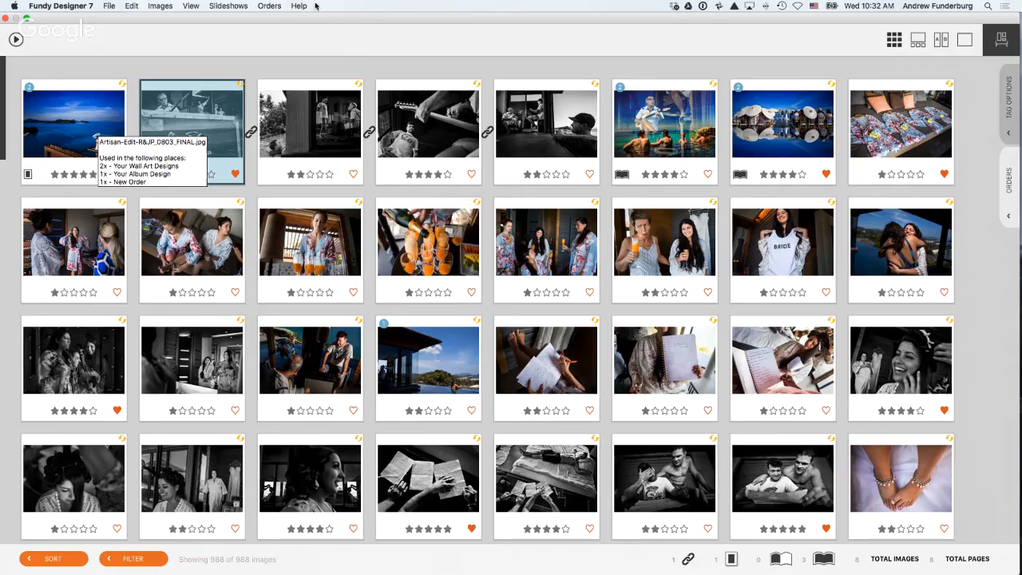
# - Open the Help menu
pyautogui.click(299, 5)
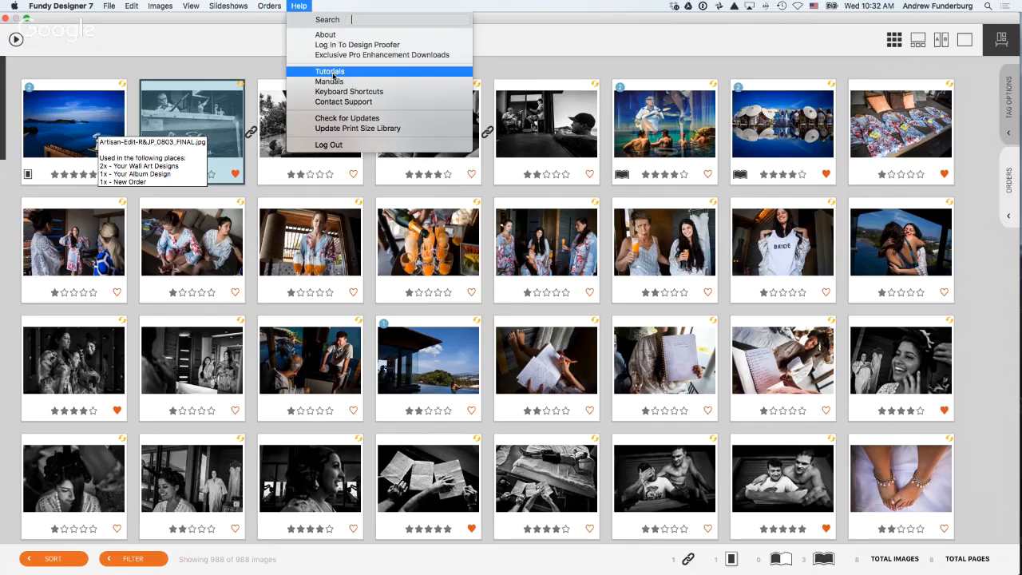
pyautogui.moveTo(349, 91)
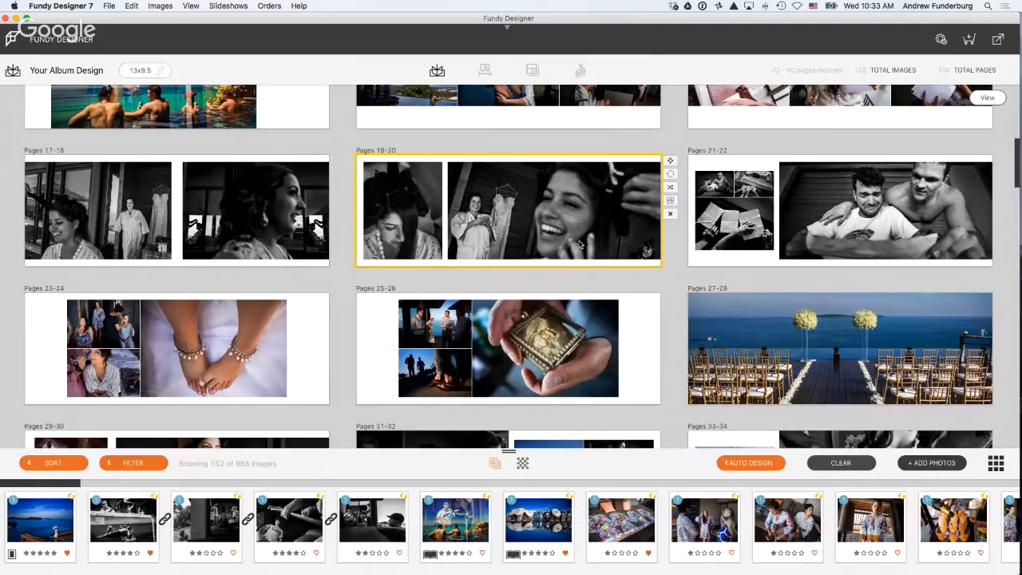
# - Apply an alternative mirrored layout to pages 31–32, then scroll on to pages 63–64
pyautogui.scroll(-3)
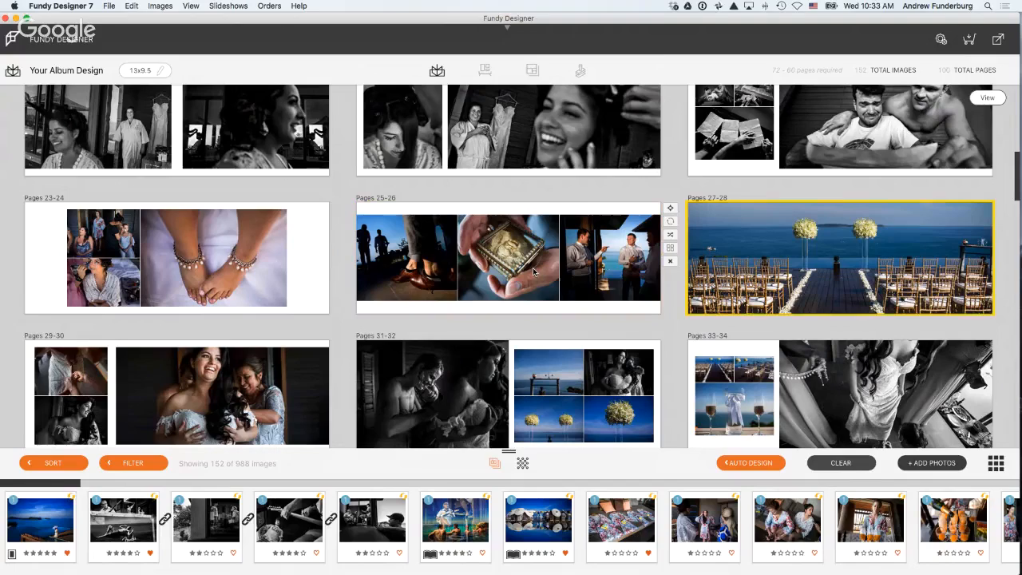
pyautogui.click(176, 394)
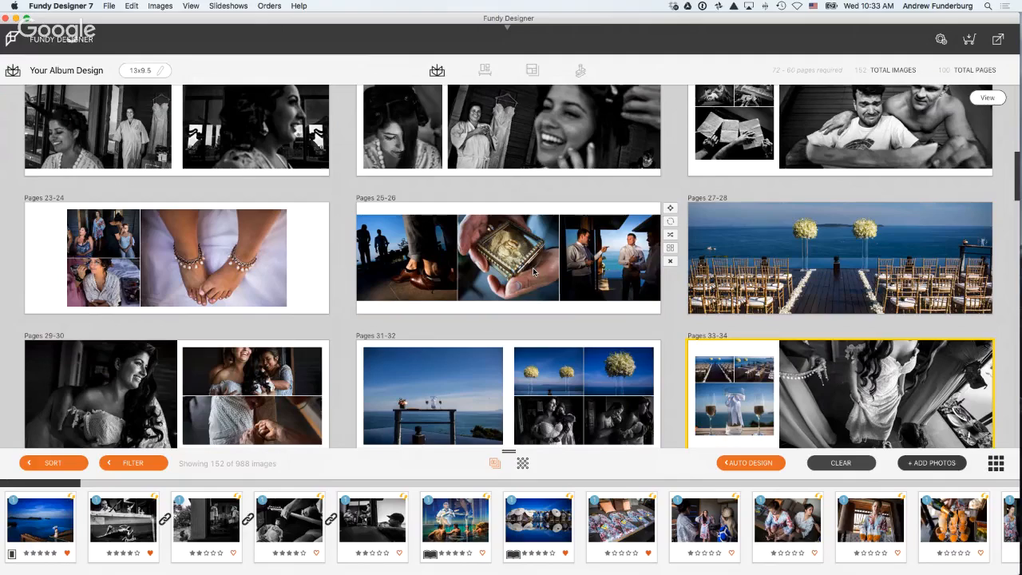
pyautogui.scroll(-3)
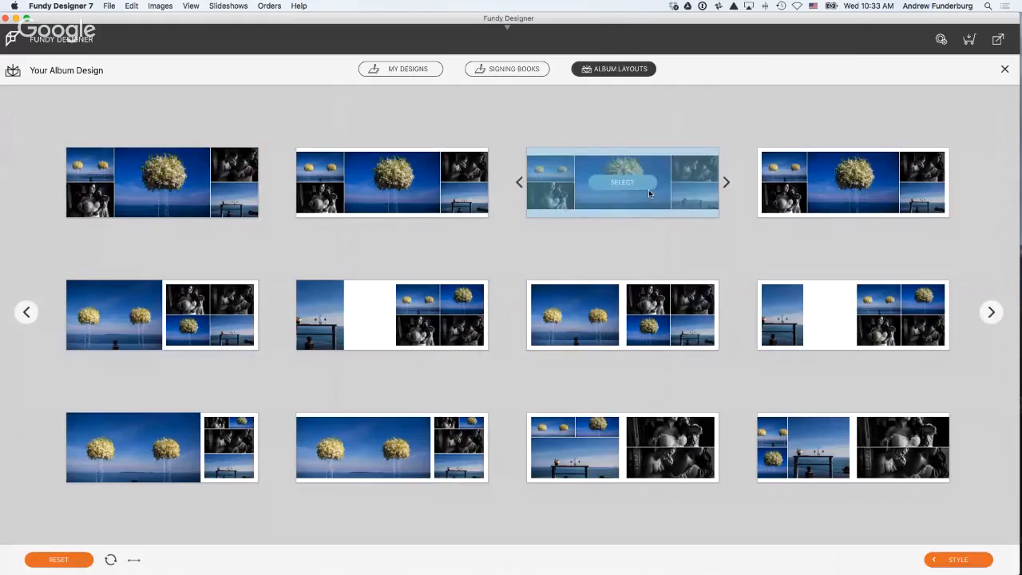
pyautogui.click(622, 182)
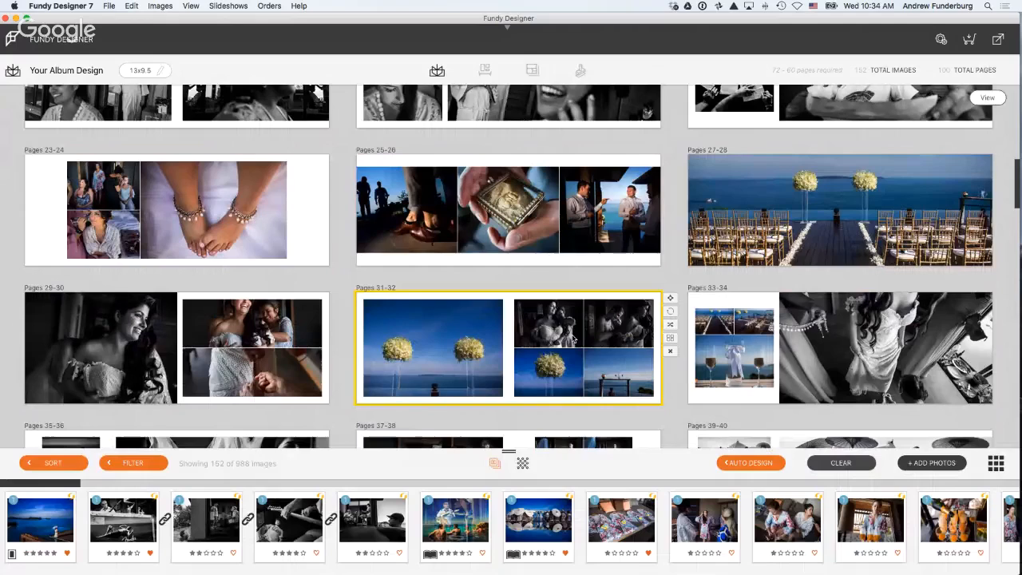
pyautogui.scroll(-3)
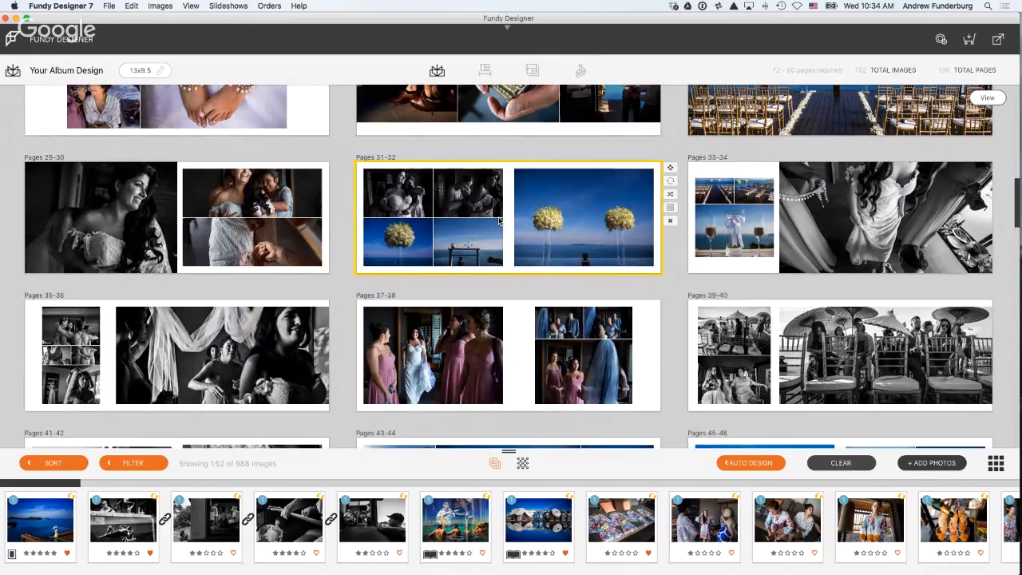
pyautogui.scroll(-3)
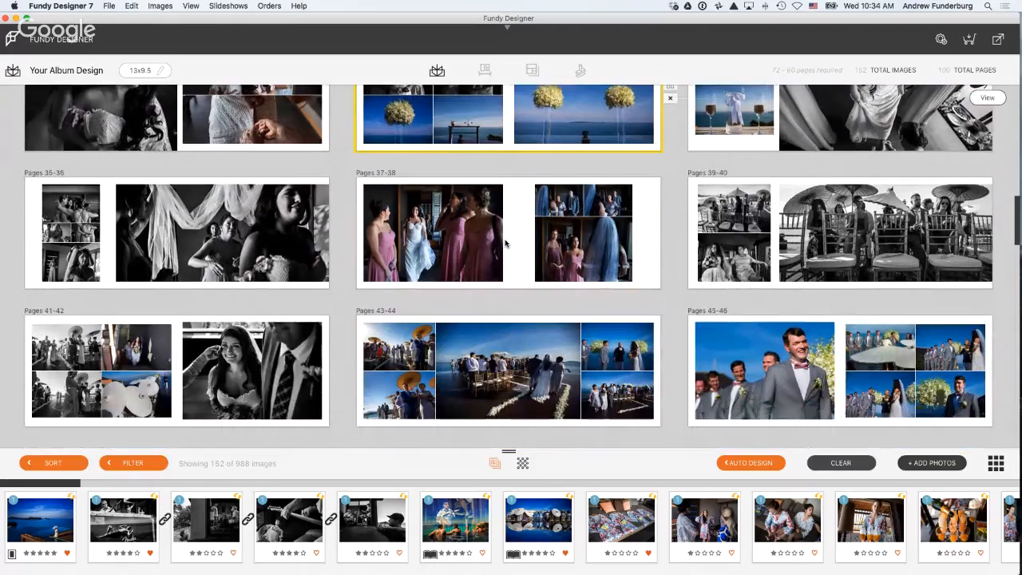
pyautogui.scroll(-3)
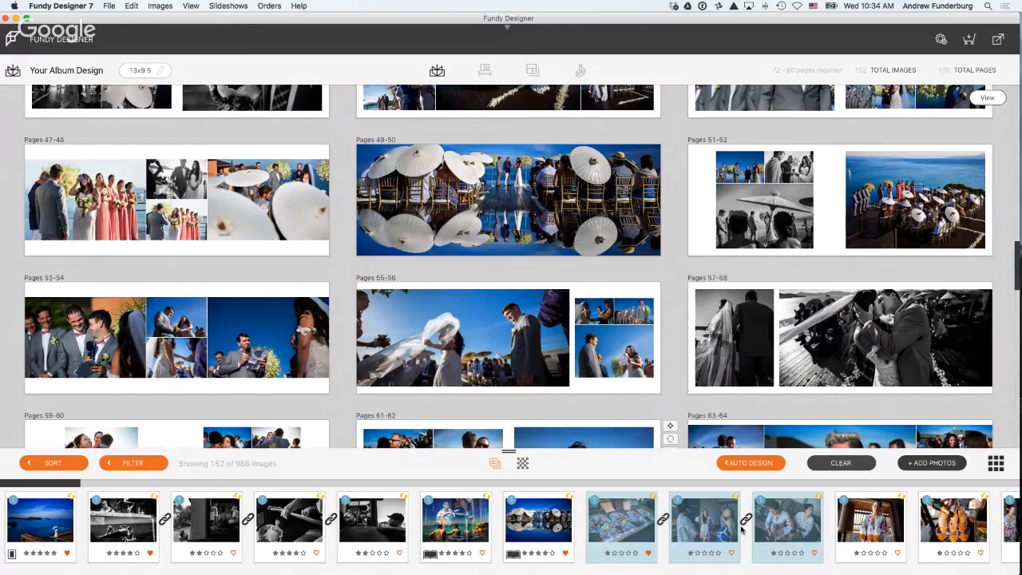
# - Scroll the filmstrip right while reworking pages 43–46
pyautogui.hscroll(3)
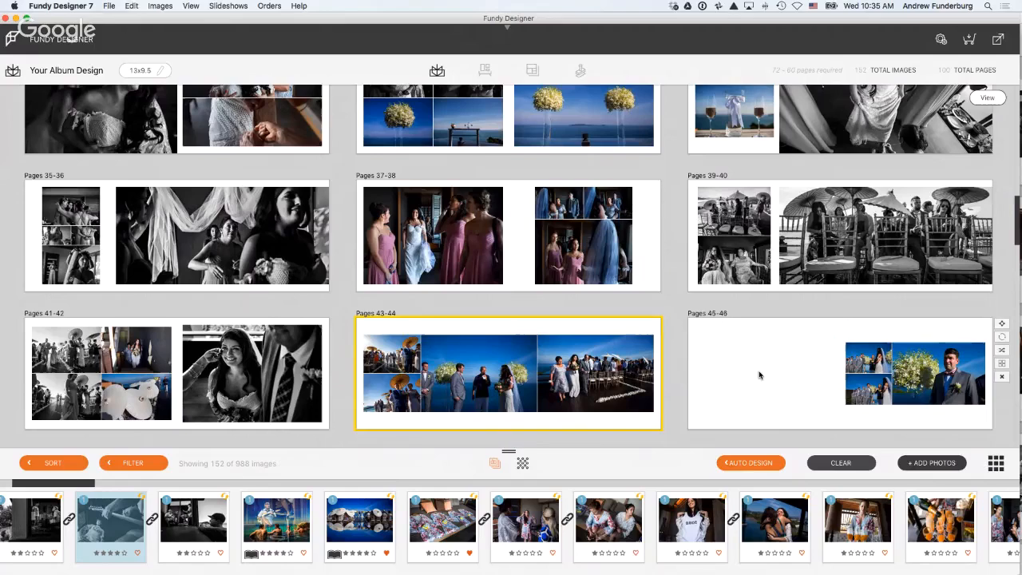
# - Undo the pages 43–46 changes and select the pages 41–42 spread
pyautogui.click(839, 462)
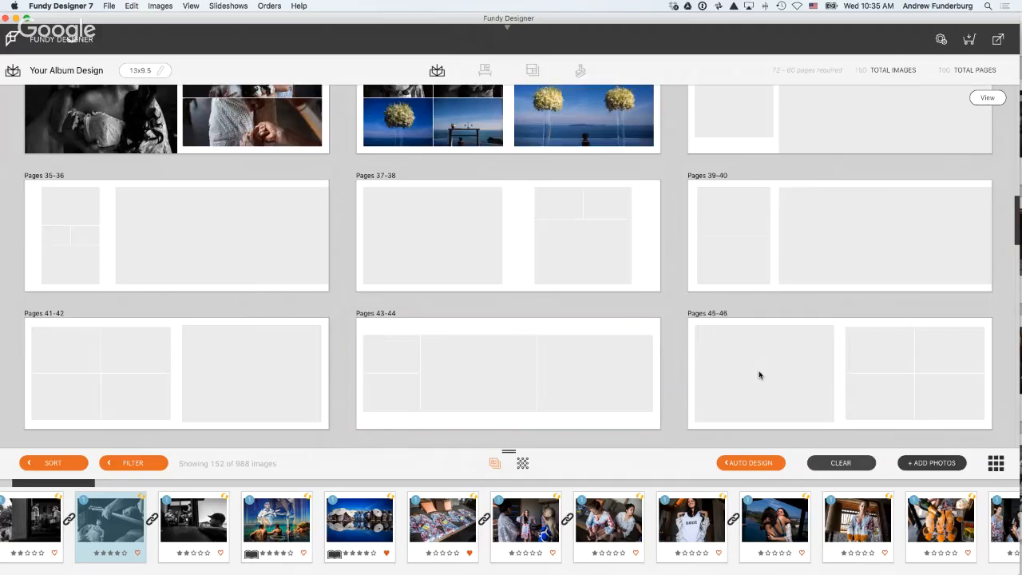
pyautogui.click(750, 463)
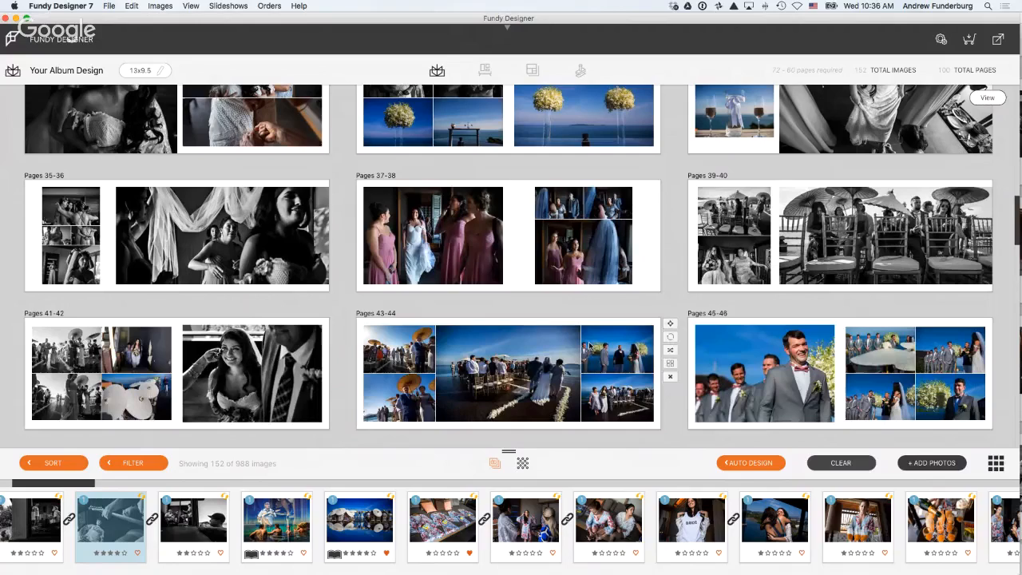
pyautogui.moveTo(559, 344)
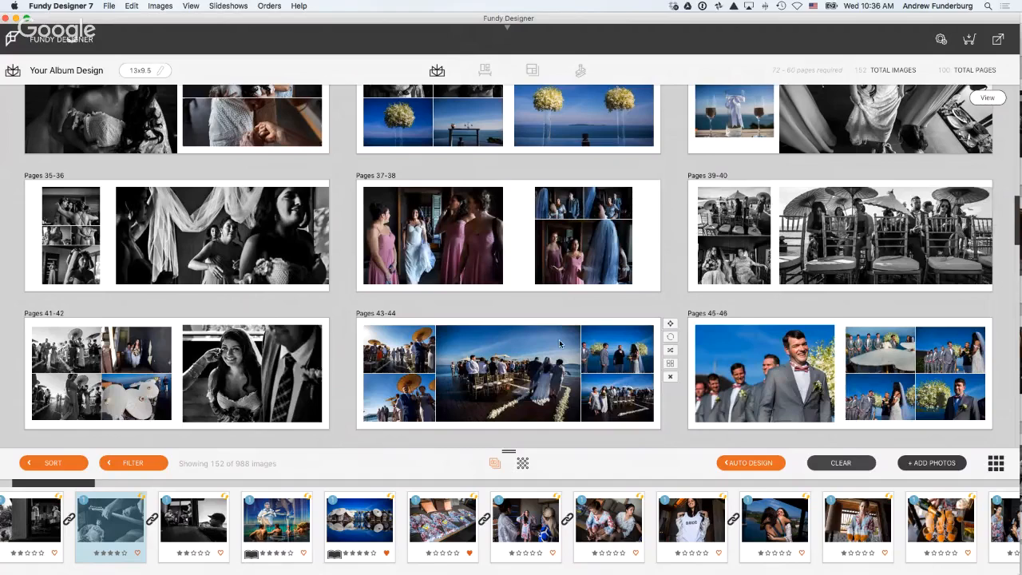
pyautogui.scroll(-3)
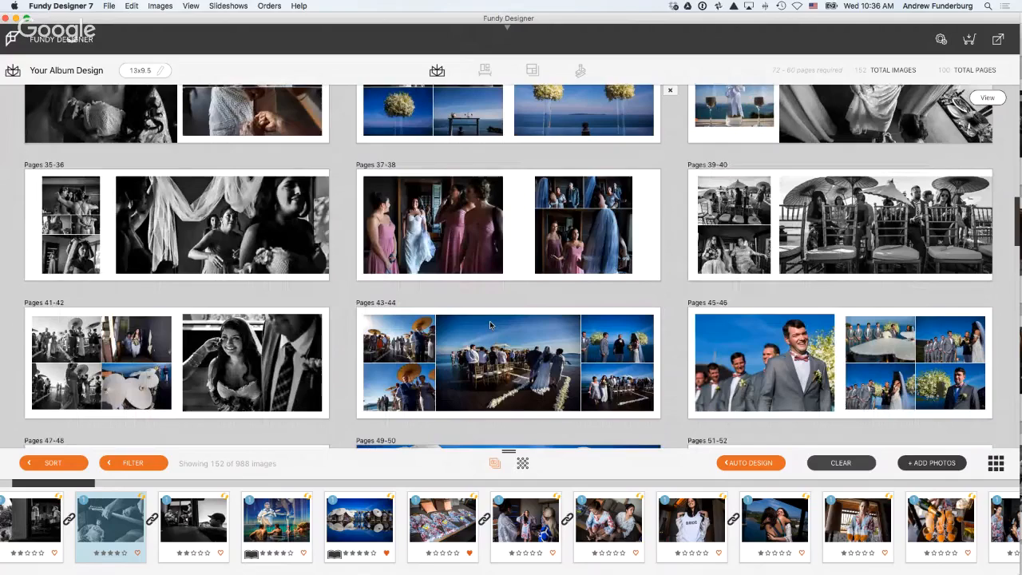
pyautogui.click(251, 364)
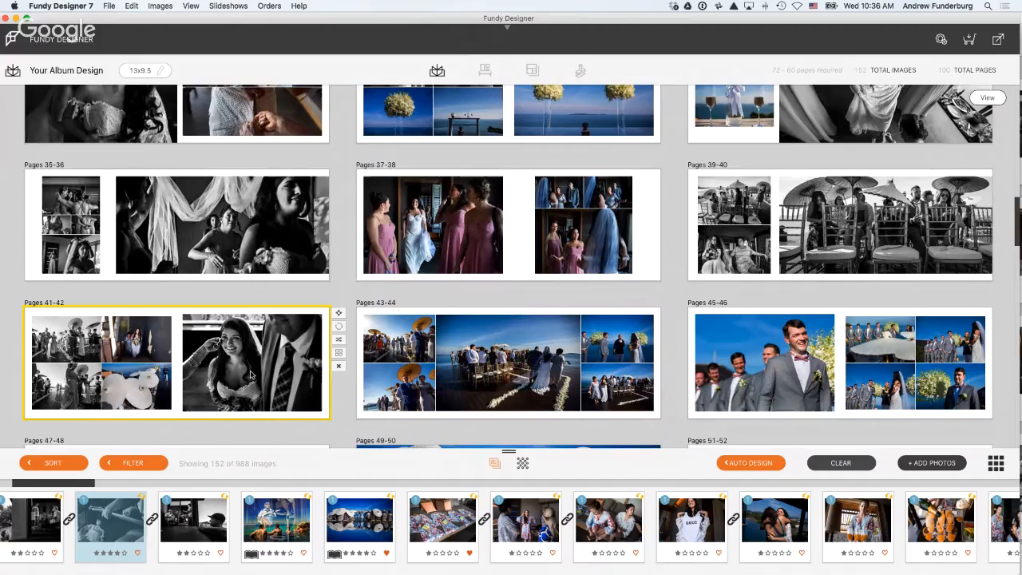
# - Open the spread for detailed editing with a preview window, and show the Your Albums list
pyautogui.doubleClick(175, 363)
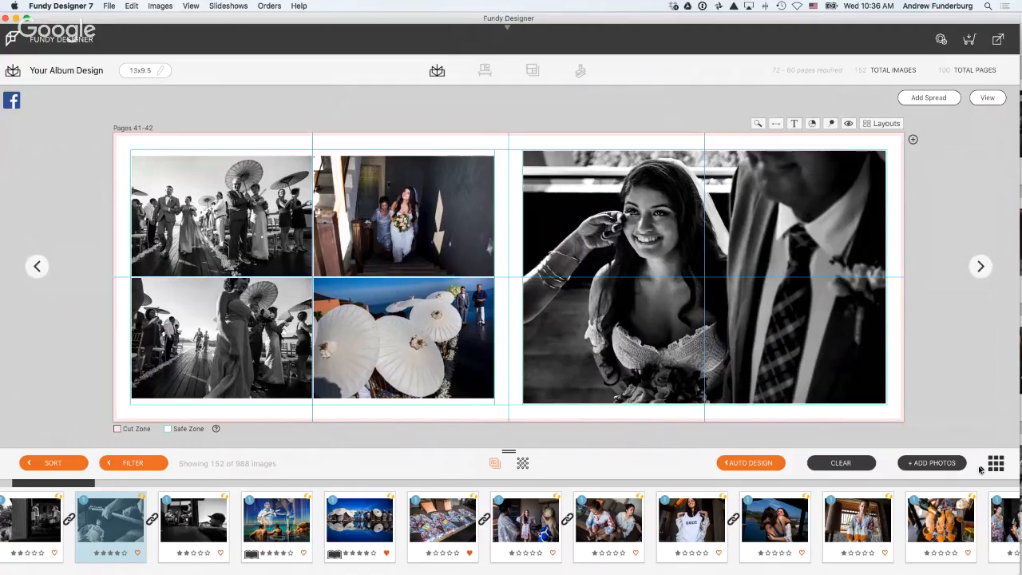
pyautogui.click(995, 463)
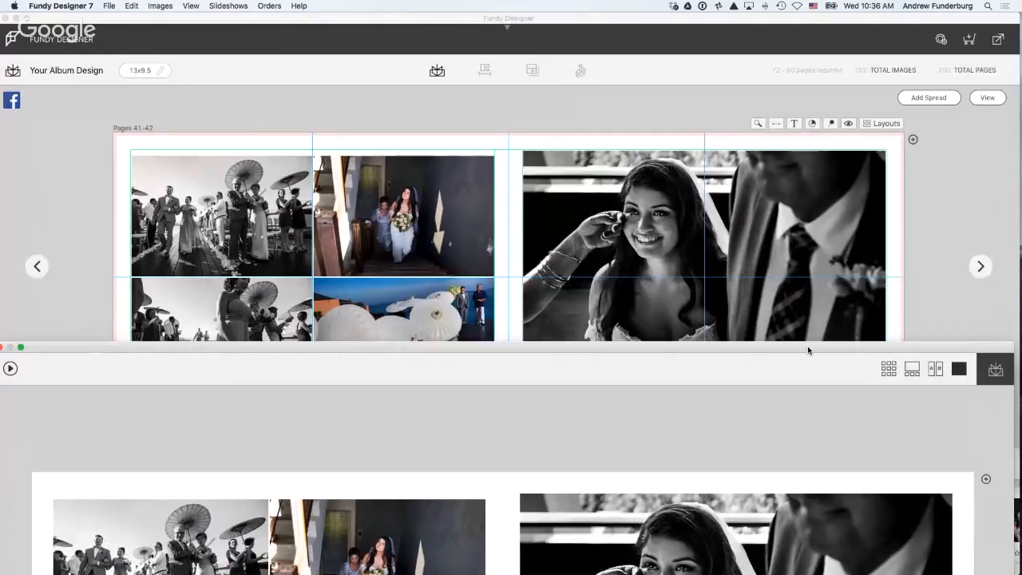
pyautogui.rightClick(403, 340)
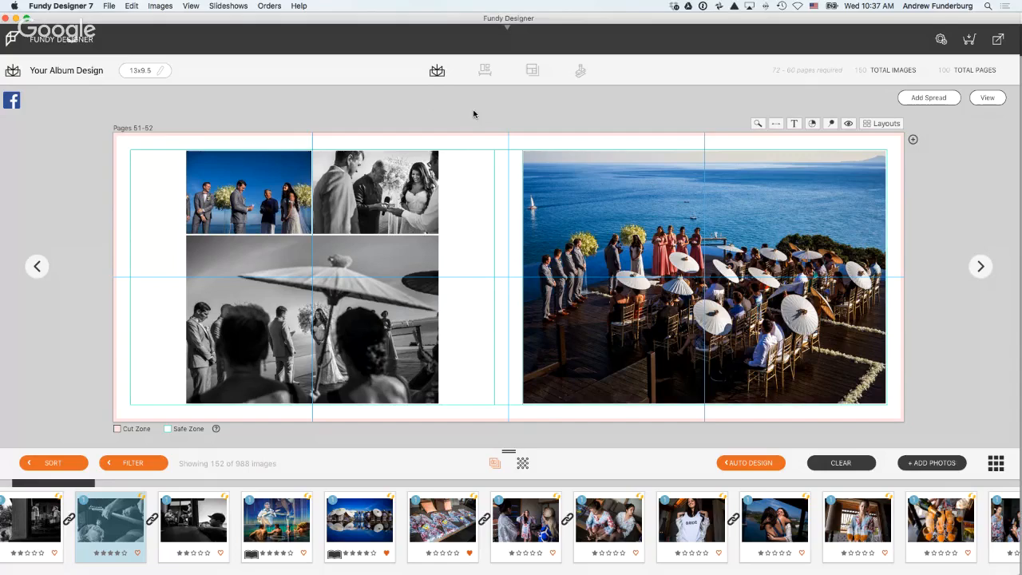
pyautogui.click(437, 70)
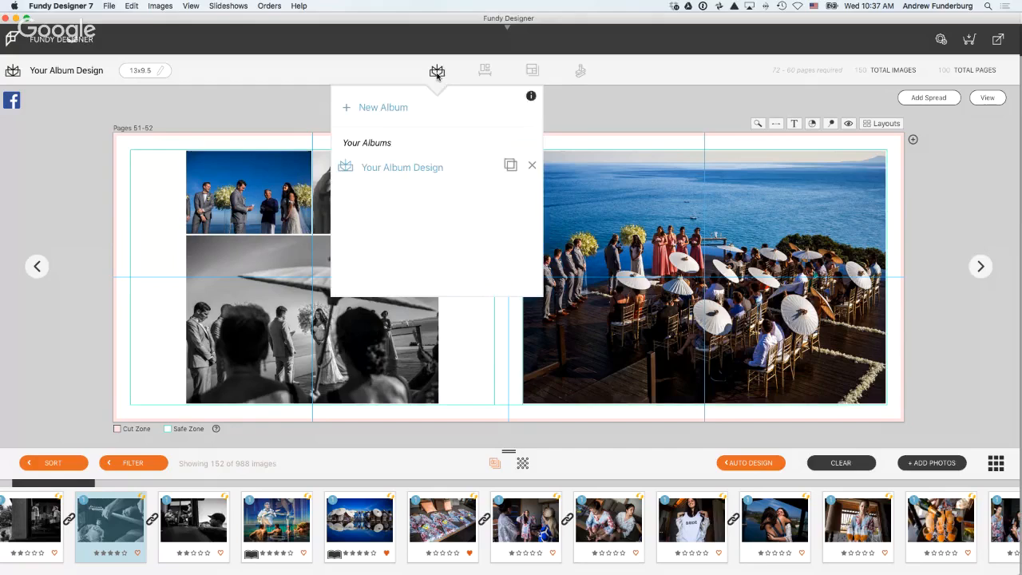
# - Duplicate Your Album Design and save the copy at 9.5x9.5 Young Book size
pyautogui.click(510, 165)
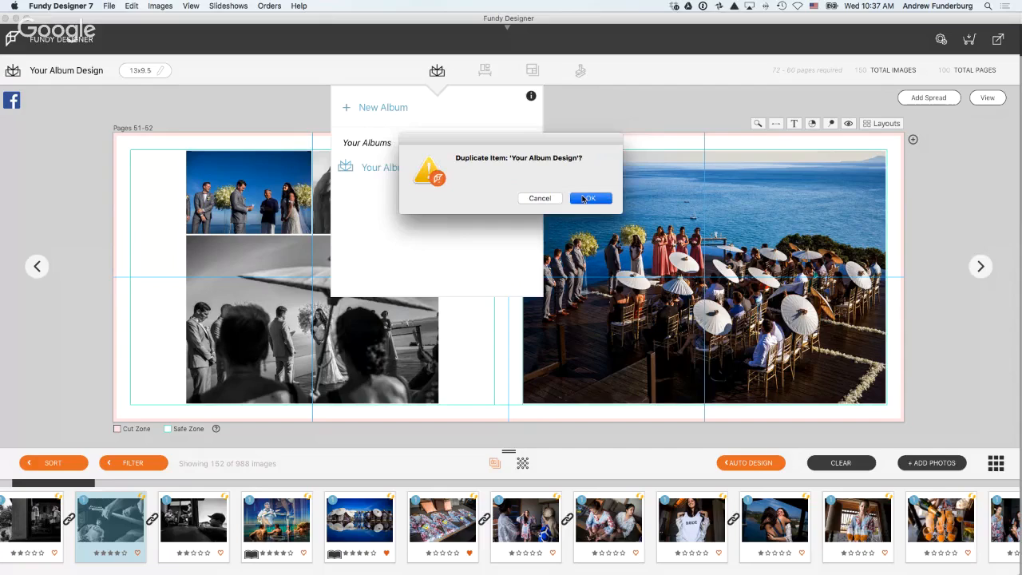
pyautogui.click(590, 198)
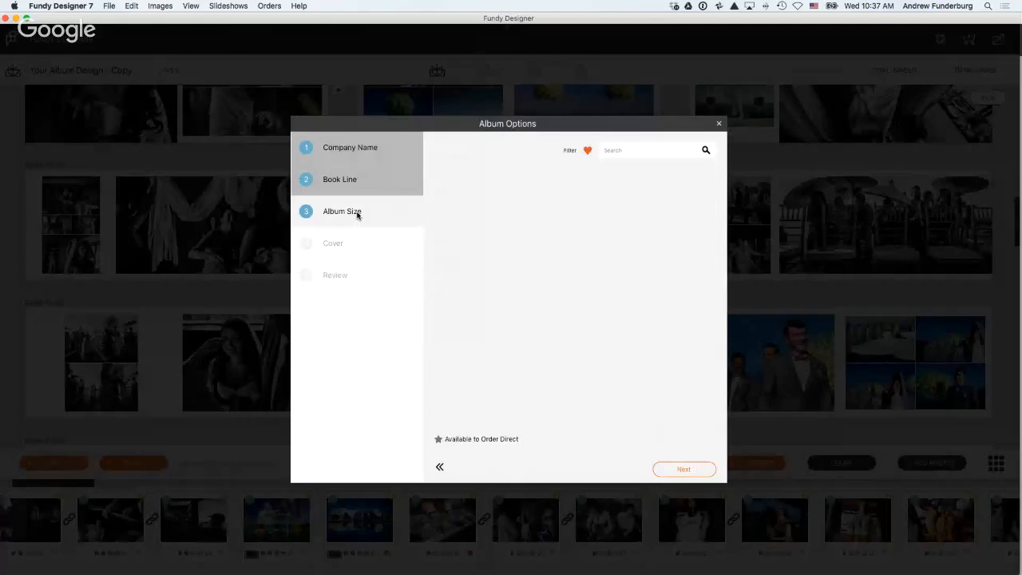
pyautogui.click(341, 211)
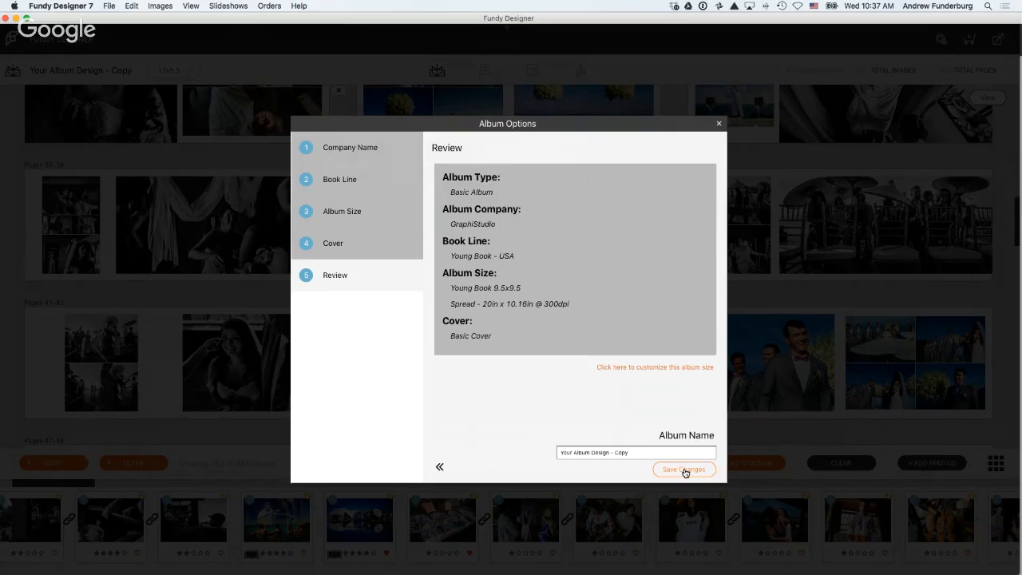
pyautogui.click(683, 469)
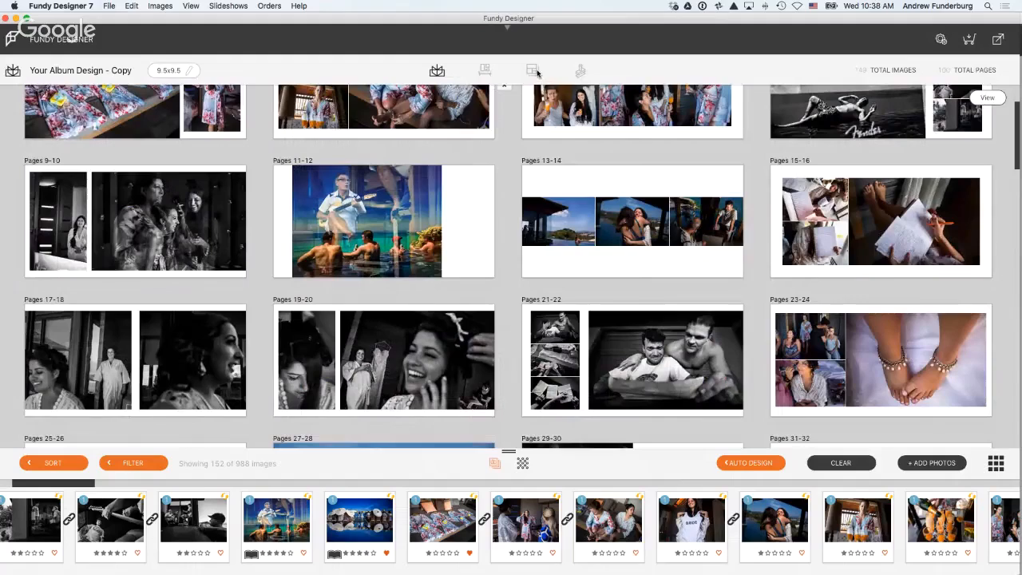
# - Create the four-photo blog collage named 'collage' and begin adding a twomann logo
pyautogui.click(533, 70)
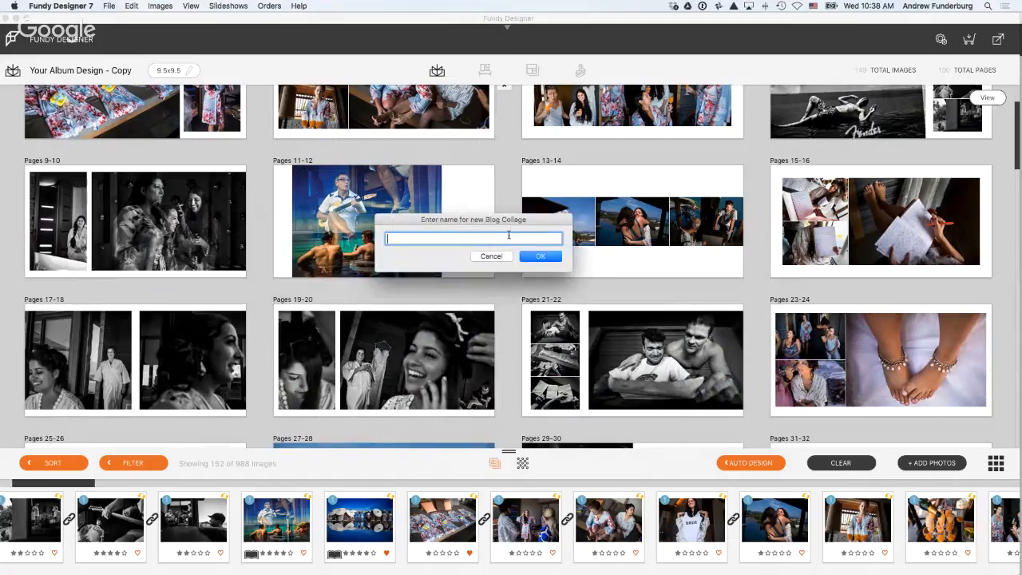
pyautogui.click(541, 255)
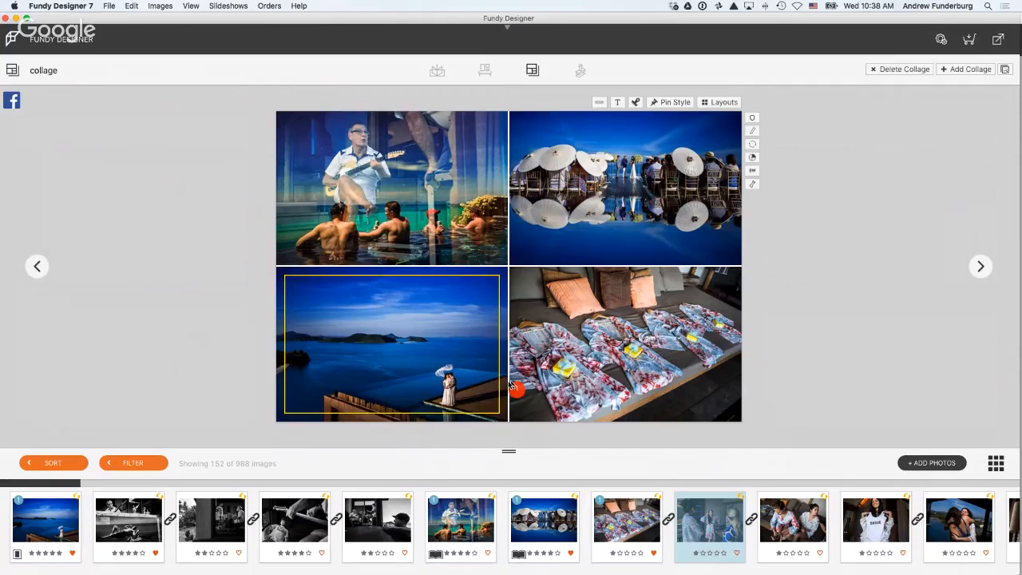
pyautogui.click(1005, 69)
pyautogui.write('twomann')
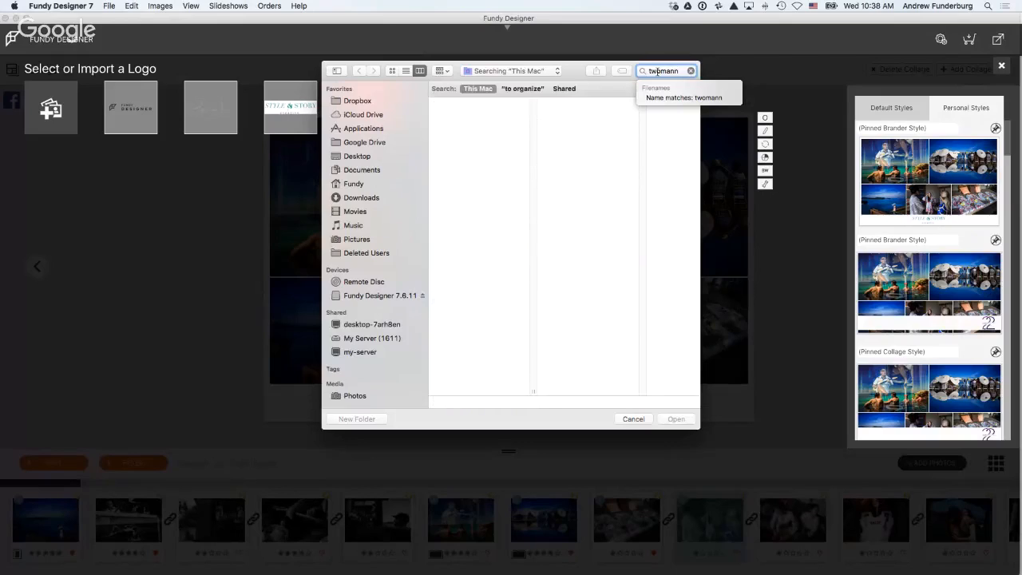
# - Import the twomann logo file onto the blog collage, then switch to Image Brander
pyautogui.click(633, 418)
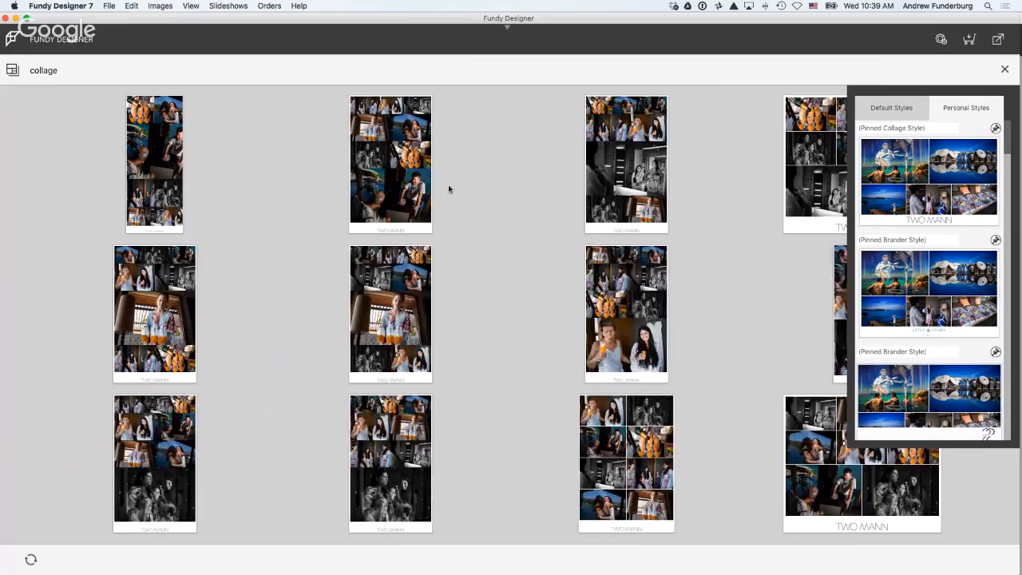
pyautogui.click(581, 71)
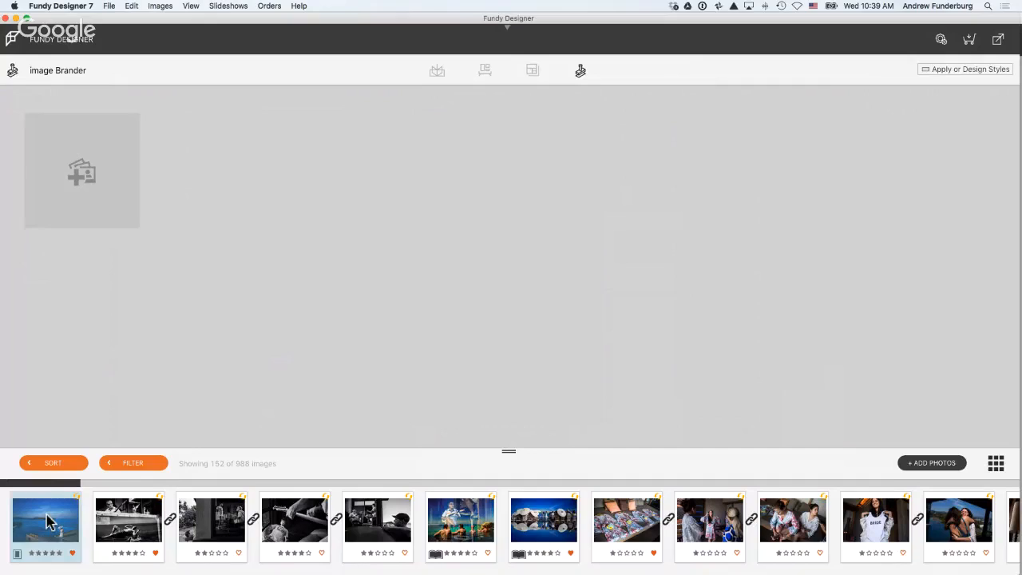
# - Apply the pinned TWO MANN logo style to all 152 images and open one photo
pyautogui.scroll(-3)
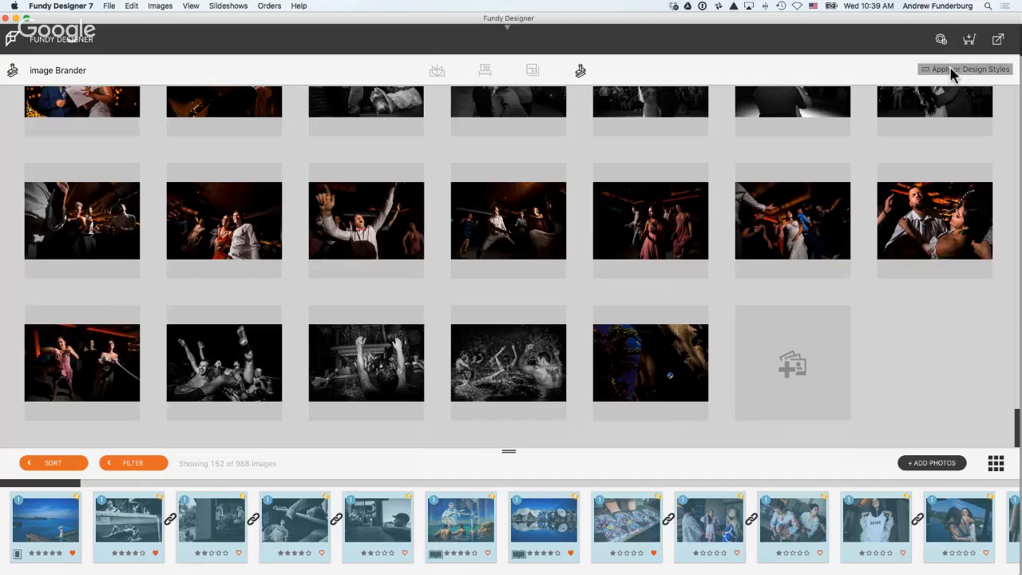
pyautogui.click(969, 70)
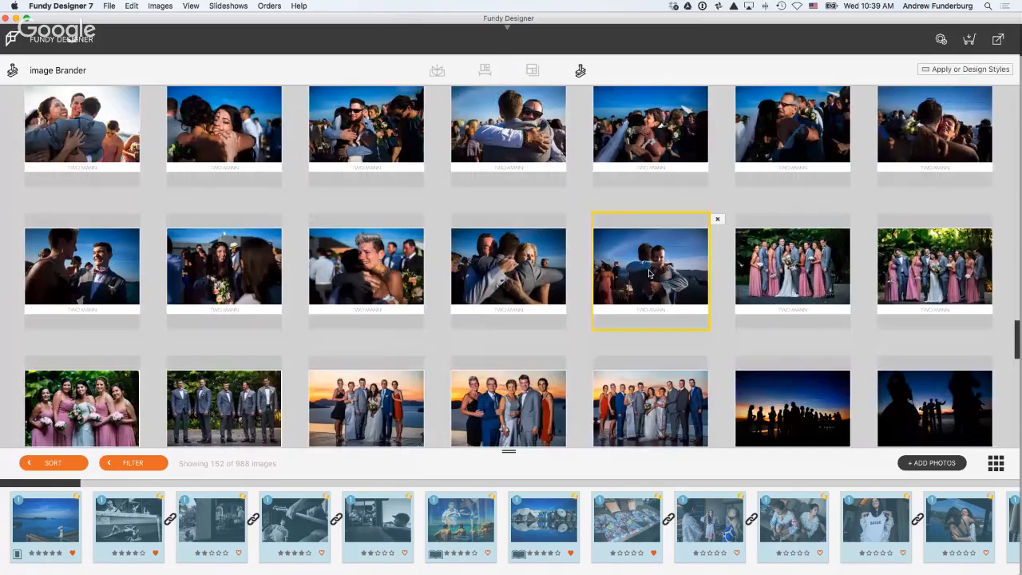
pyautogui.doubleClick(650, 270)
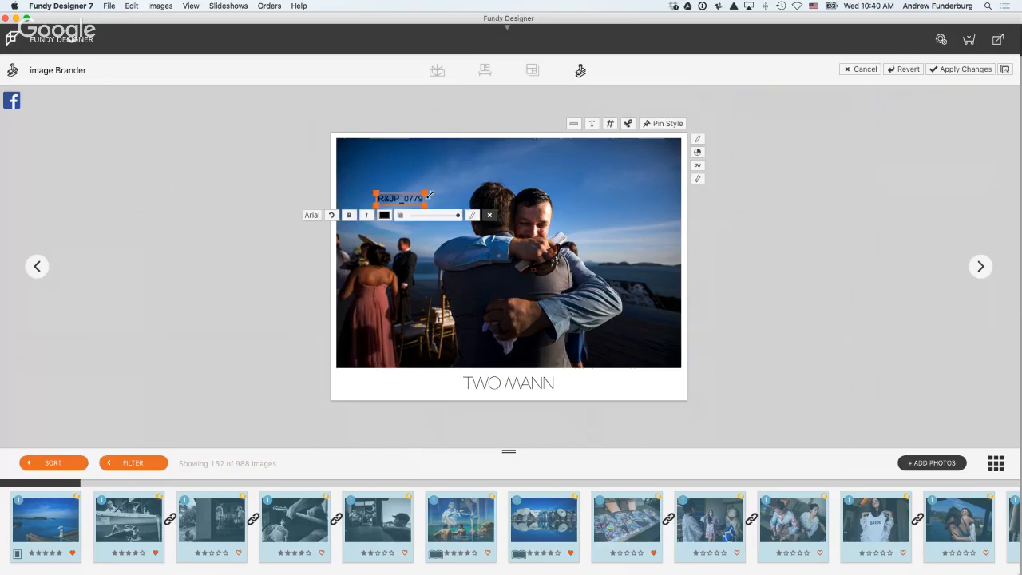
# - Move the file-name label to the bottom-left corner and apply it to all images
pyautogui.moveTo(399, 198); pyautogui.dragTo(359, 391)
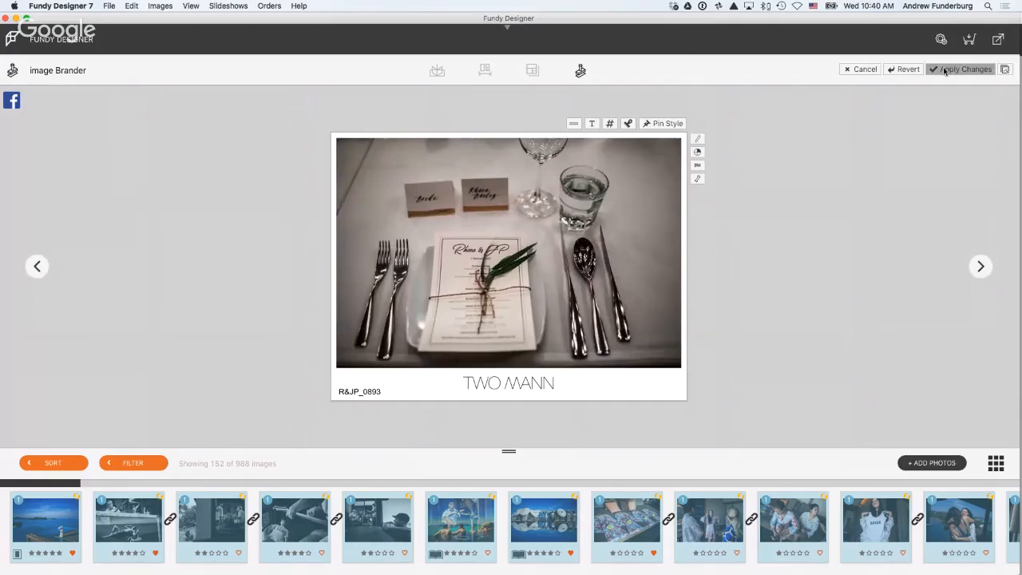
pyautogui.click(963, 69)
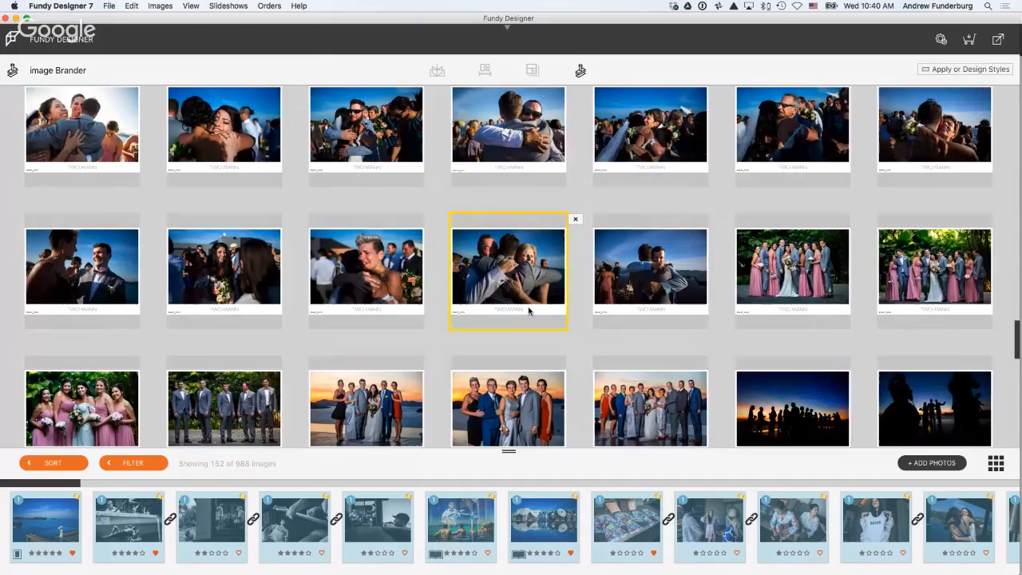
pyautogui.scroll(-3)
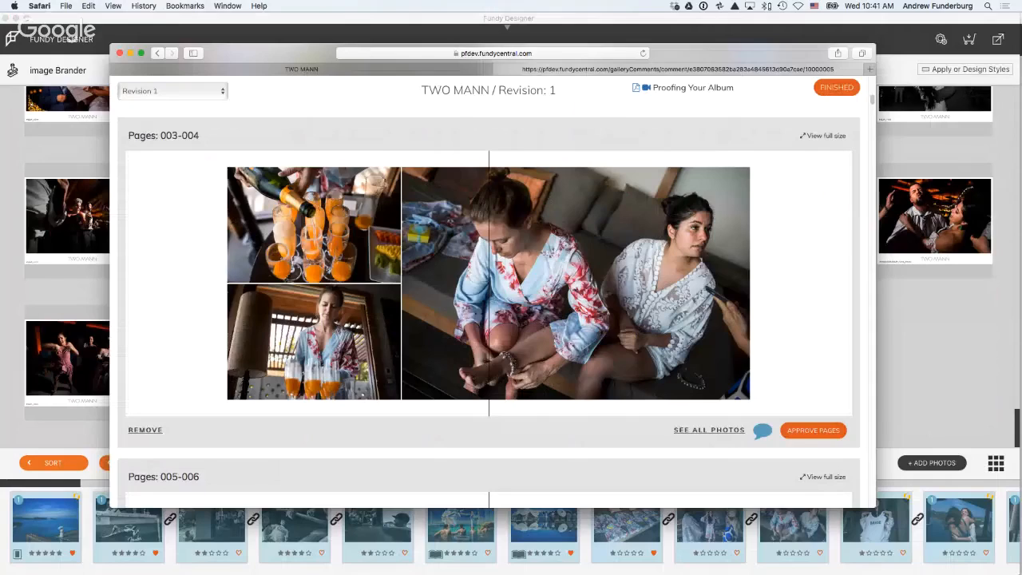
# - Scroll the proof spreads and try opening the password-protected full photo gallery
pyautogui.scroll(-3)
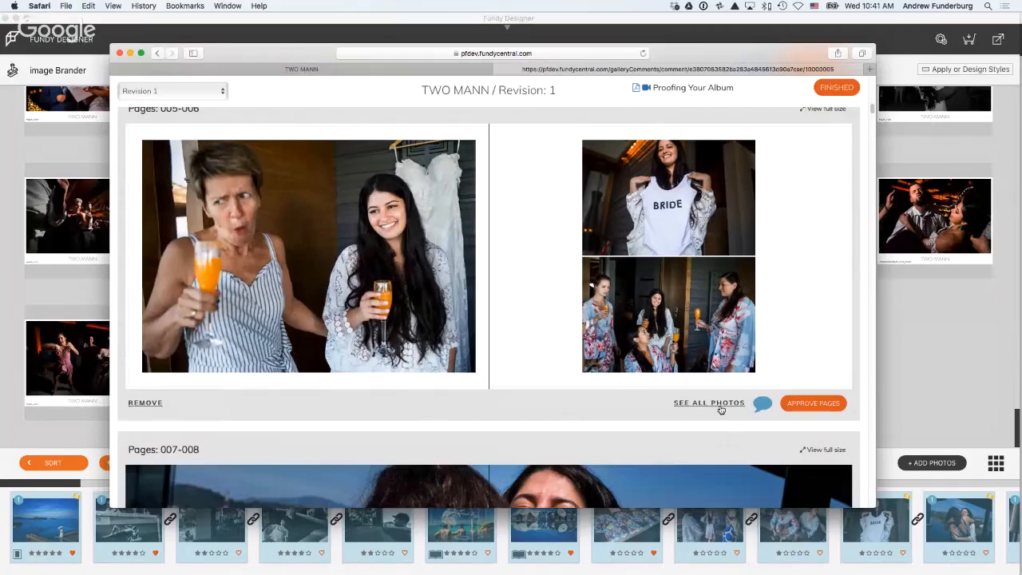
pyautogui.click(709, 402)
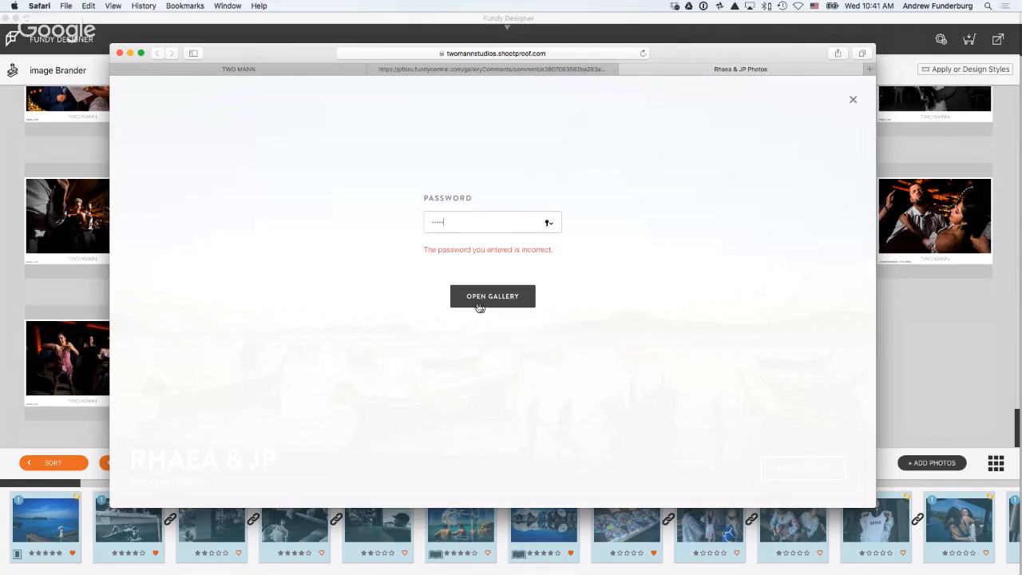
pyautogui.click(492, 297)
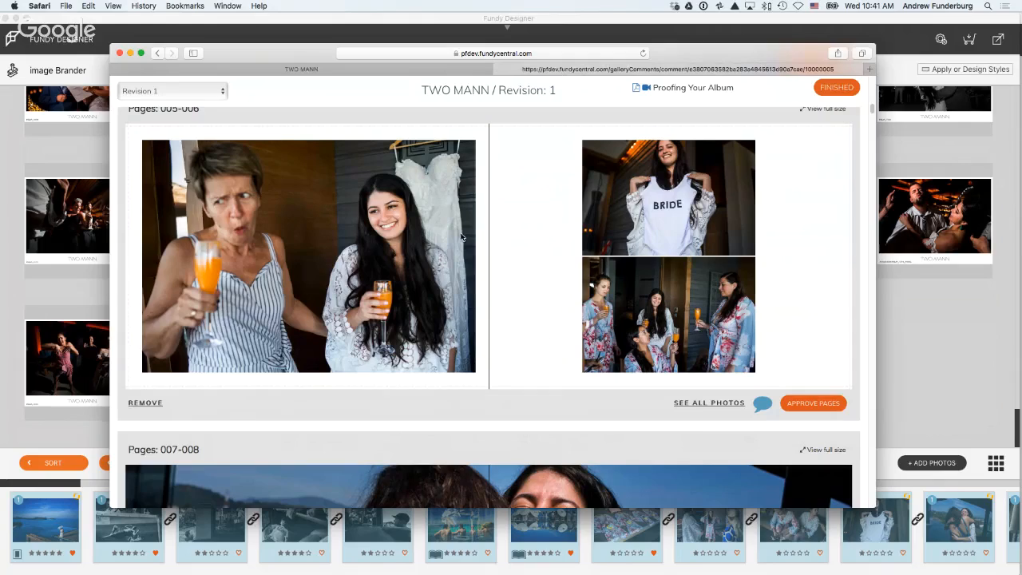
pyautogui.moveTo(439, 233)
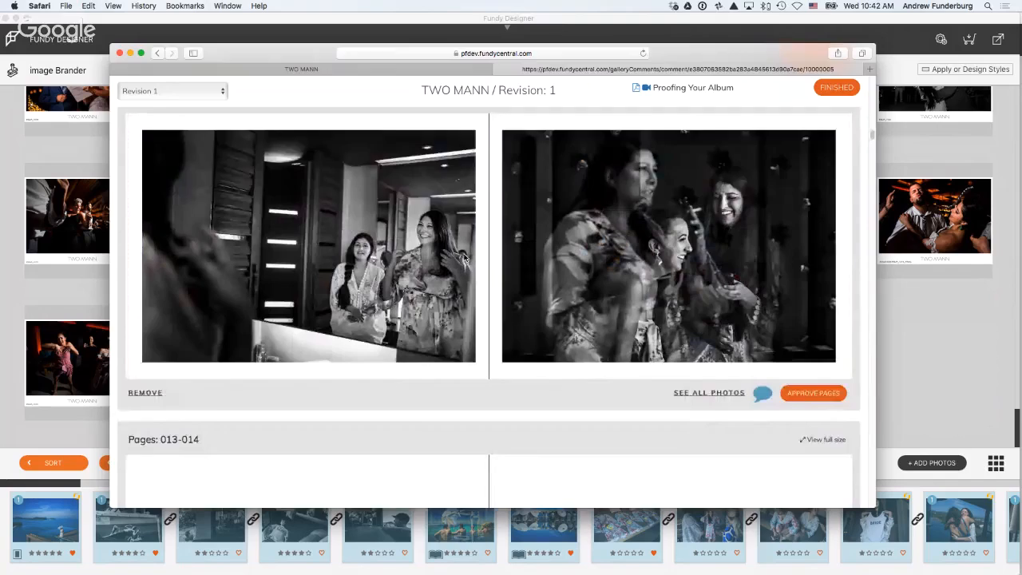
pyautogui.scroll(-3)
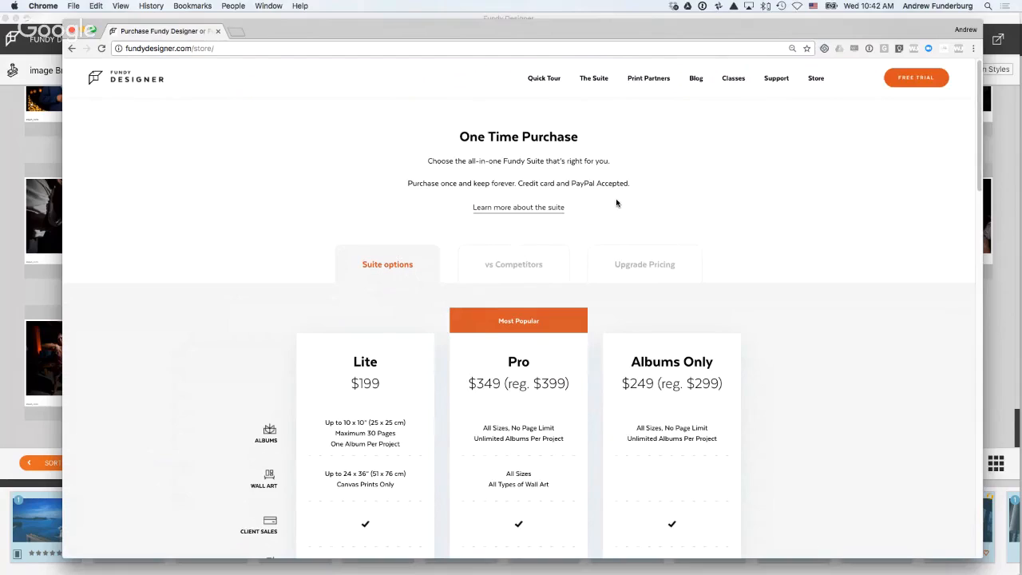
# - Scroll the Lite, Pro and Albums Only pricing table down to Pro Enhancements
pyautogui.scroll(-3)
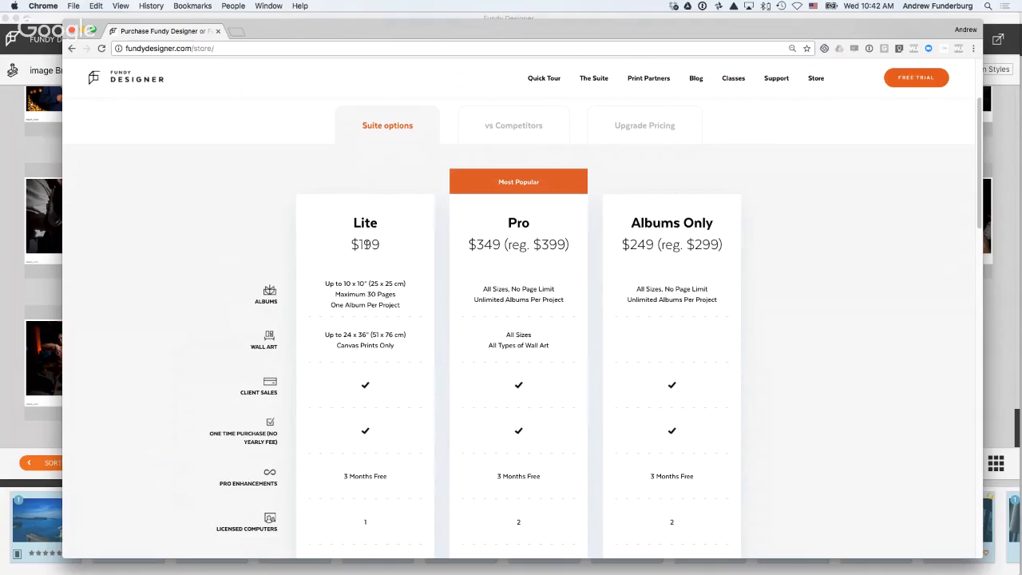
pyautogui.moveTo(371, 306)
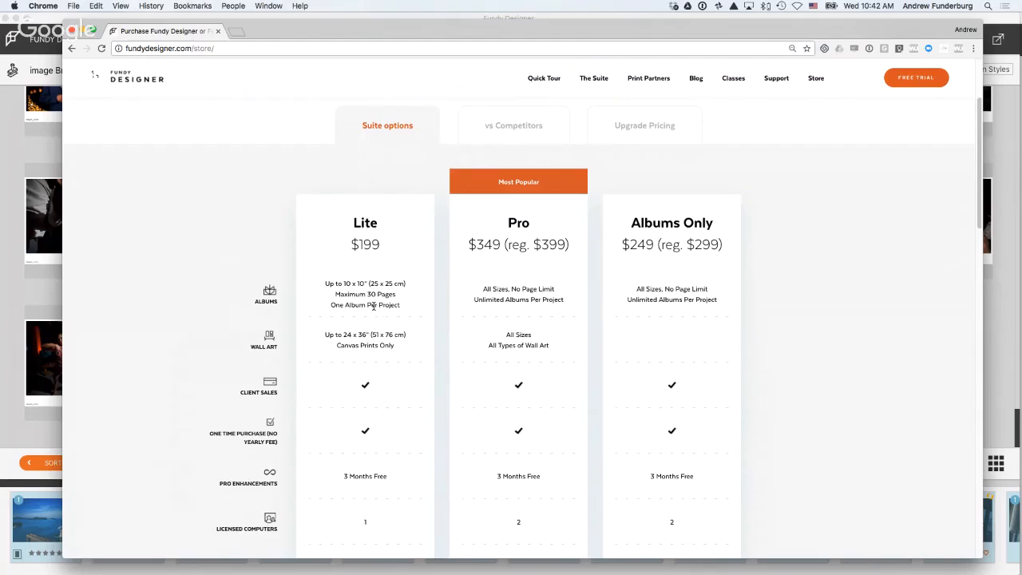
pyautogui.scroll(-3)
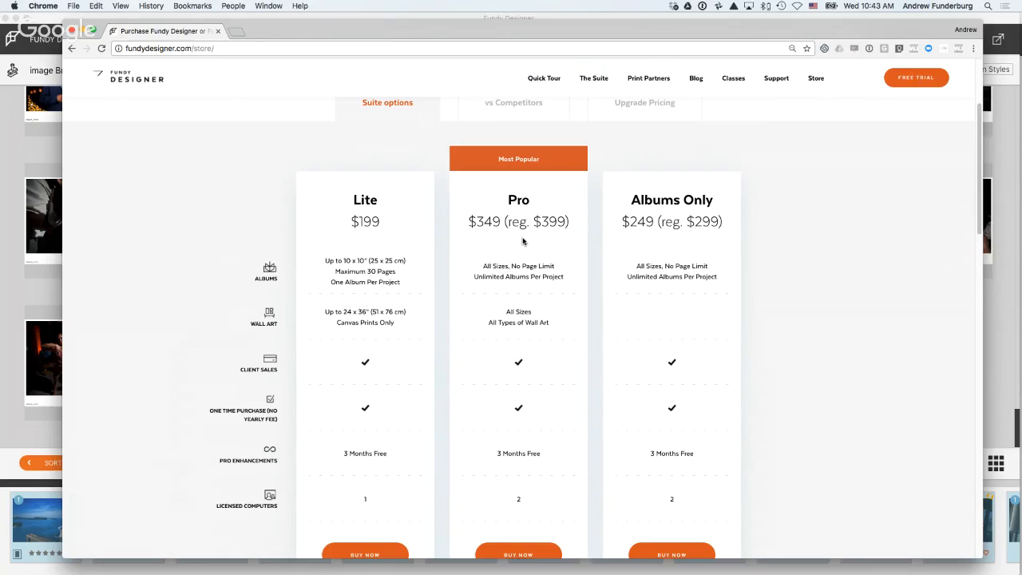
pyautogui.scroll(-3)
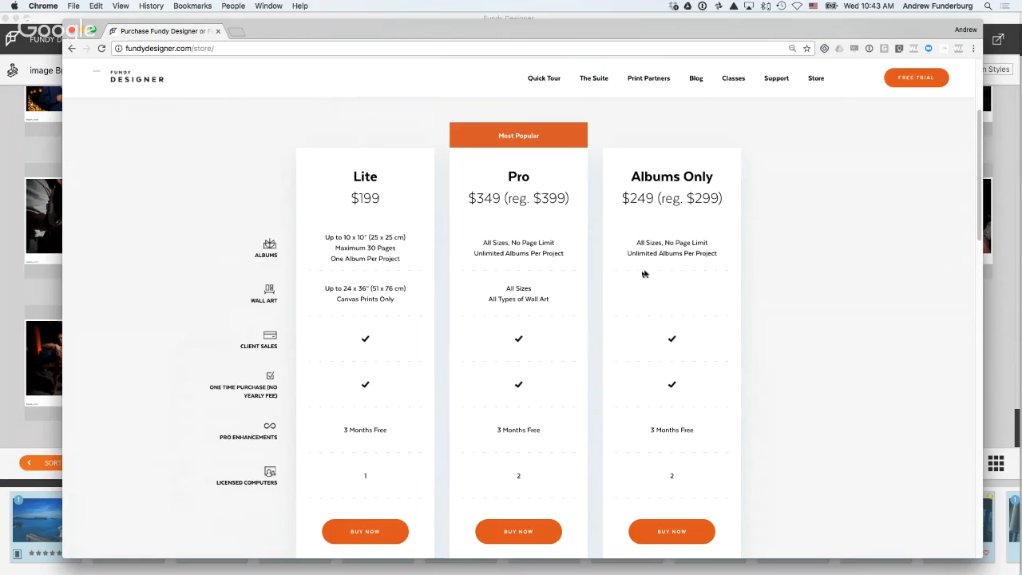
pyautogui.scroll(-3)
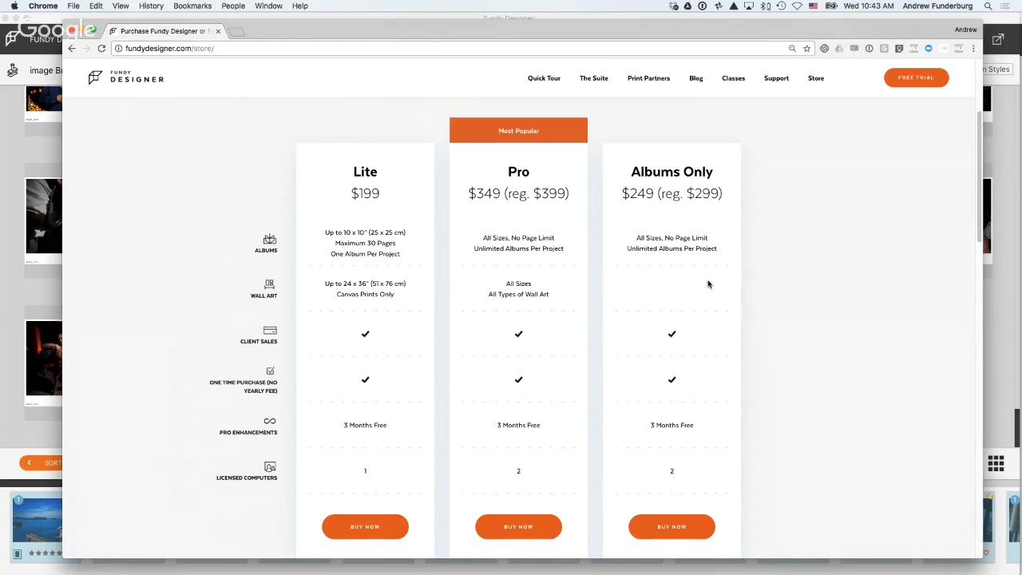
pyautogui.scroll(-3)
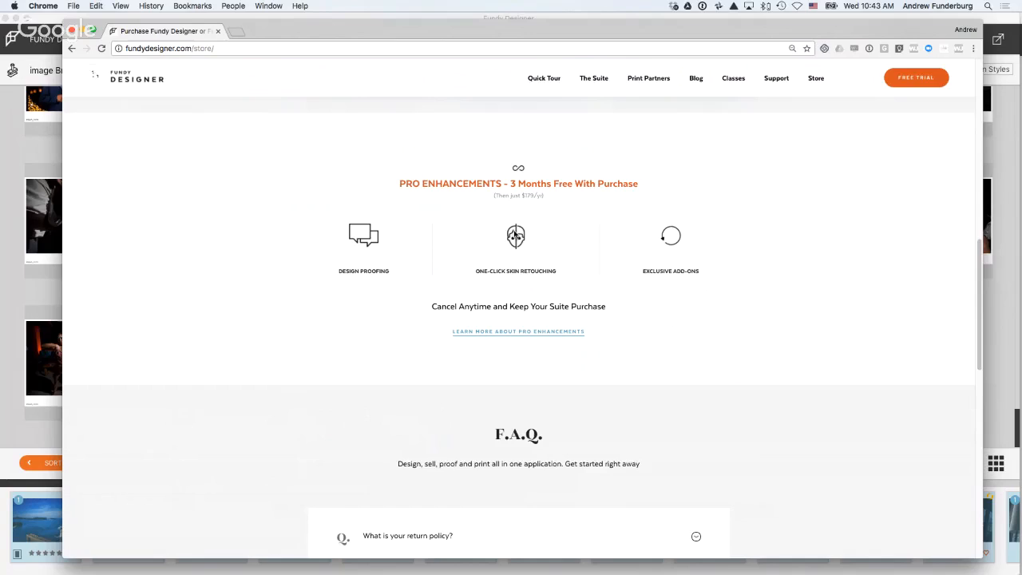
pyautogui.moveTo(717, 237)
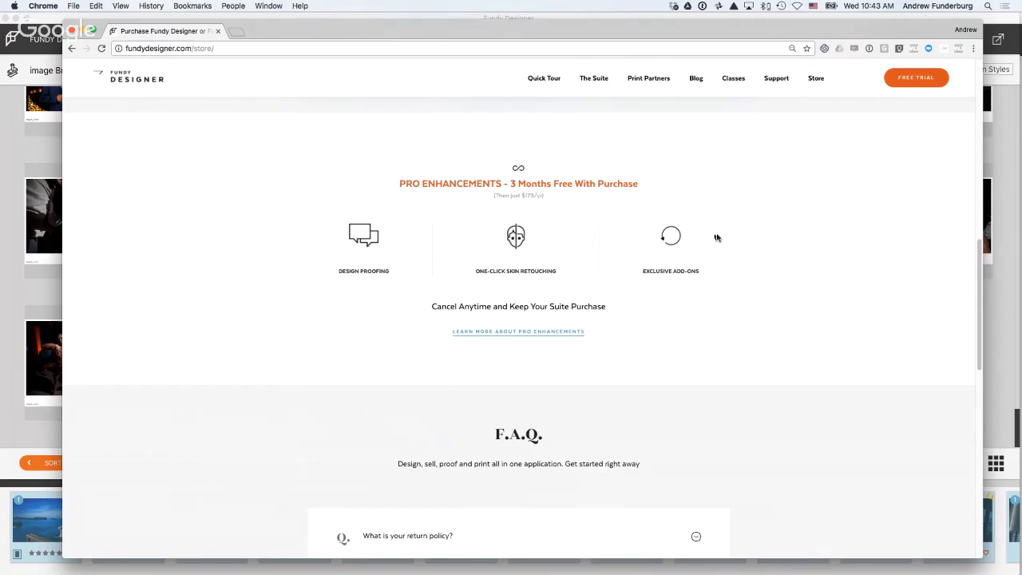
pyautogui.moveTo(591, 242)
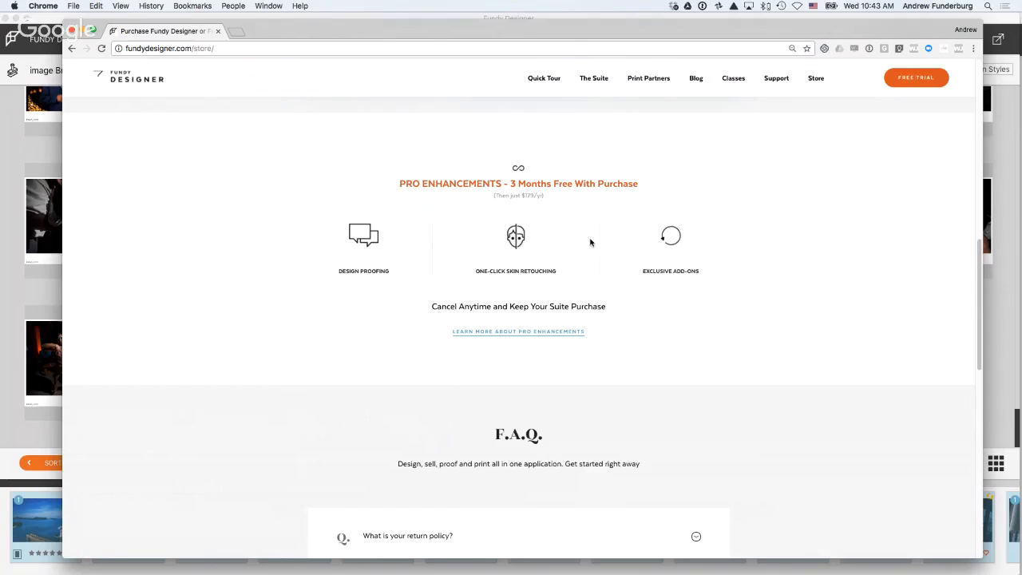
pyautogui.moveTo(702, 276)
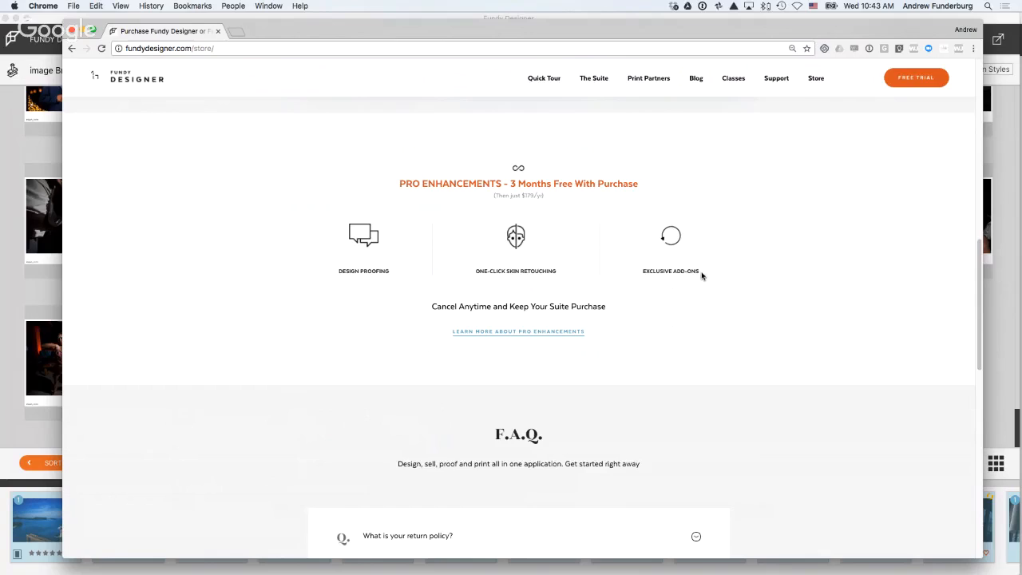
pyautogui.moveTo(704, 277)
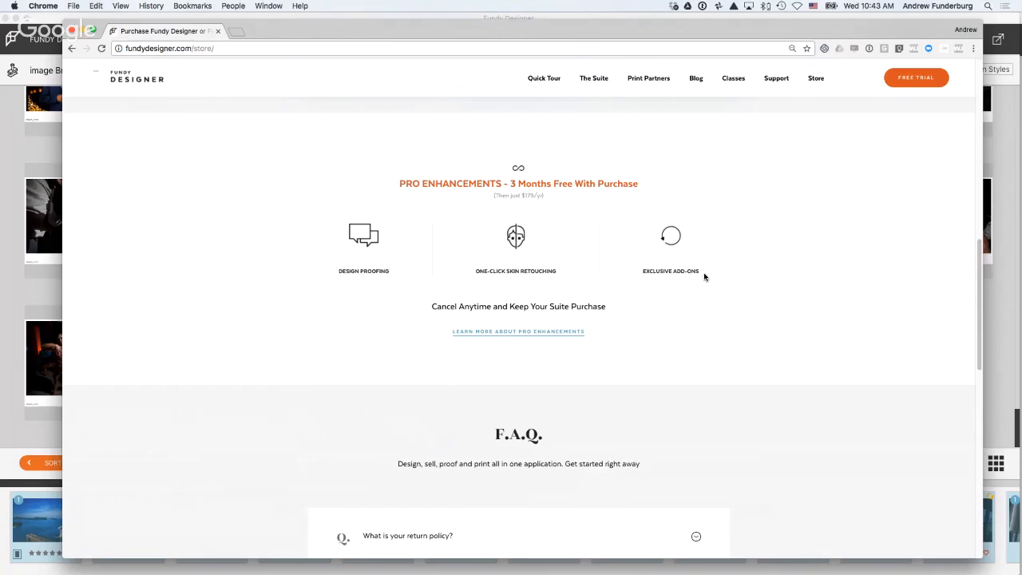
pyautogui.moveTo(186, 237)
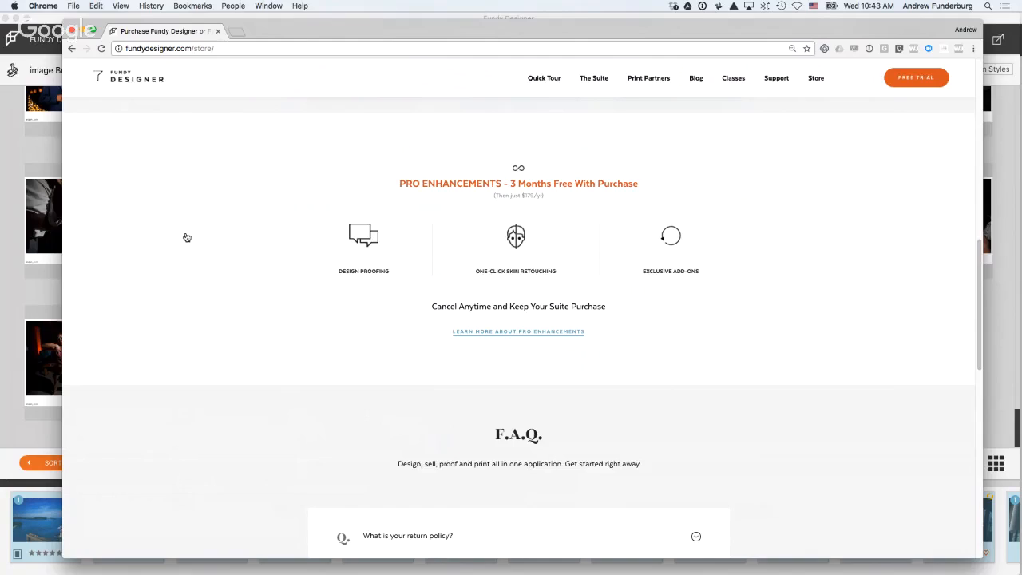
pyautogui.moveTo(188, 102)
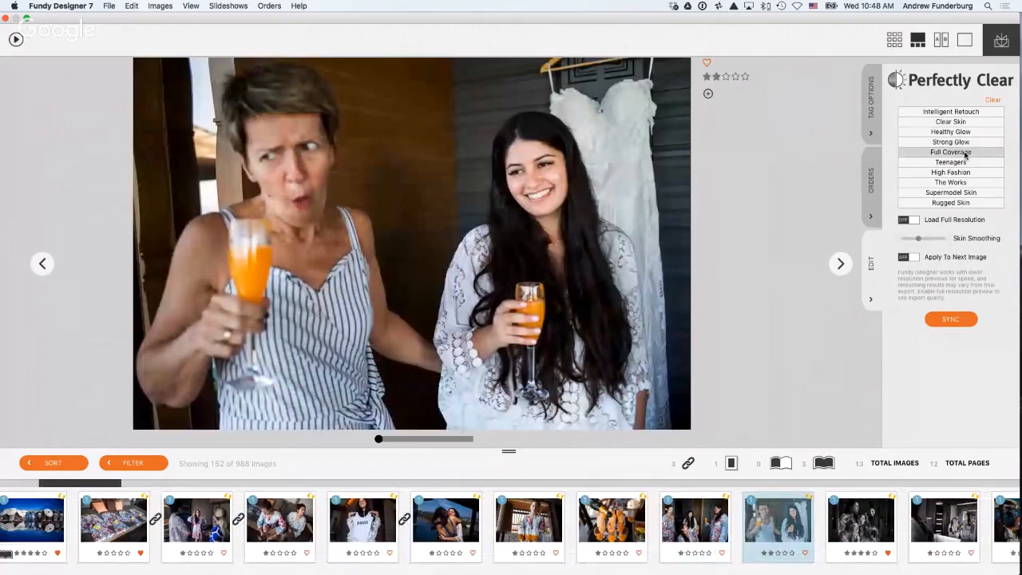
# - Apply the Full Coverage Perfectly Clear preset to the toasting photo
pyautogui.click(950, 152)
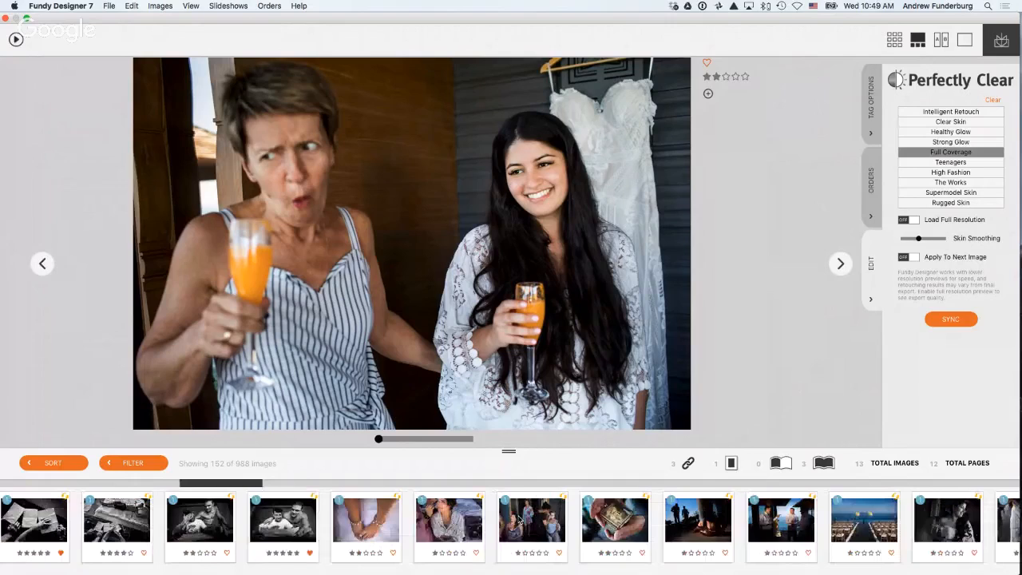
pyautogui.click(449, 523)
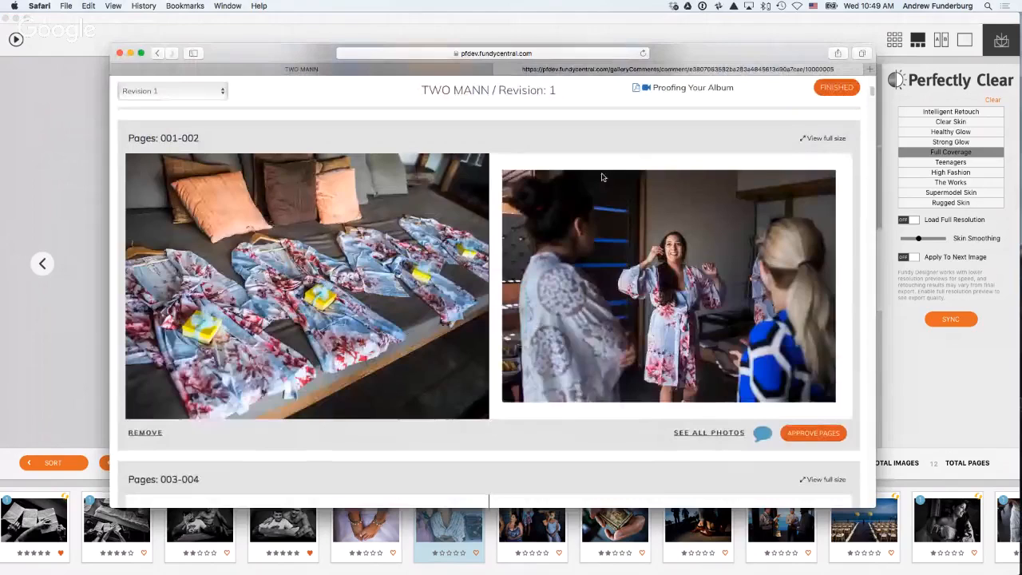
# - Scroll the Revision 1 proof pages, open the TWO MANN design proof and advance a spread
pyautogui.scroll(-3)
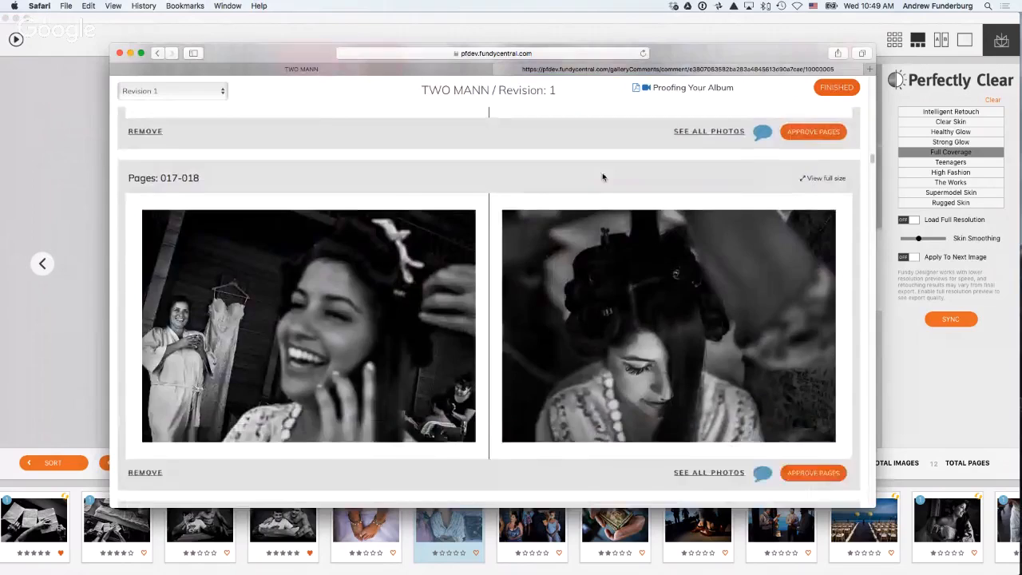
pyautogui.click(867, 246)
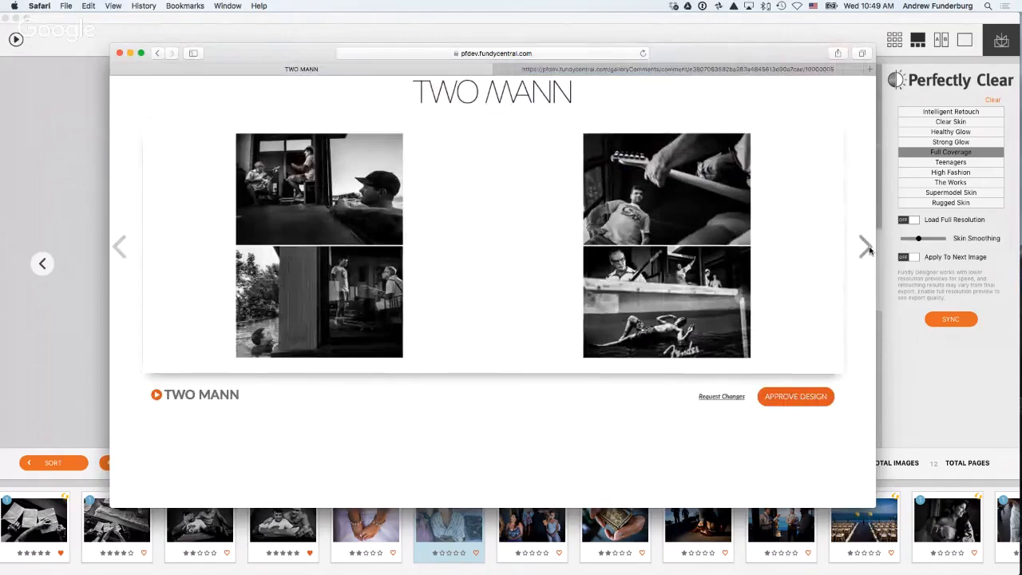
pyautogui.click(865, 245)
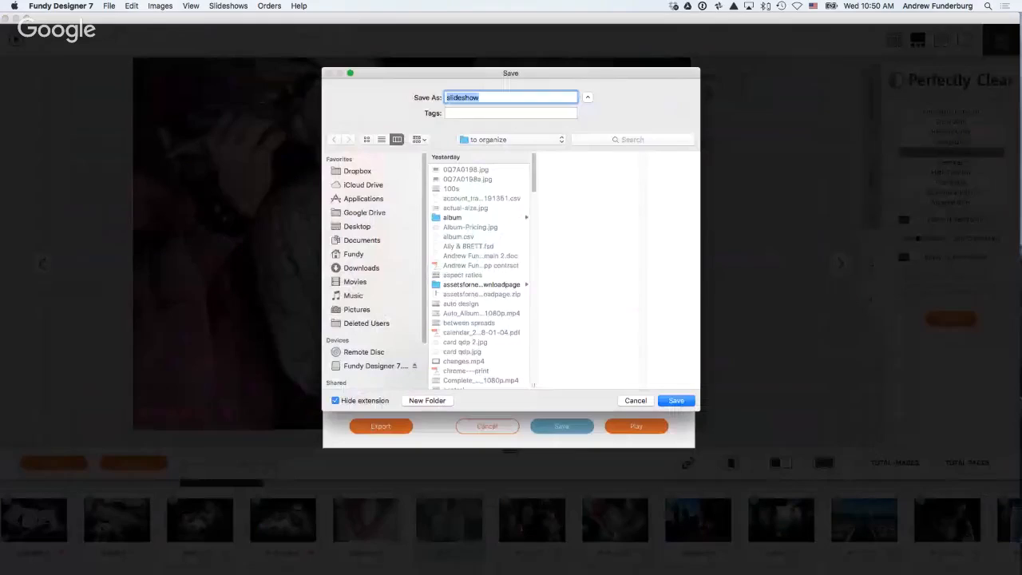
# - Save the slideshow file, choose Custom Size video resolution, then cancel the export
pyautogui.click(635, 400)
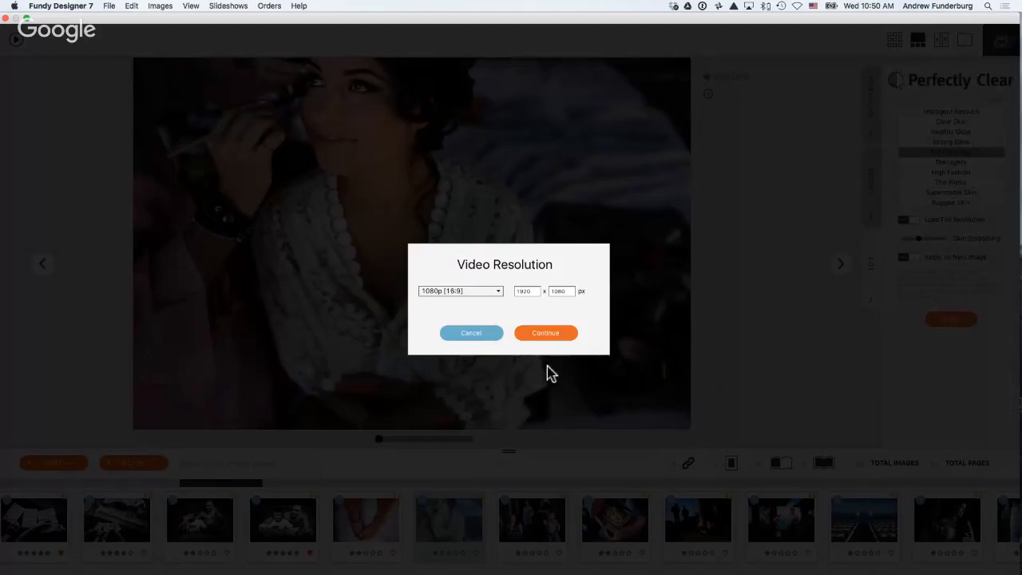
pyautogui.click(459, 290)
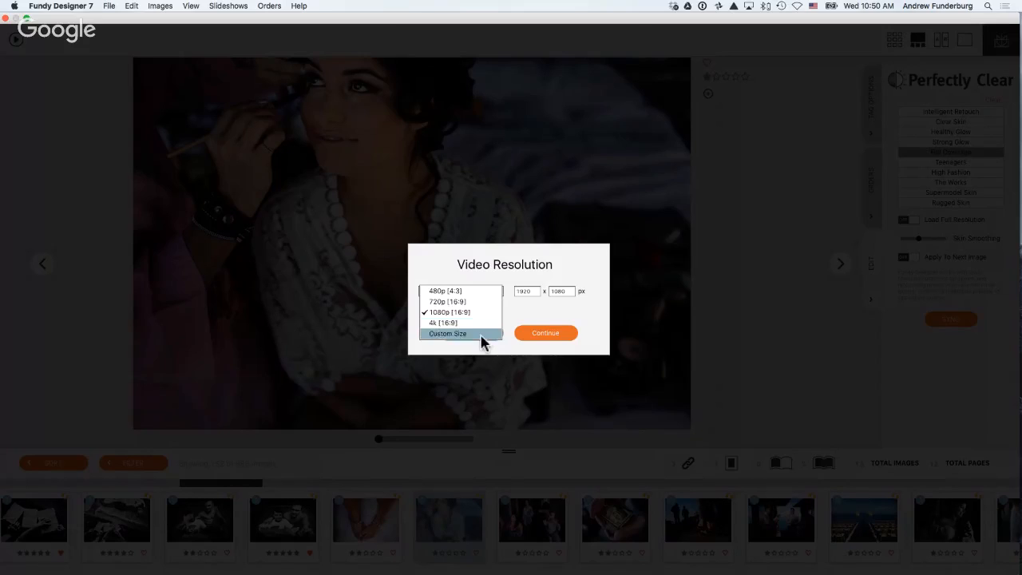
pyautogui.click(460, 333)
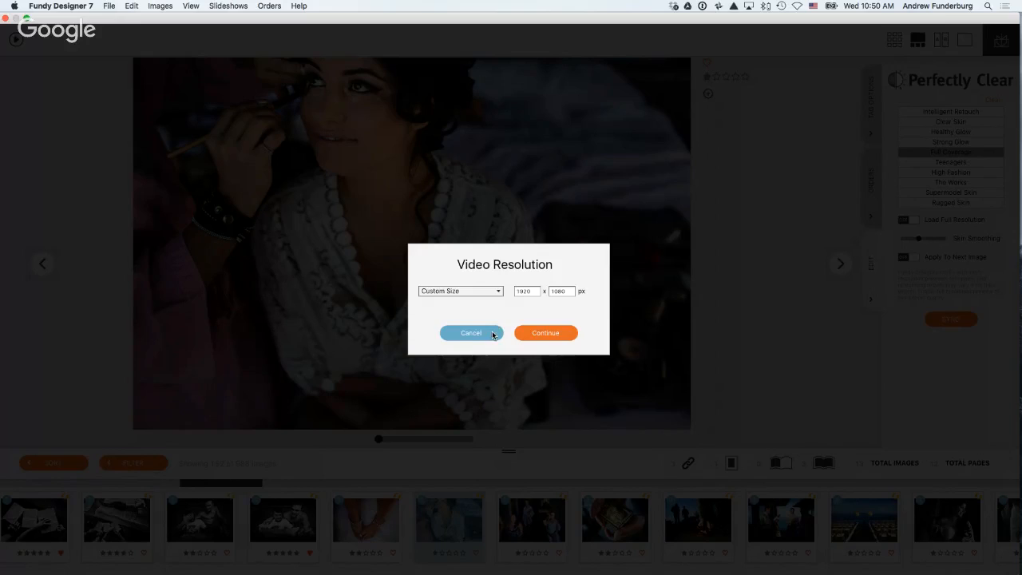
pyautogui.click(470, 332)
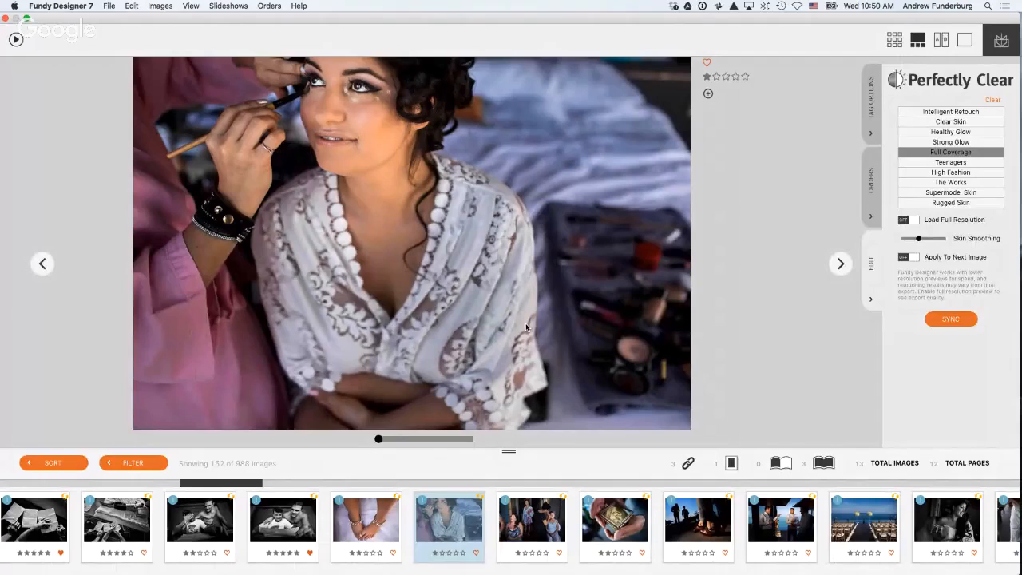